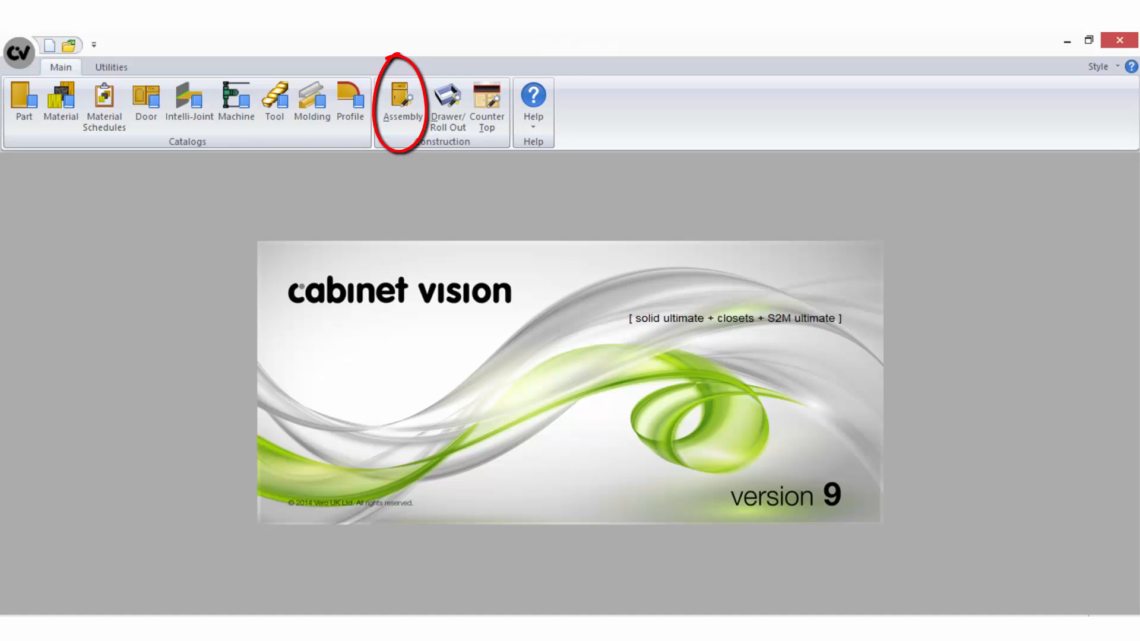
Open Assembly Construction to show the Standard method's interior case, exterior case and operations groups.
{"action": "left_click", "coordinate": [402, 101]}
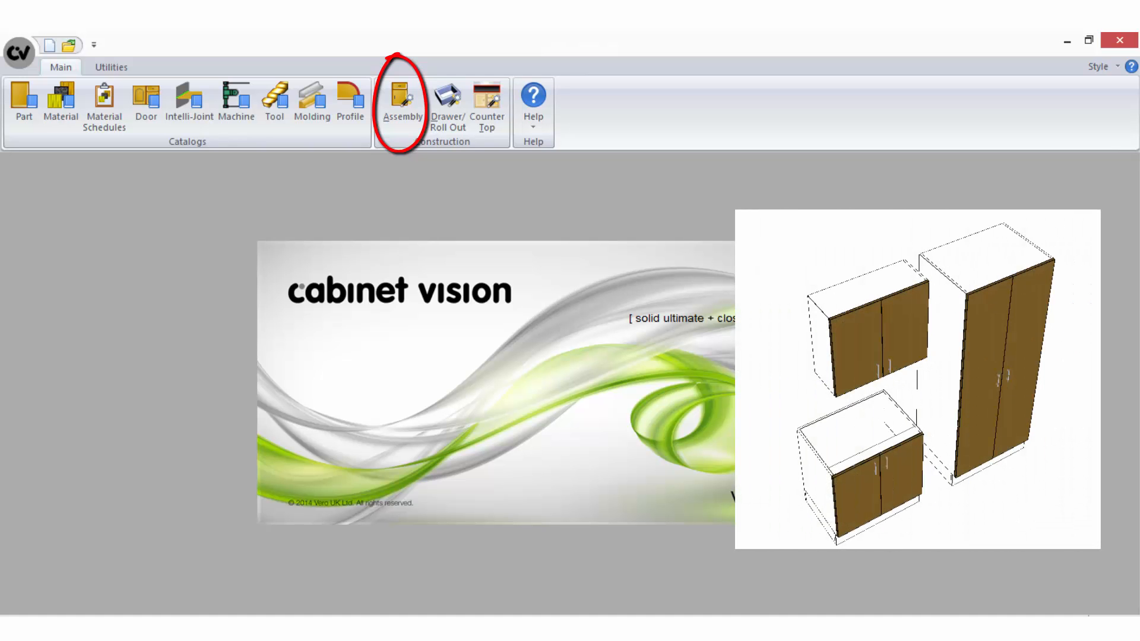
{"action": "left_click", "coordinate": [402, 98]}
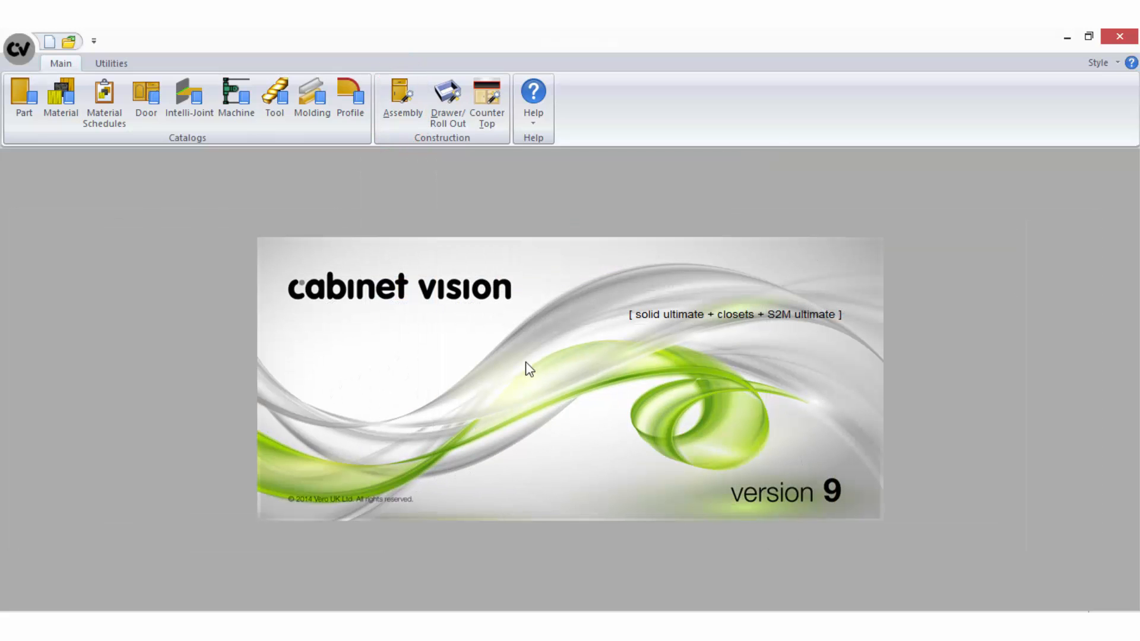
{"action": "mouse_move", "coordinate": [522, 352]}
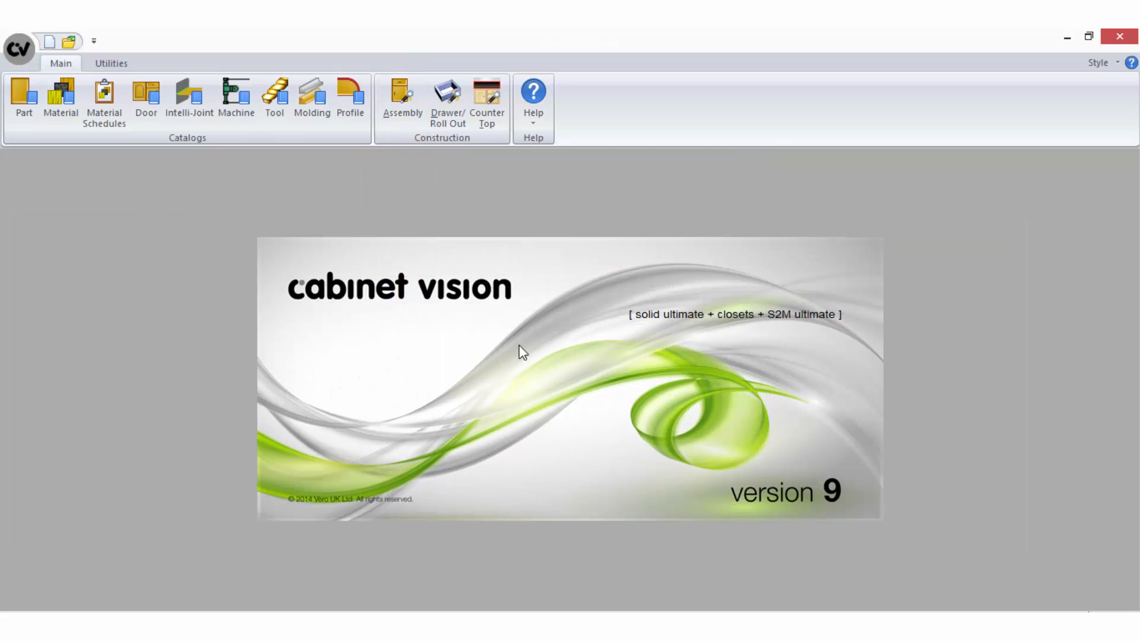
{"action": "left_click", "coordinate": [402, 100]}
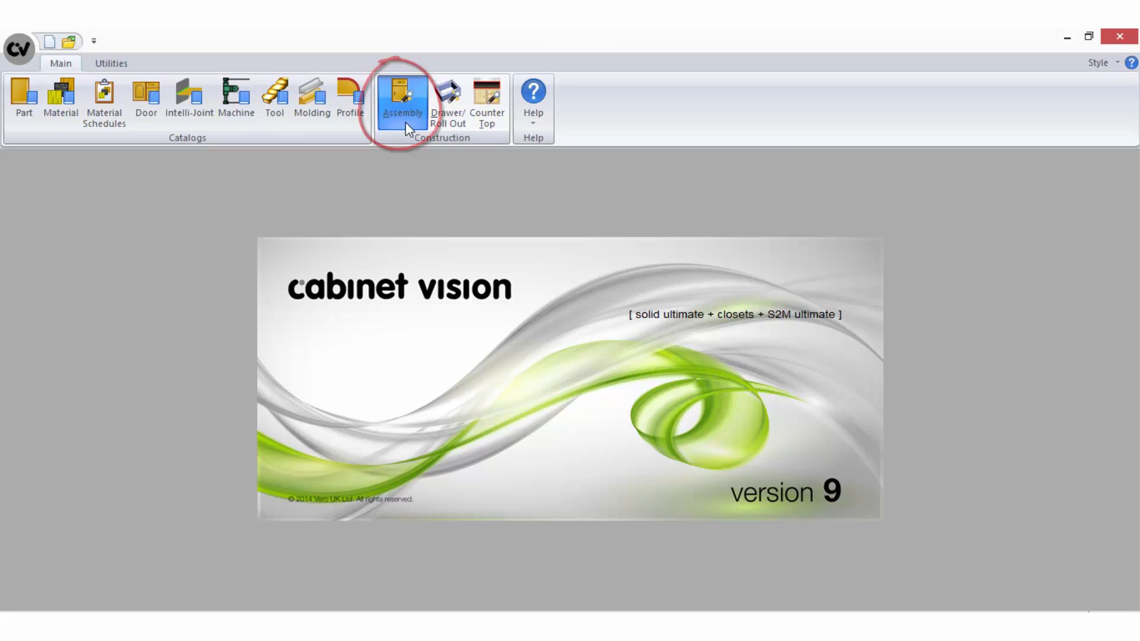
{"action": "left_click", "coordinate": [402, 98]}
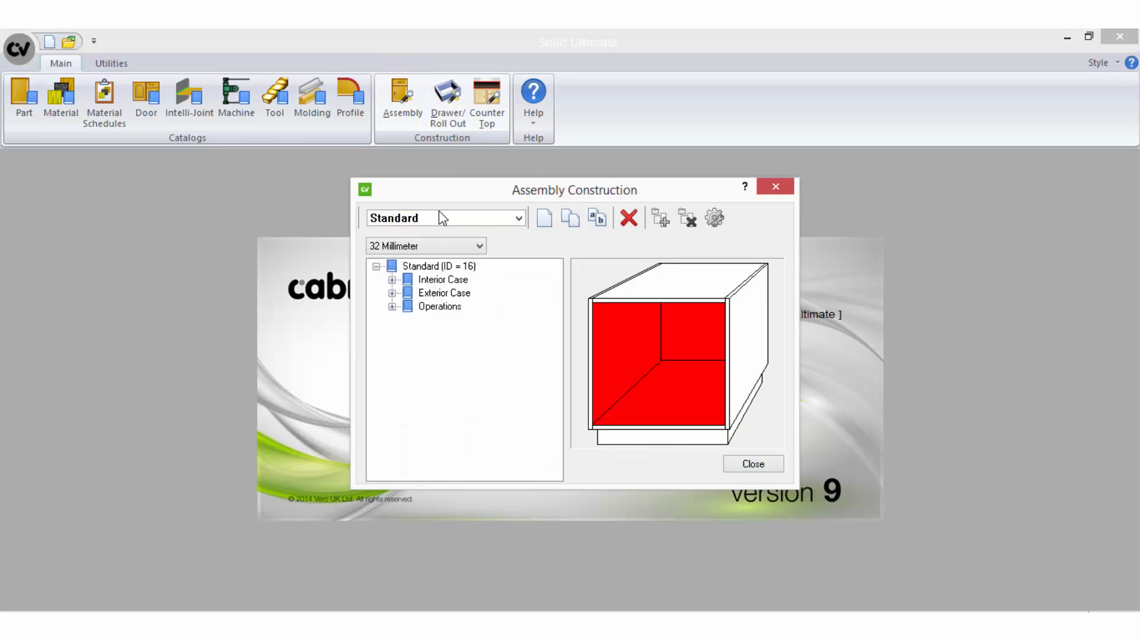
{"action": "left_click", "coordinate": [425, 246]}
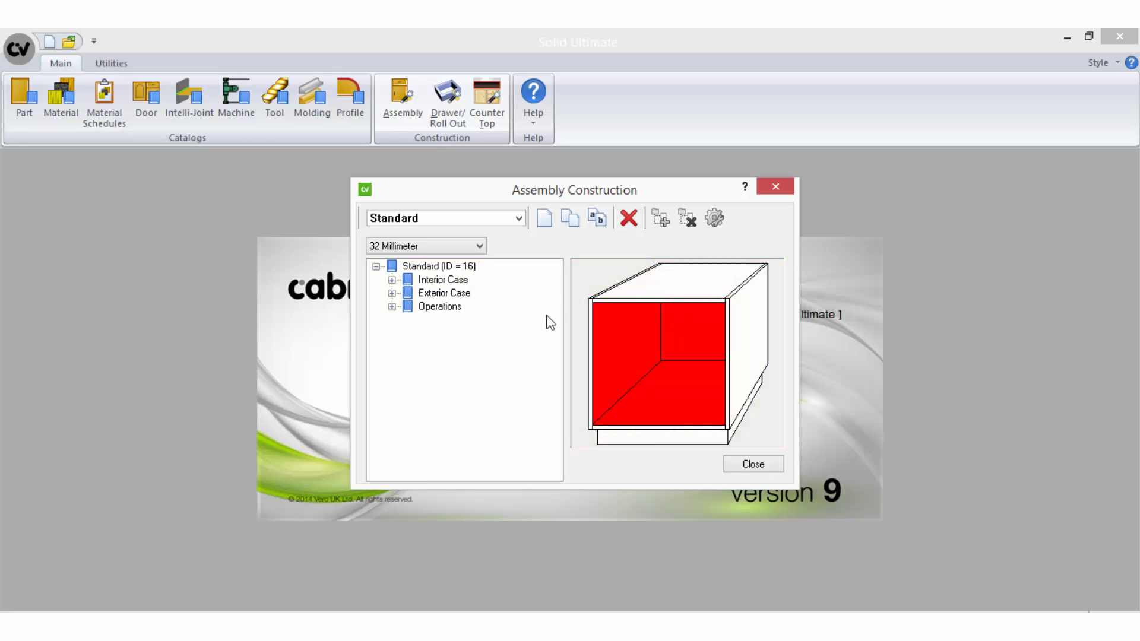
{"action": "mouse_move", "coordinate": [577, 242]}
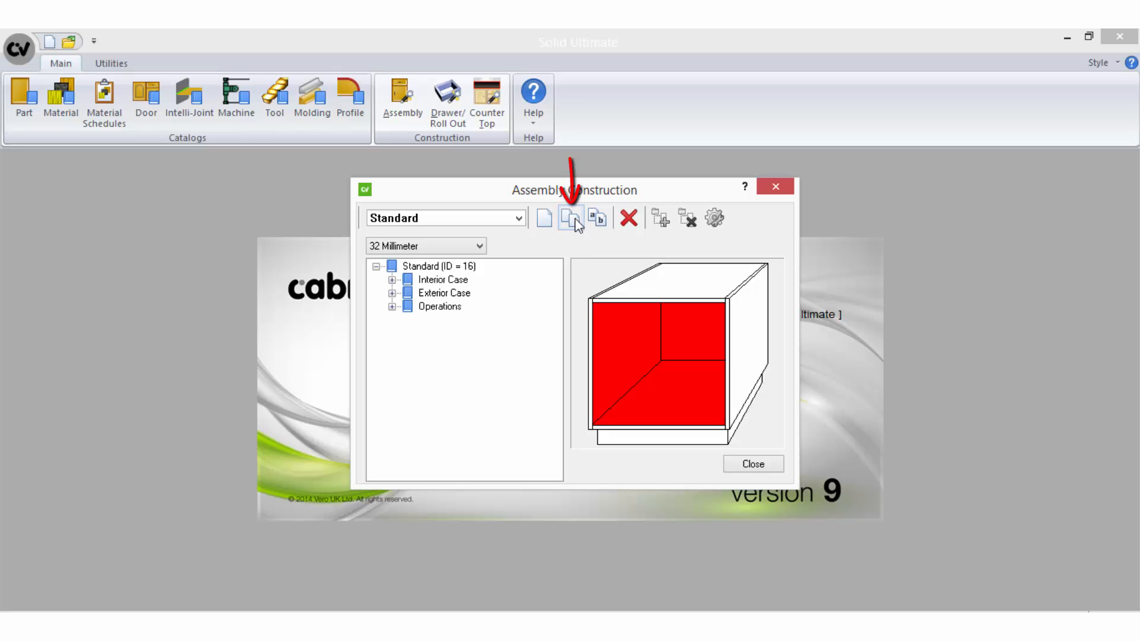
{"action": "mouse_move", "coordinate": [570, 218]}
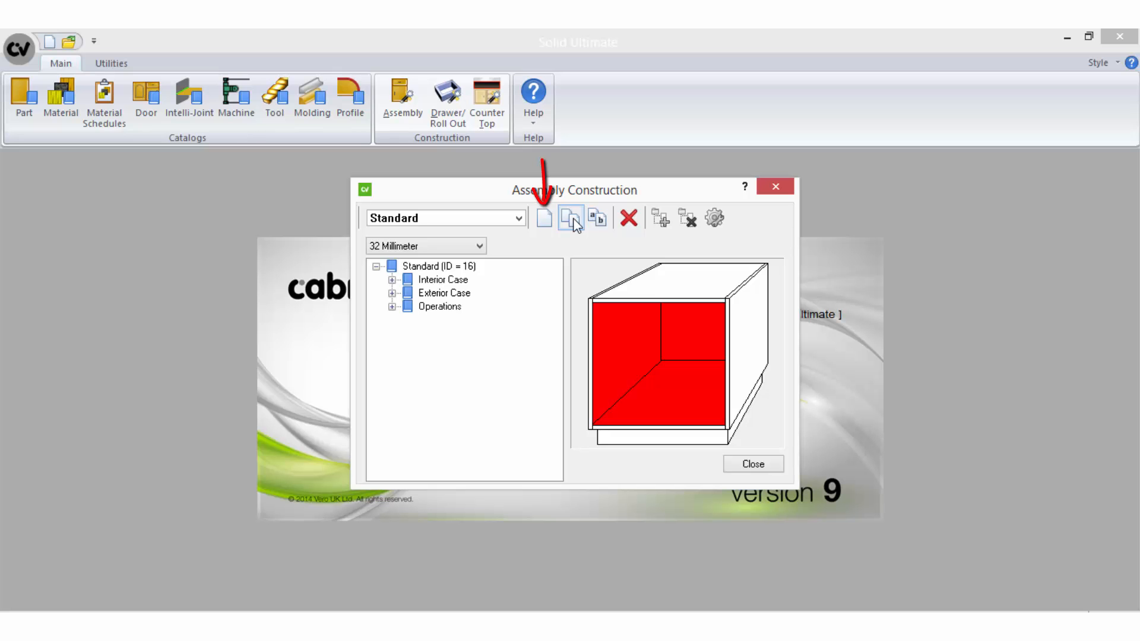
{"action": "mouse_move", "coordinate": [544, 219]}
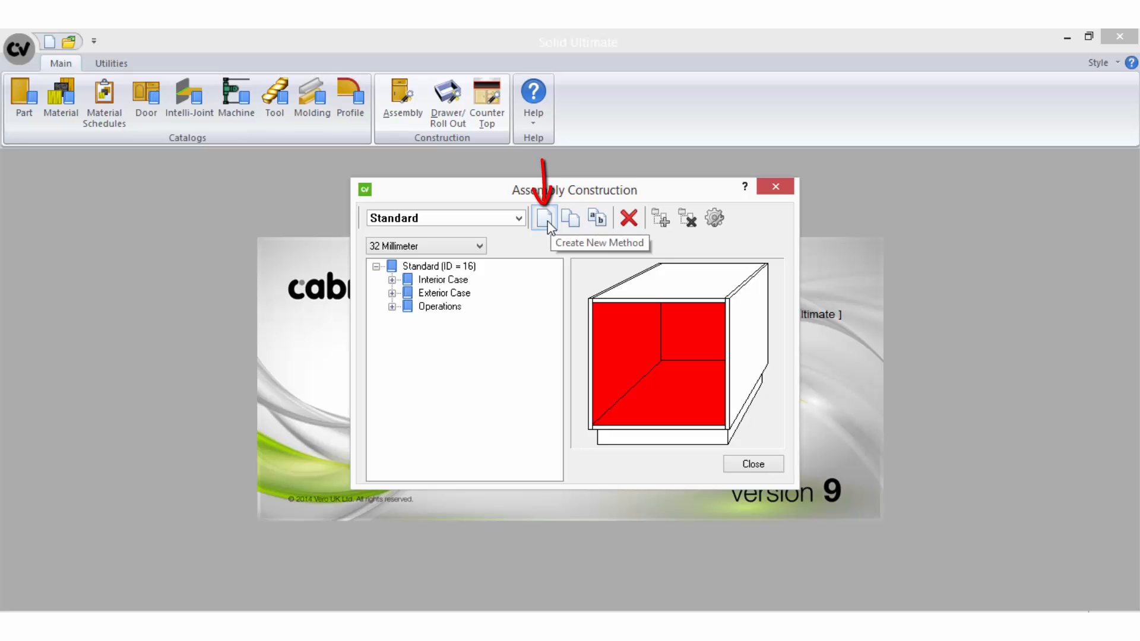
Create a new construction method named 'Butt Join Construction' using the 32 Millimeter style.
{"action": "left_click", "coordinate": [544, 217]}
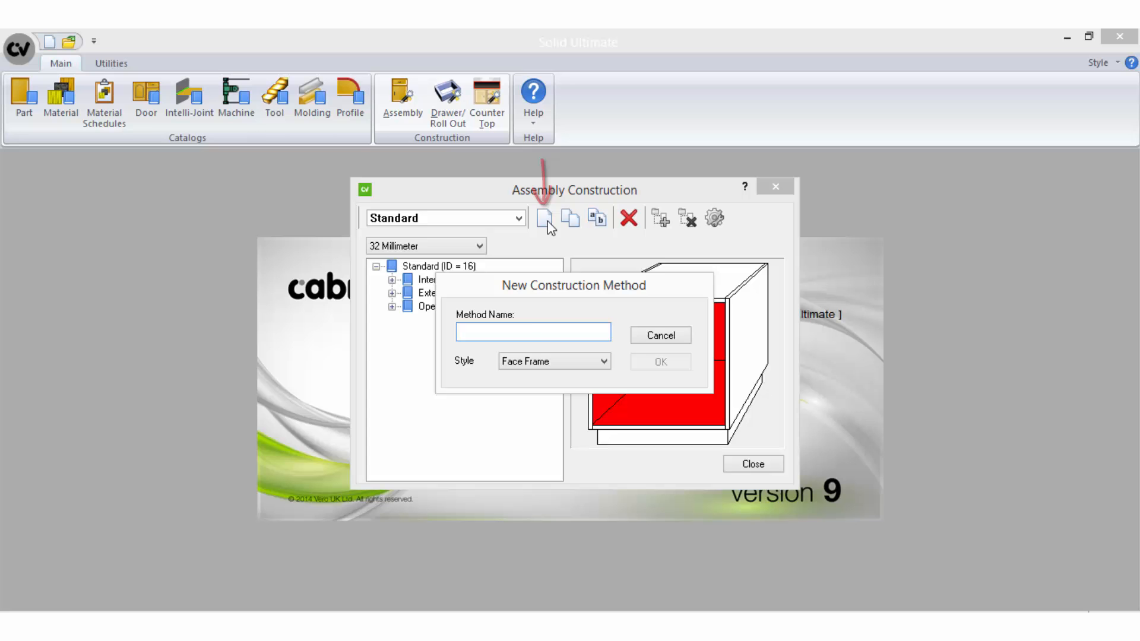
{"action": "type", "text": "Butt Join Construction"}
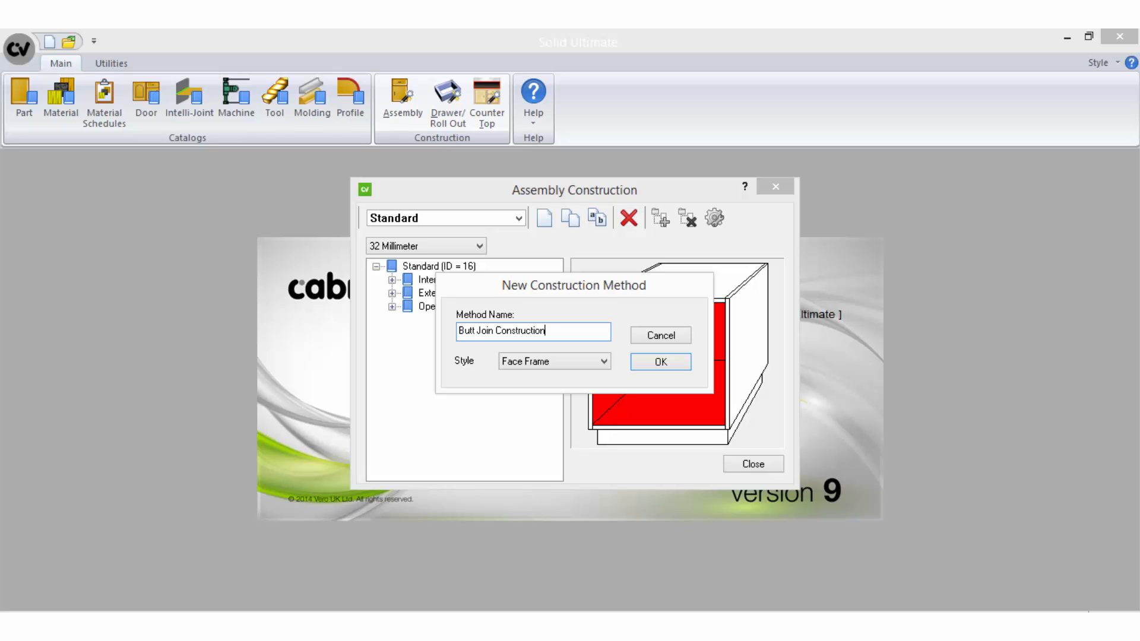
{"action": "mouse_move", "coordinate": [609, 369]}
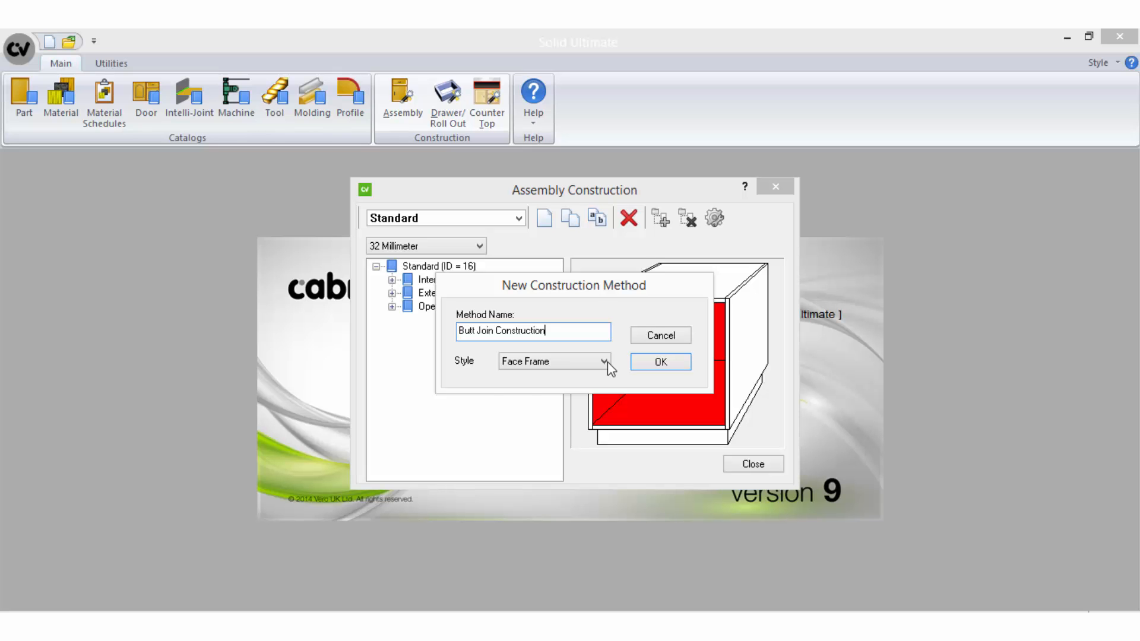
{"action": "left_click", "coordinate": [607, 362]}
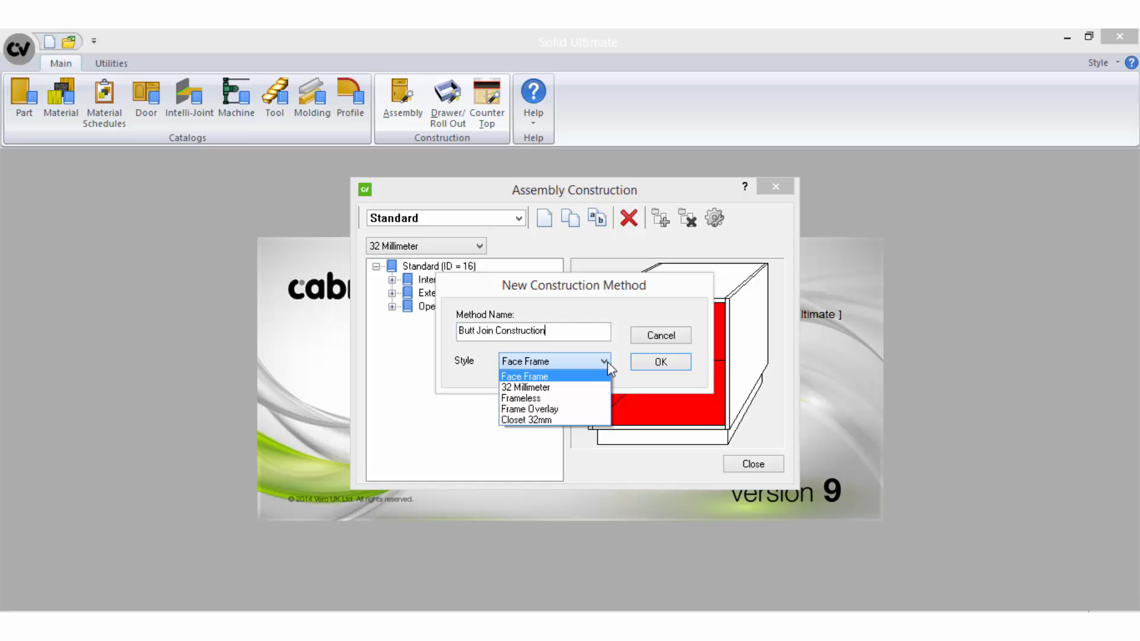
{"action": "mouse_move", "coordinate": [590, 409]}
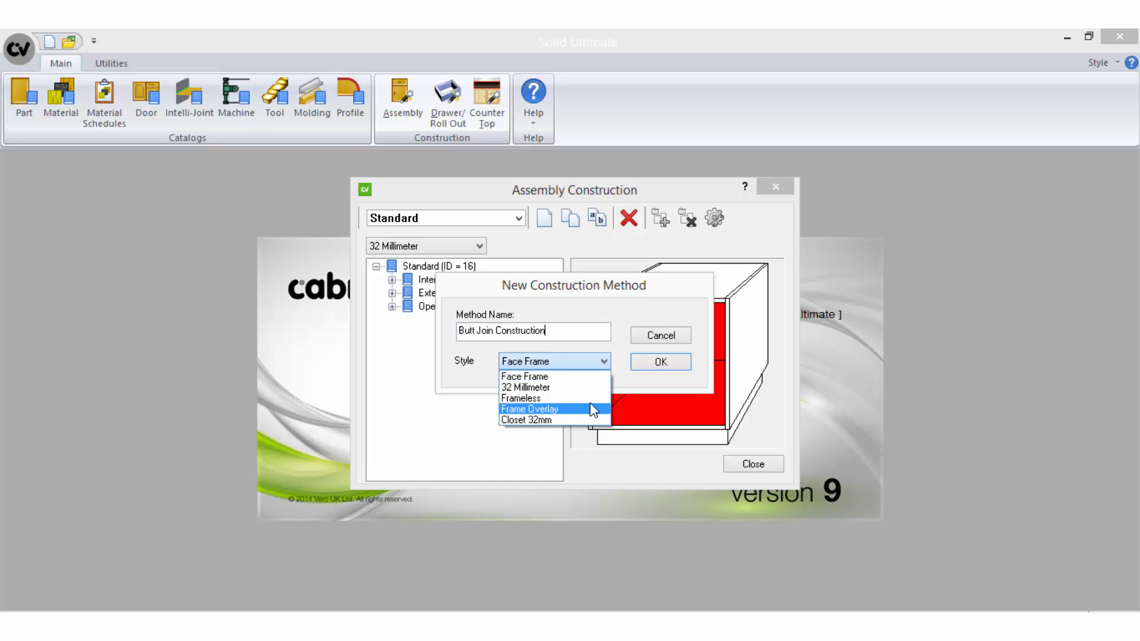
{"action": "mouse_move", "coordinate": [595, 381]}
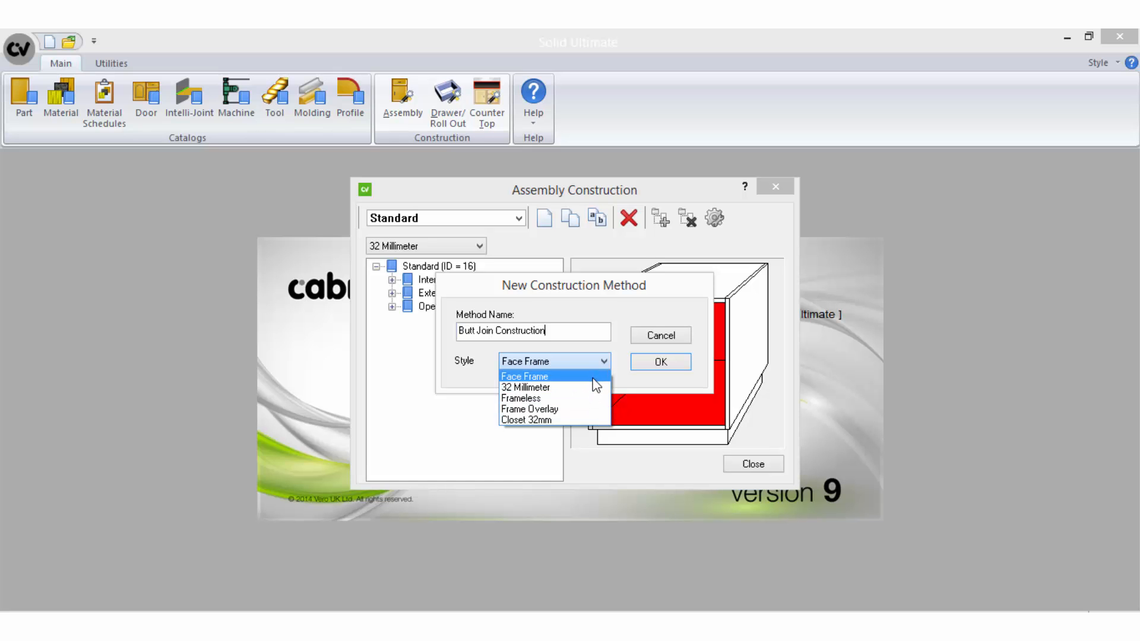
{"action": "mouse_move", "coordinate": [553, 387]}
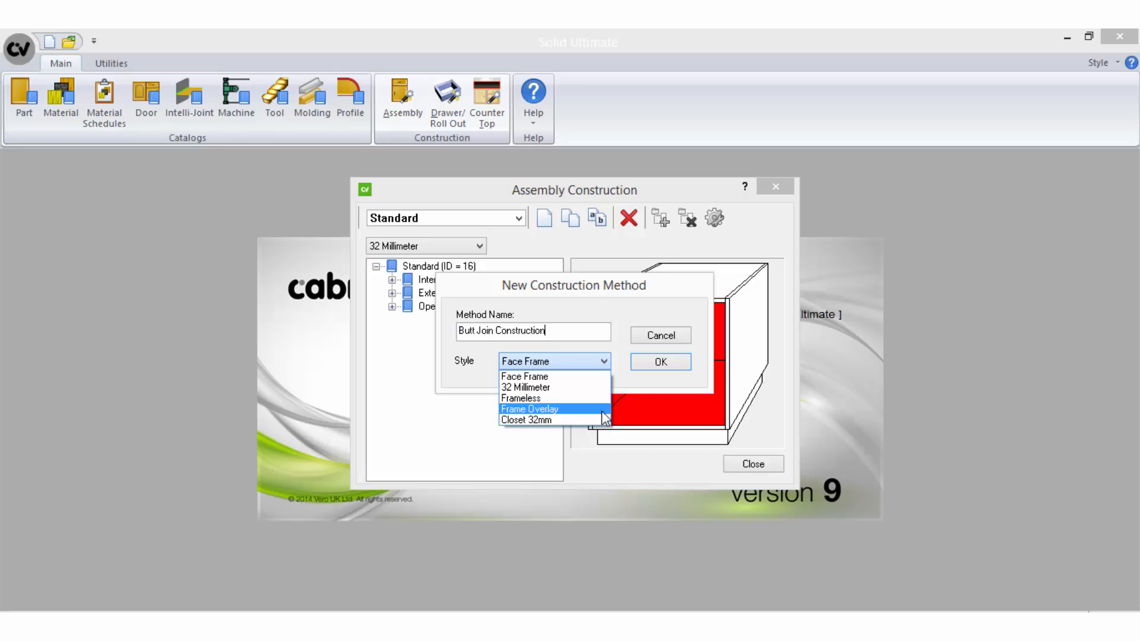
{"action": "mouse_move", "coordinate": [598, 386]}
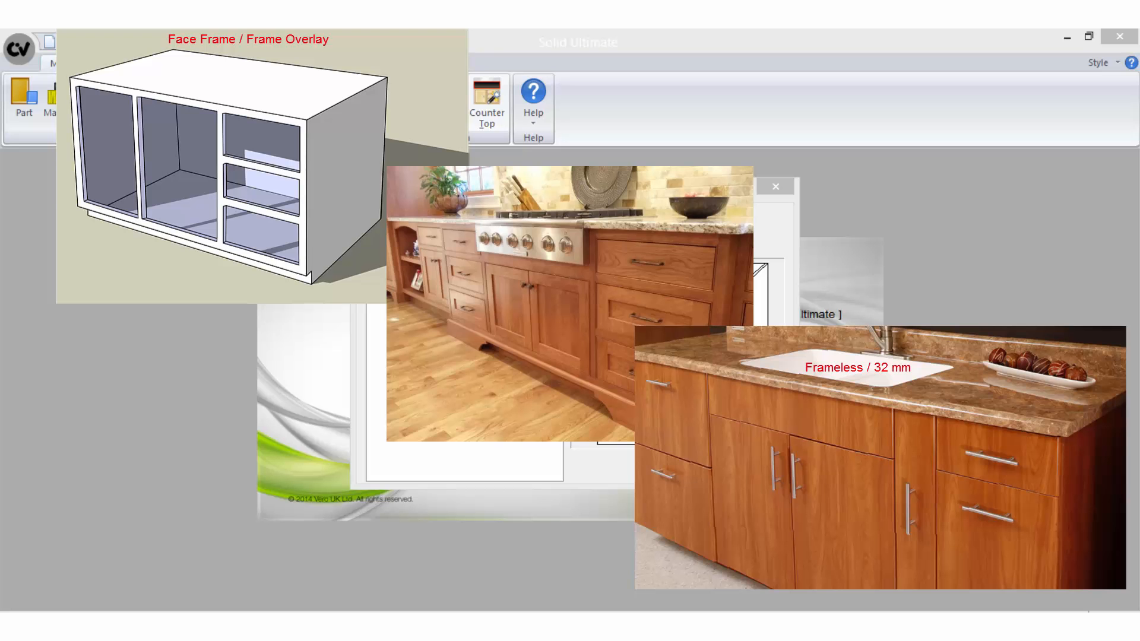
{"action": "left_click", "coordinate": [553, 362]}
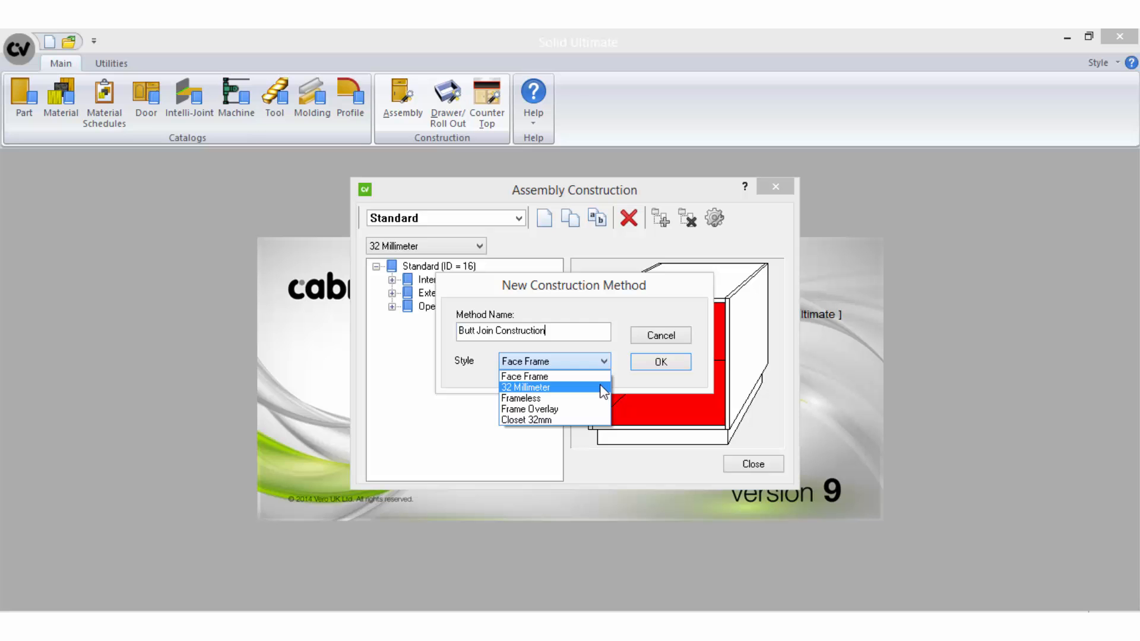
{"action": "left_click", "coordinate": [525, 386]}
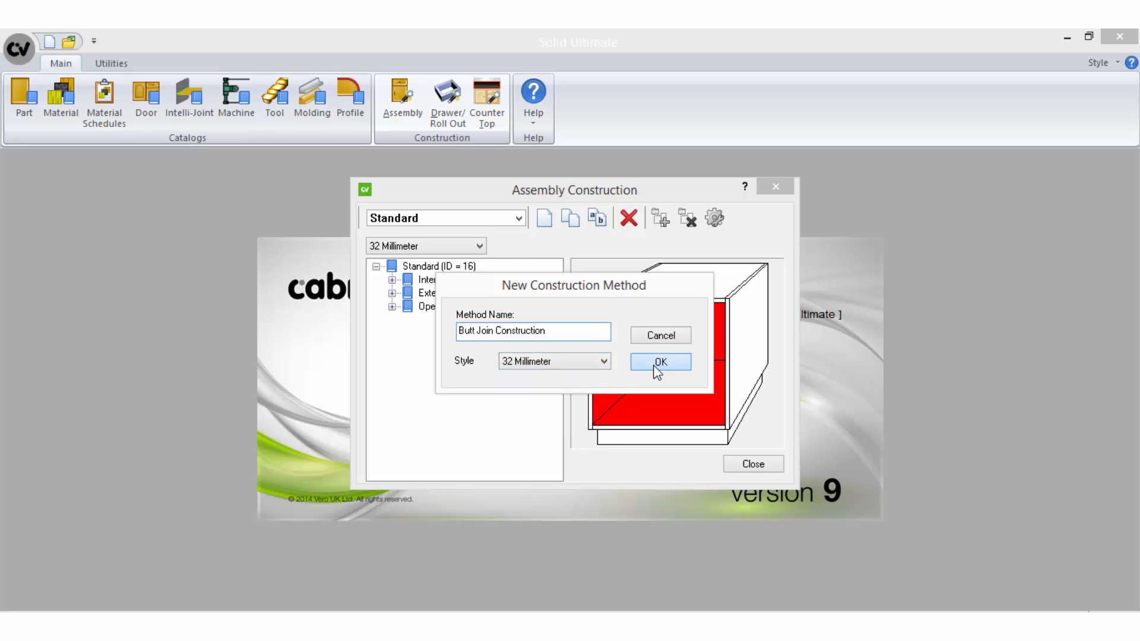
Confirm the new method, expand the Interior and Exterior Case parts, and select Adjustable Shelf.
{"action": "left_click", "coordinate": [658, 363]}
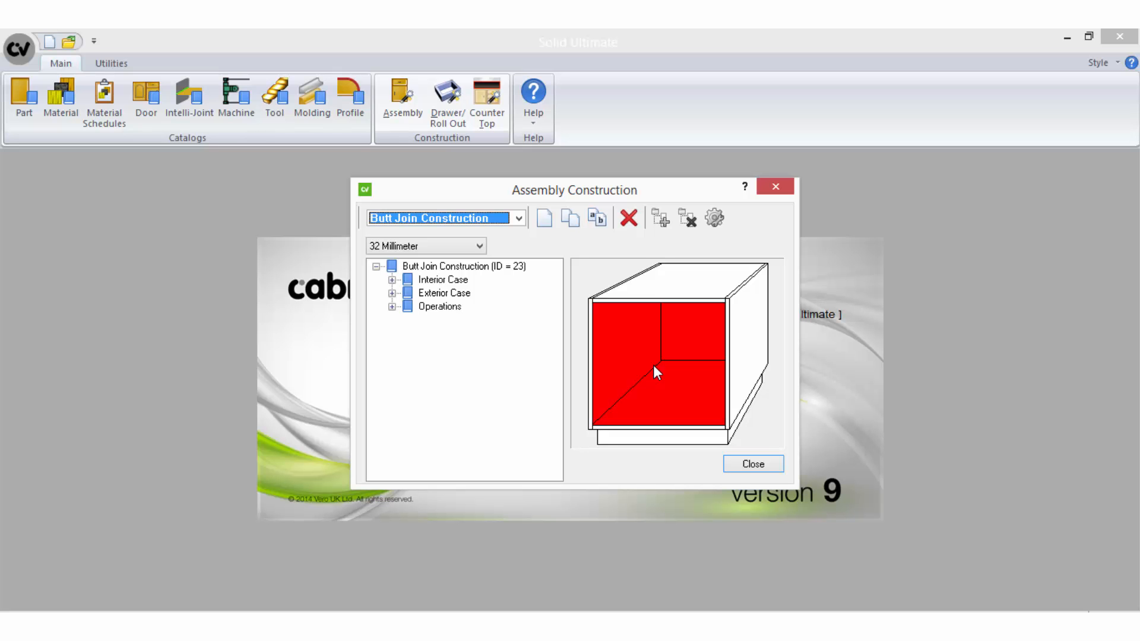
{"action": "mouse_move", "coordinate": [437, 285]}
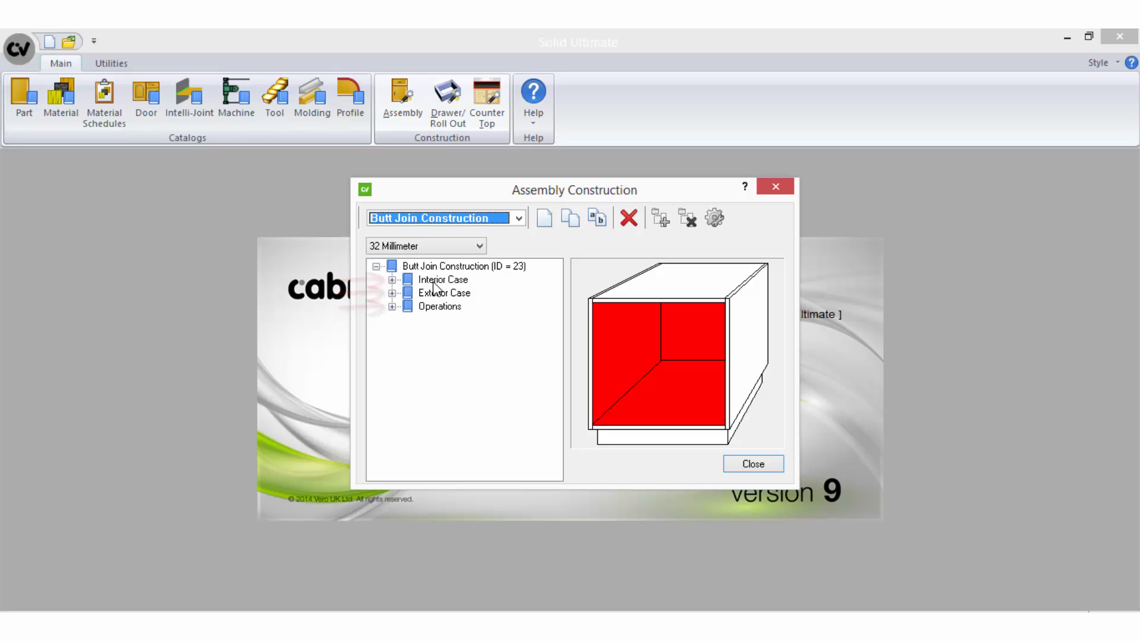
{"action": "left_click", "coordinate": [441, 279]}
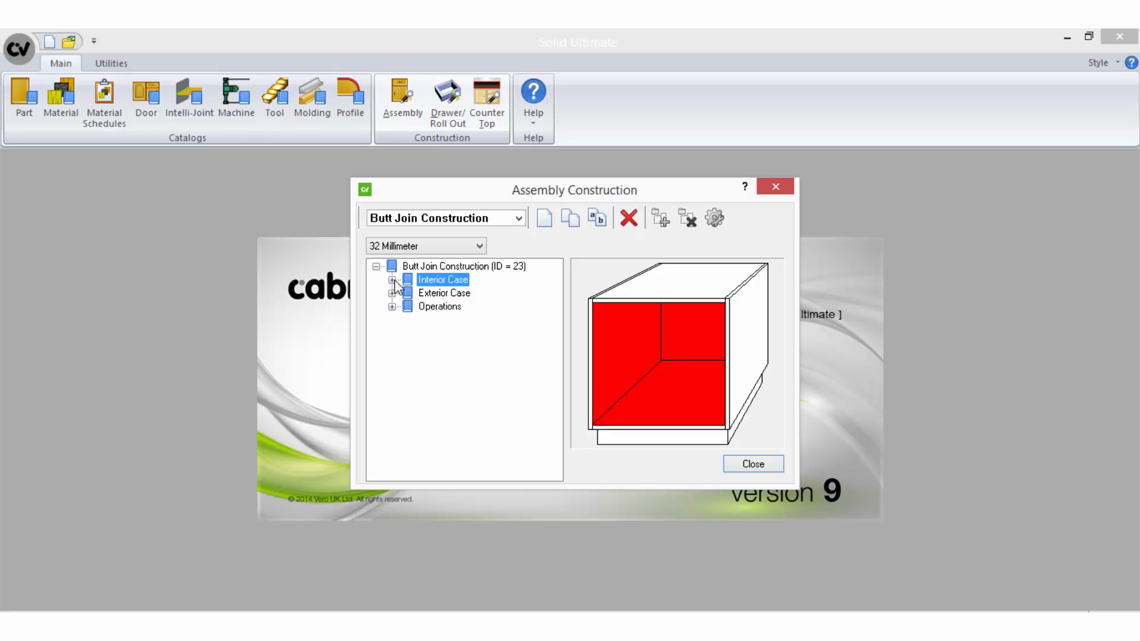
{"action": "left_click", "coordinate": [392, 279]}
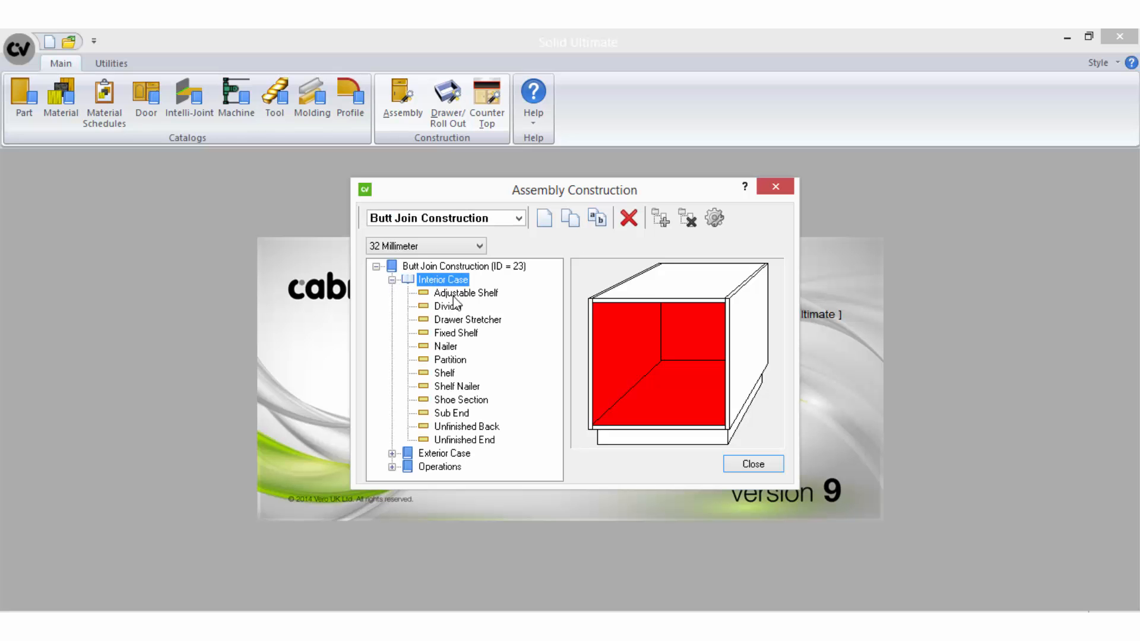
{"action": "left_click", "coordinate": [444, 453]}
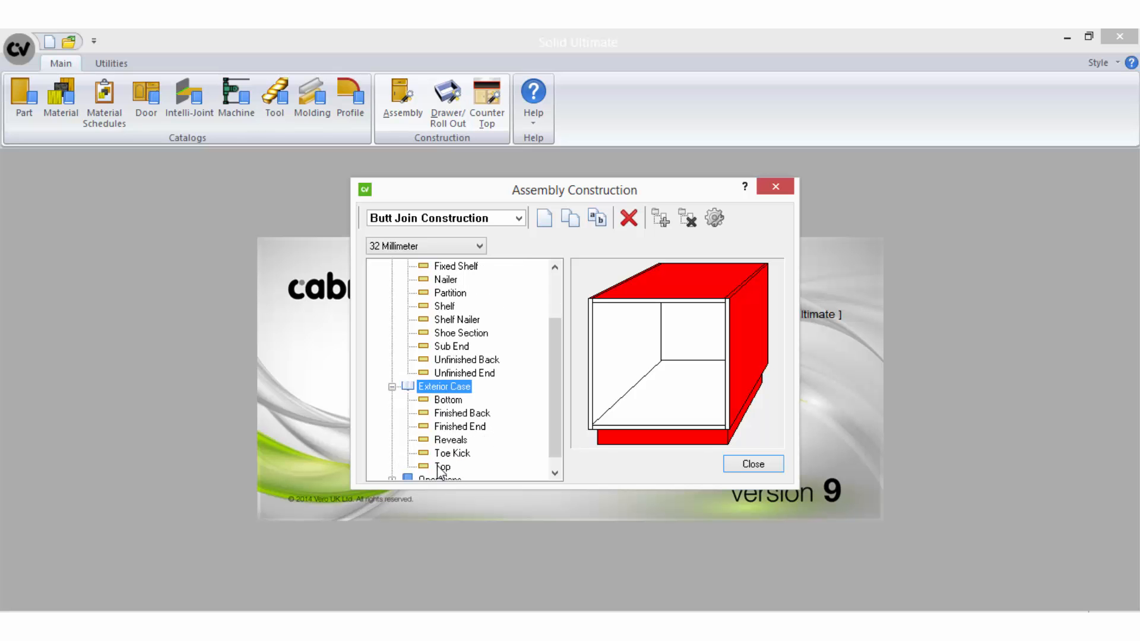
{"action": "scroll", "scroll_direction": "down", "scroll_amount": 3}
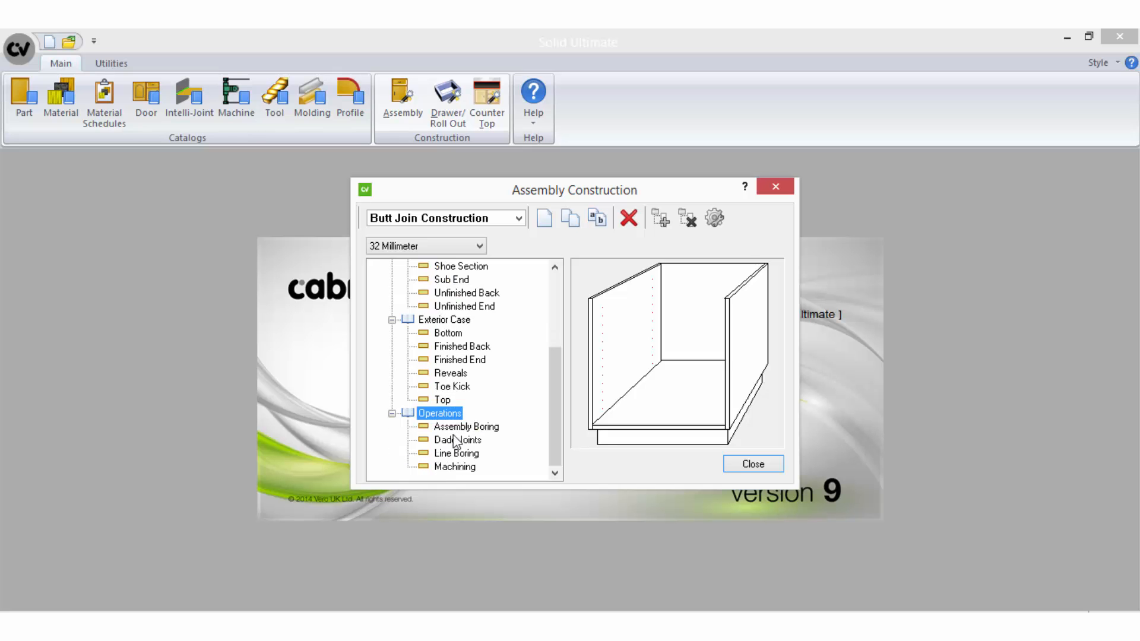
{"action": "mouse_move", "coordinate": [460, 473]}
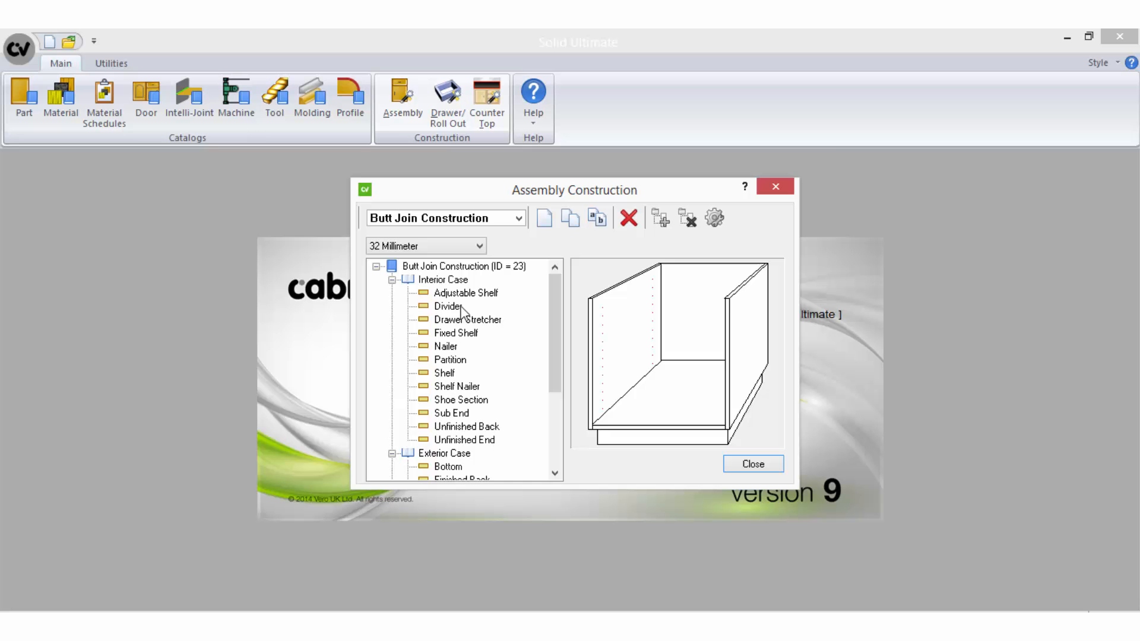
{"action": "left_click", "coordinate": [465, 293]}
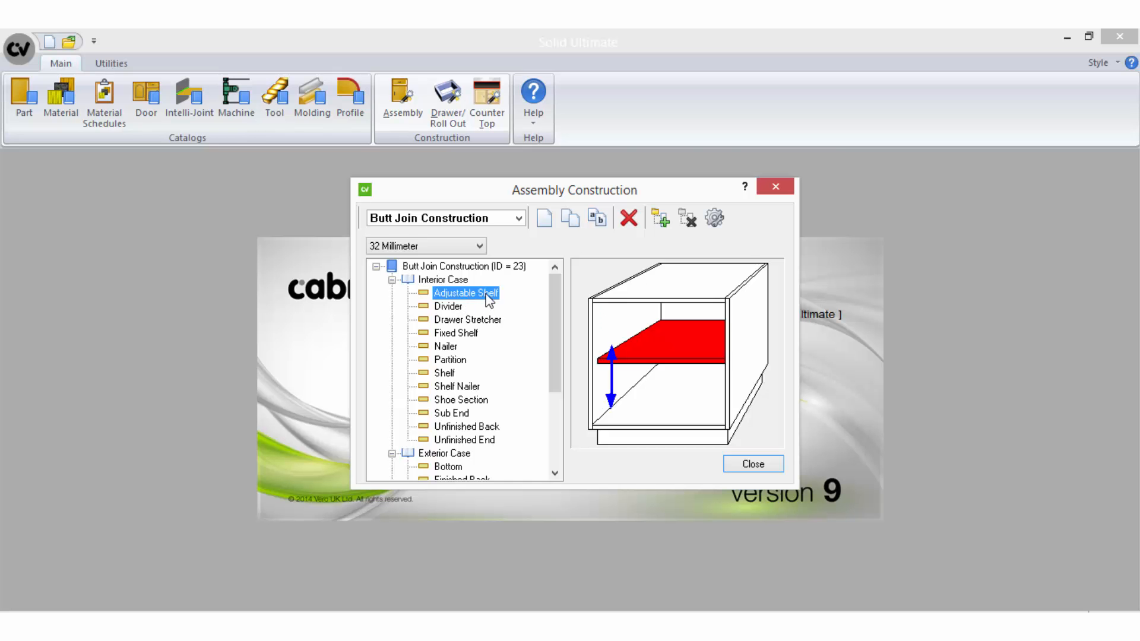
Open the Adjustable Shelf banding definition, with all four edges set to None.
{"action": "double_click", "coordinate": [466, 292]}
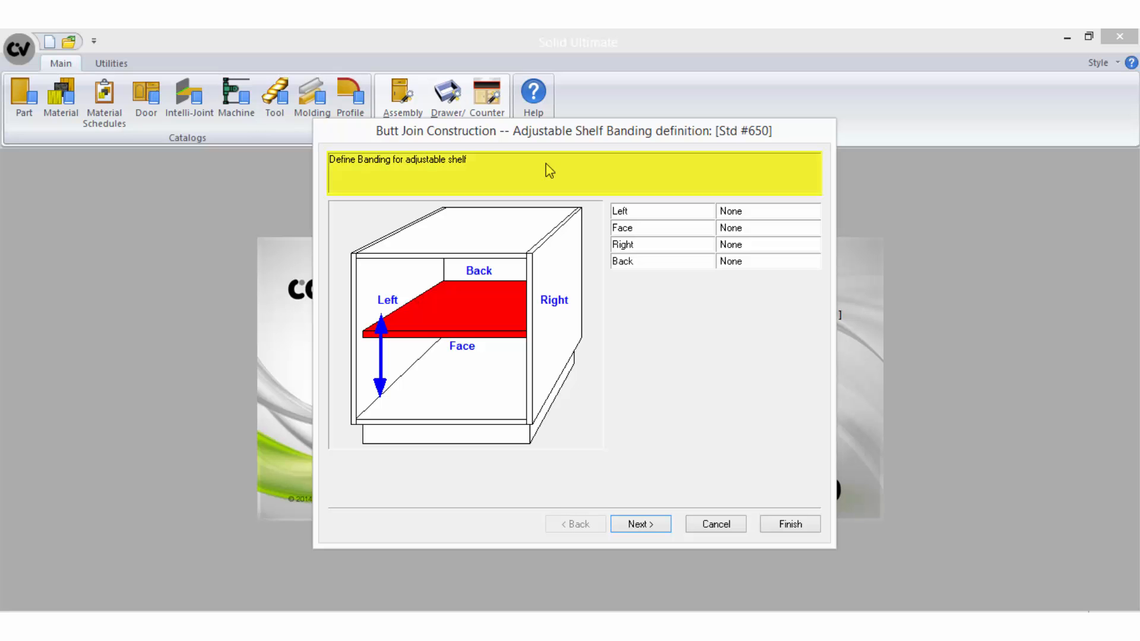
{"action": "mouse_move", "coordinate": [537, 250]}
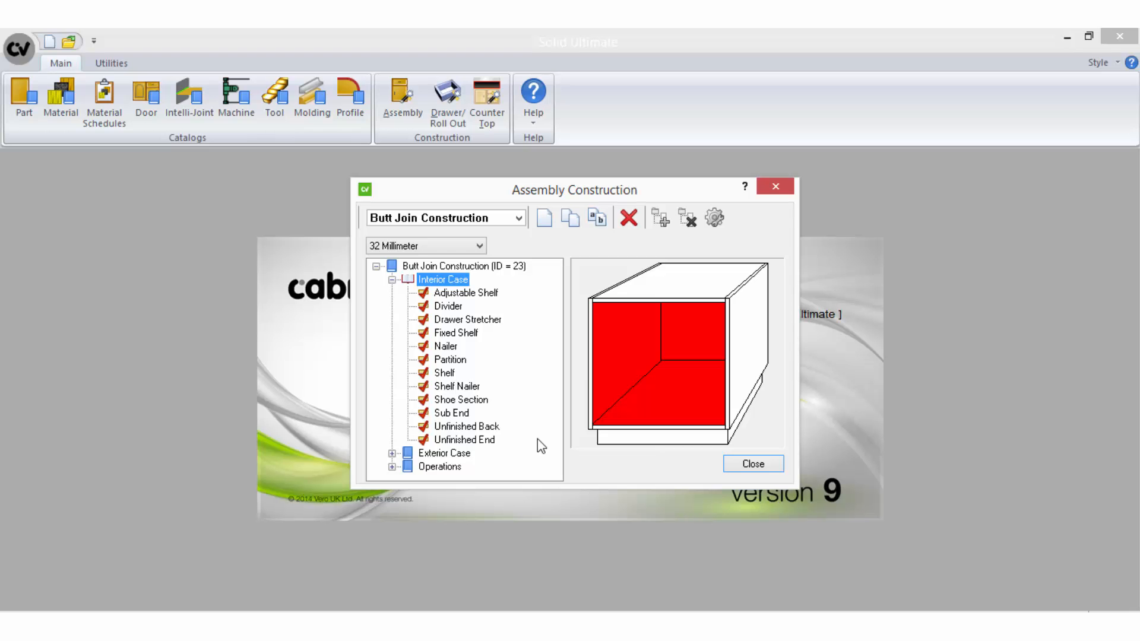
Keep the unfinished back facing in and attach it to the top of the top.
{"action": "left_click", "coordinate": [467, 426]}
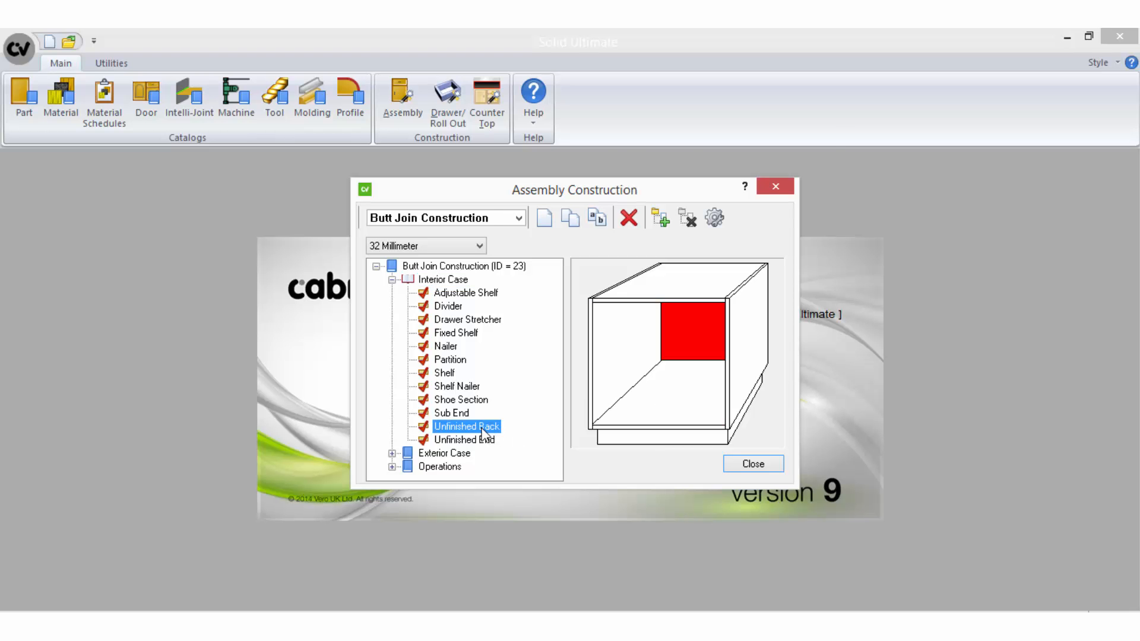
{"action": "double_click", "coordinate": [466, 427]}
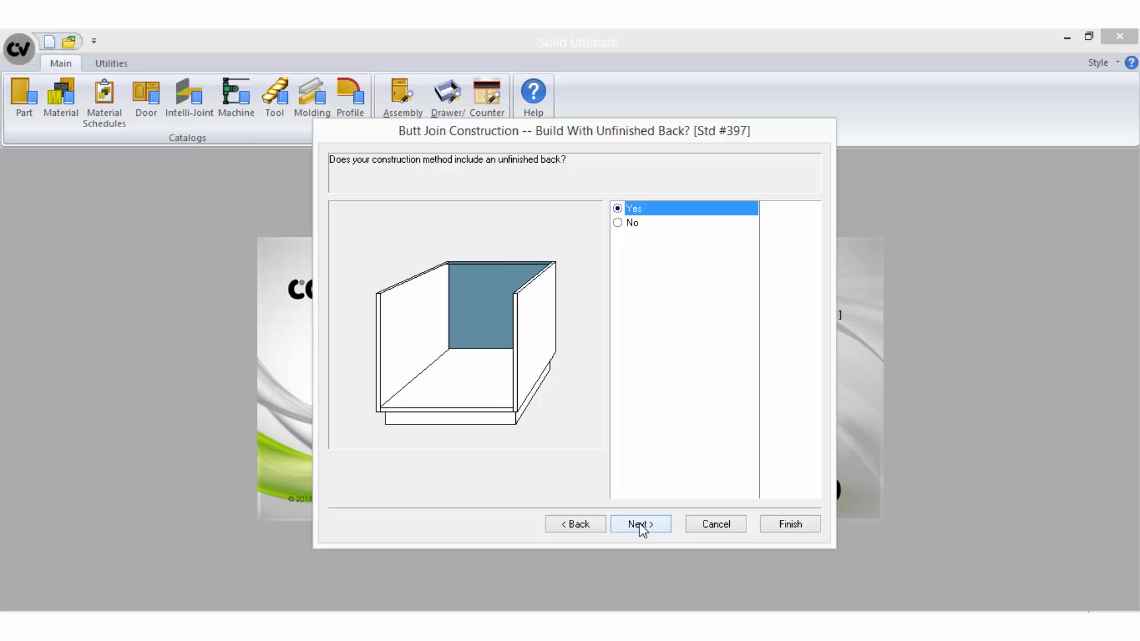
{"action": "left_click", "coordinate": [639, 524]}
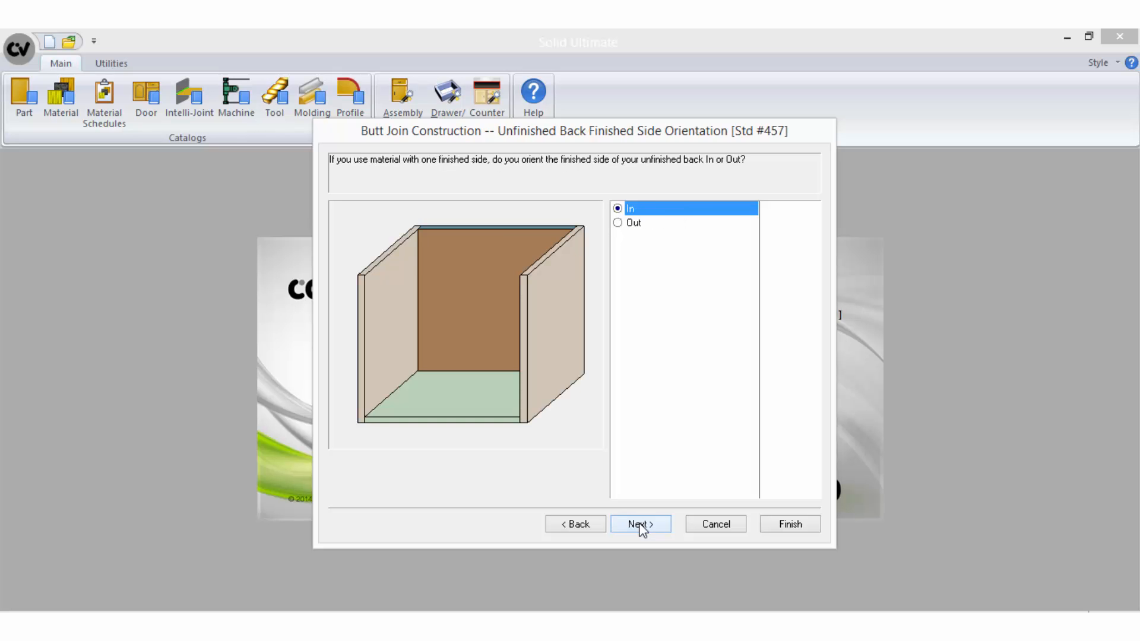
{"action": "left_click", "coordinate": [640, 523]}
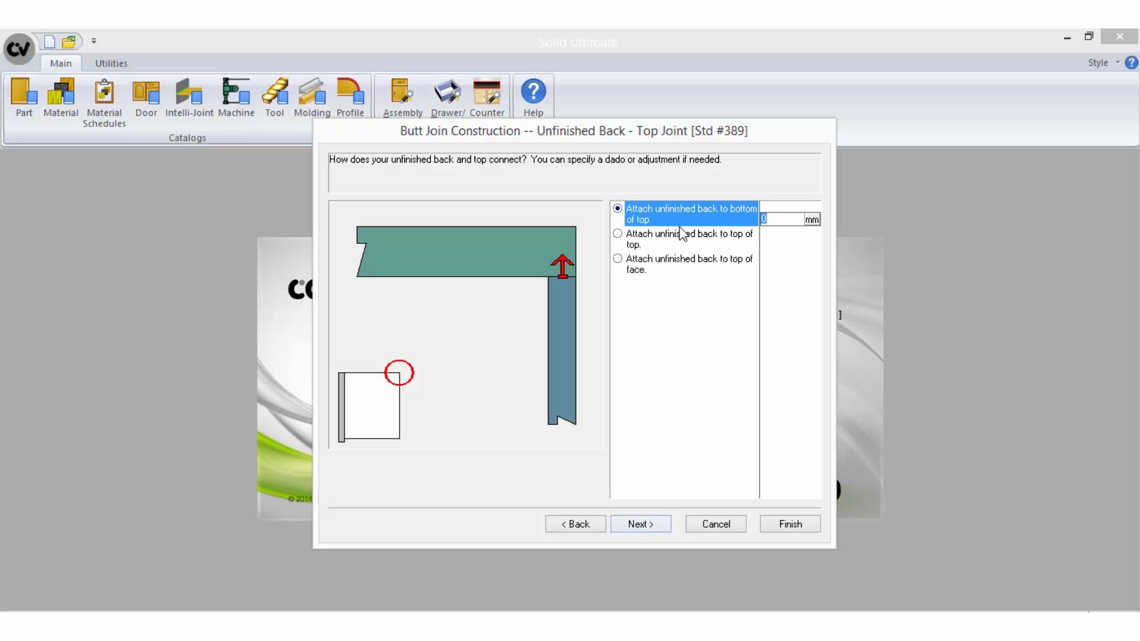
{"action": "left_click", "coordinate": [617, 234]}
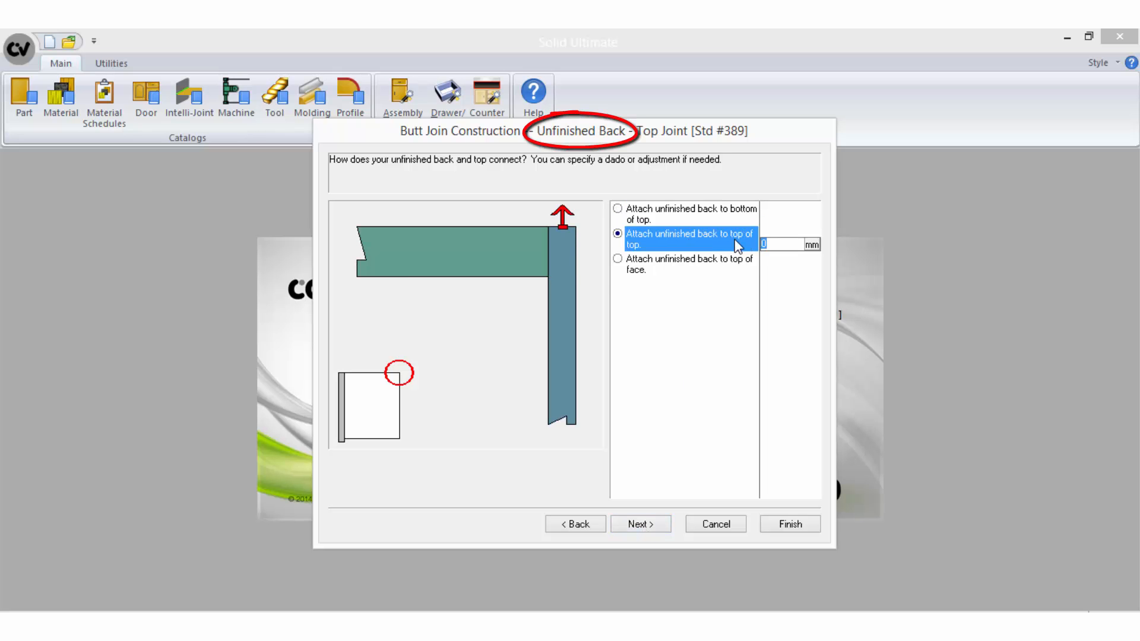
Keep the deck, unfinished end, finished end and sub end back joints, then finish.
{"action": "left_click", "coordinate": [640, 524]}
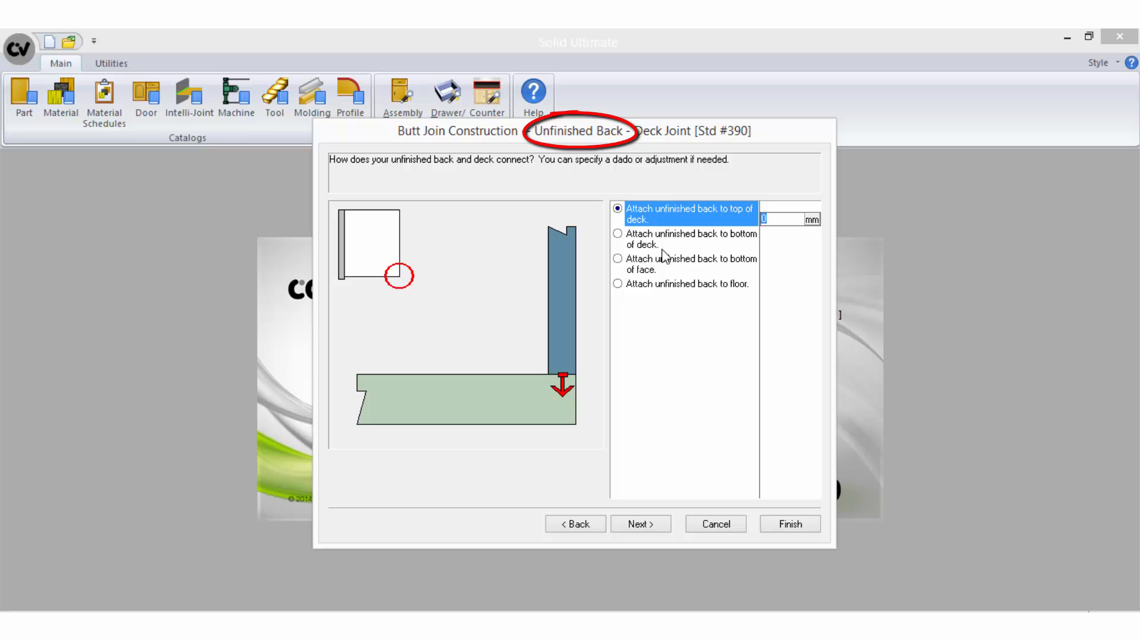
{"action": "left_click", "coordinate": [639, 523]}
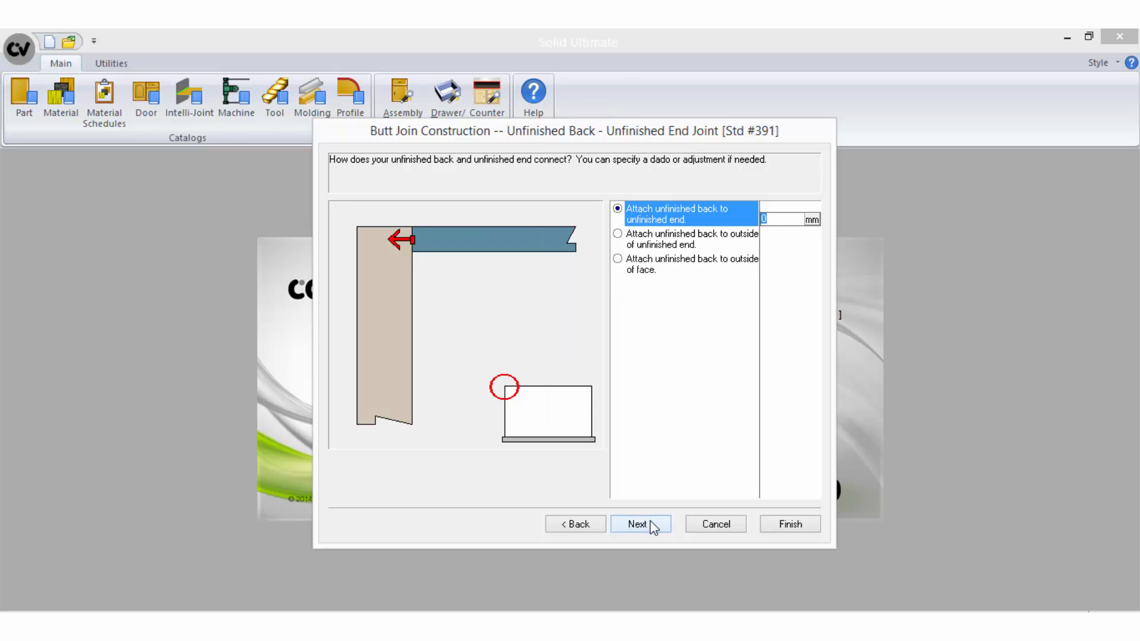
{"action": "left_click", "coordinate": [618, 234]}
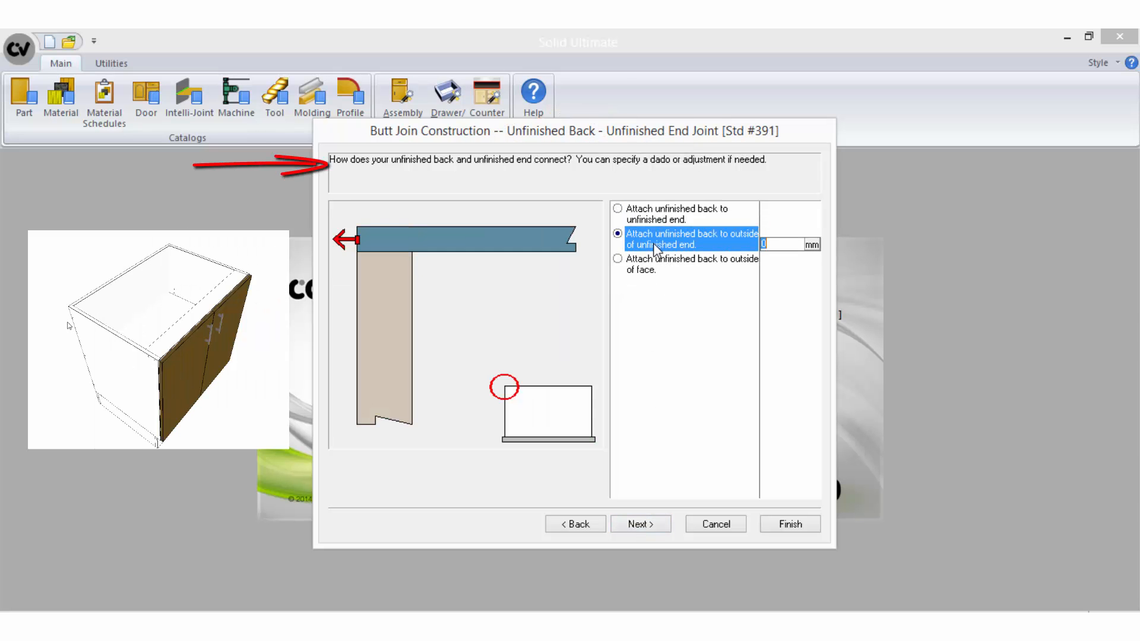
{"action": "left_click", "coordinate": [617, 208]}
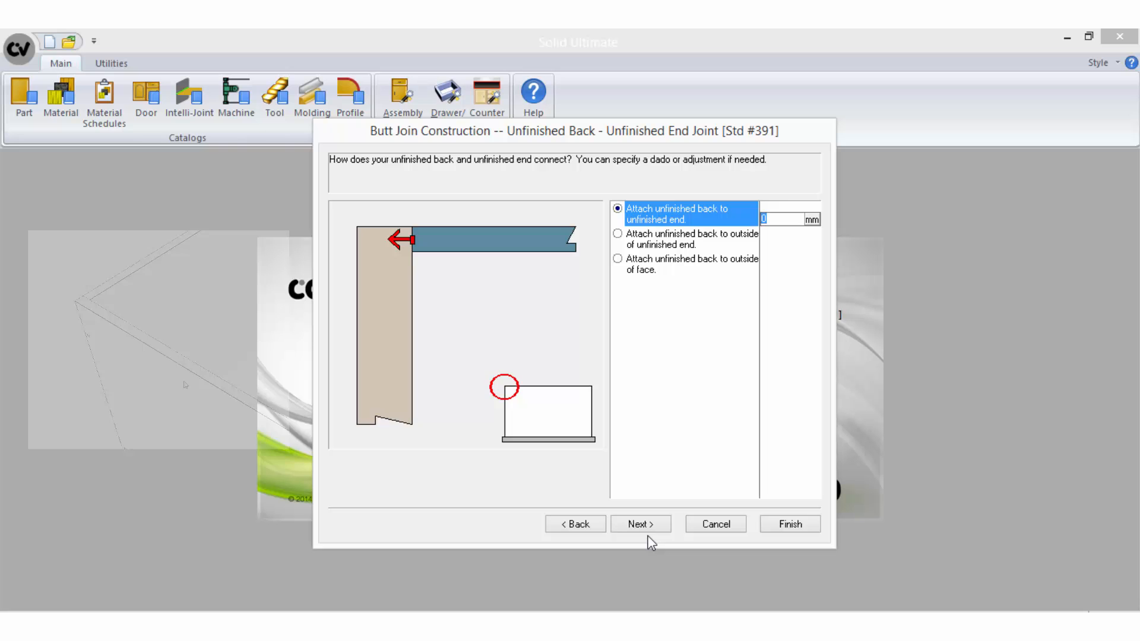
{"action": "left_click", "coordinate": [639, 523]}
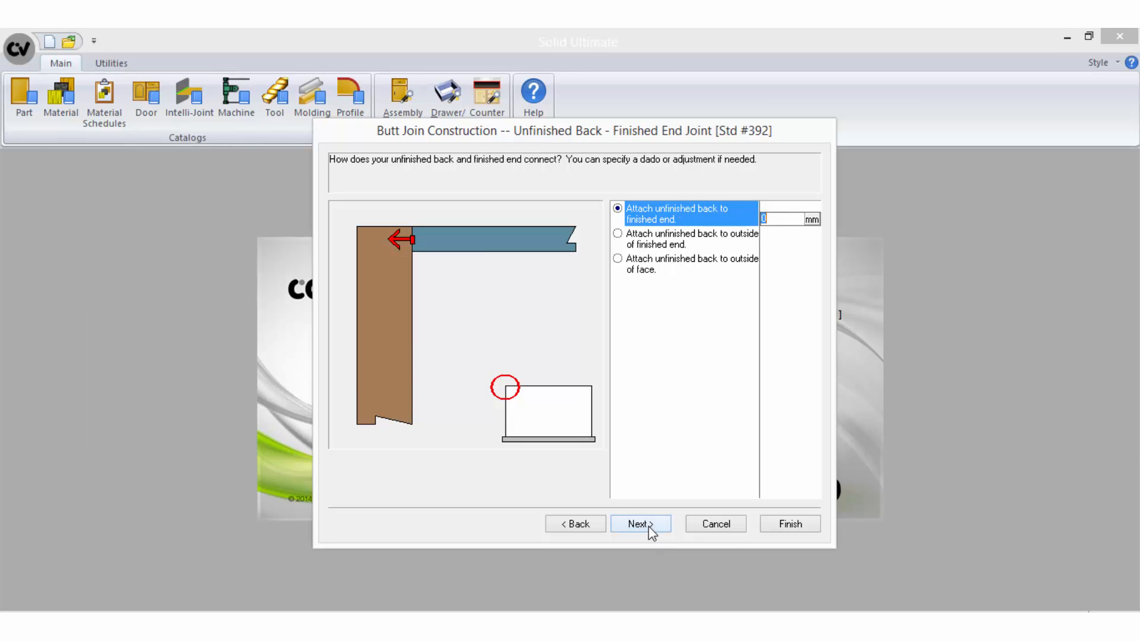
{"action": "left_click", "coordinate": [639, 524]}
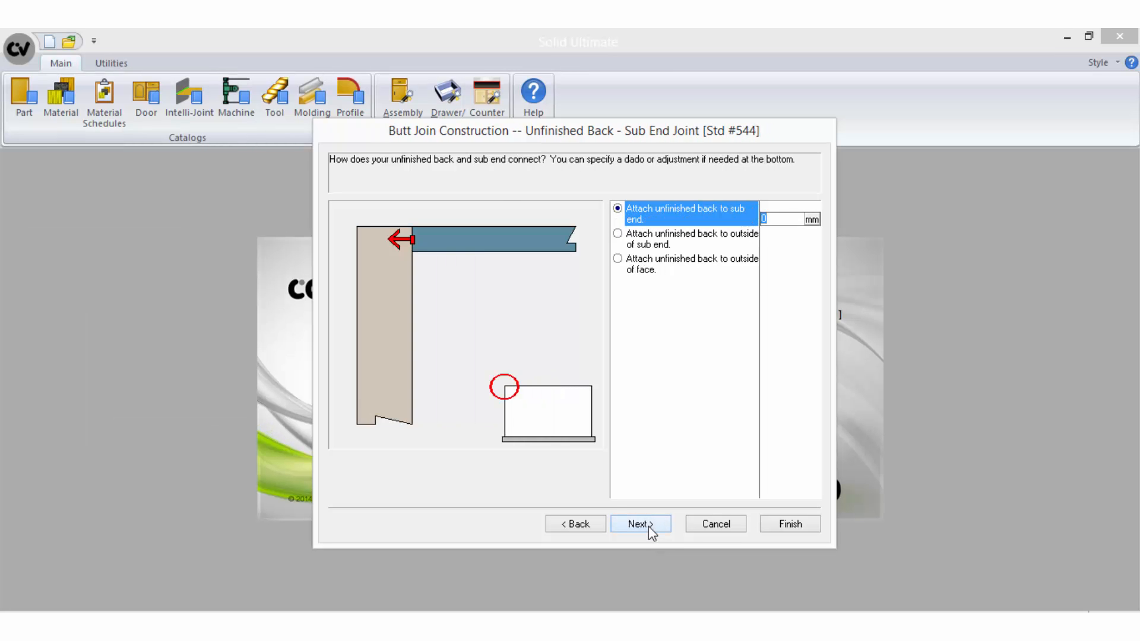
{"action": "left_click", "coordinate": [638, 524]}
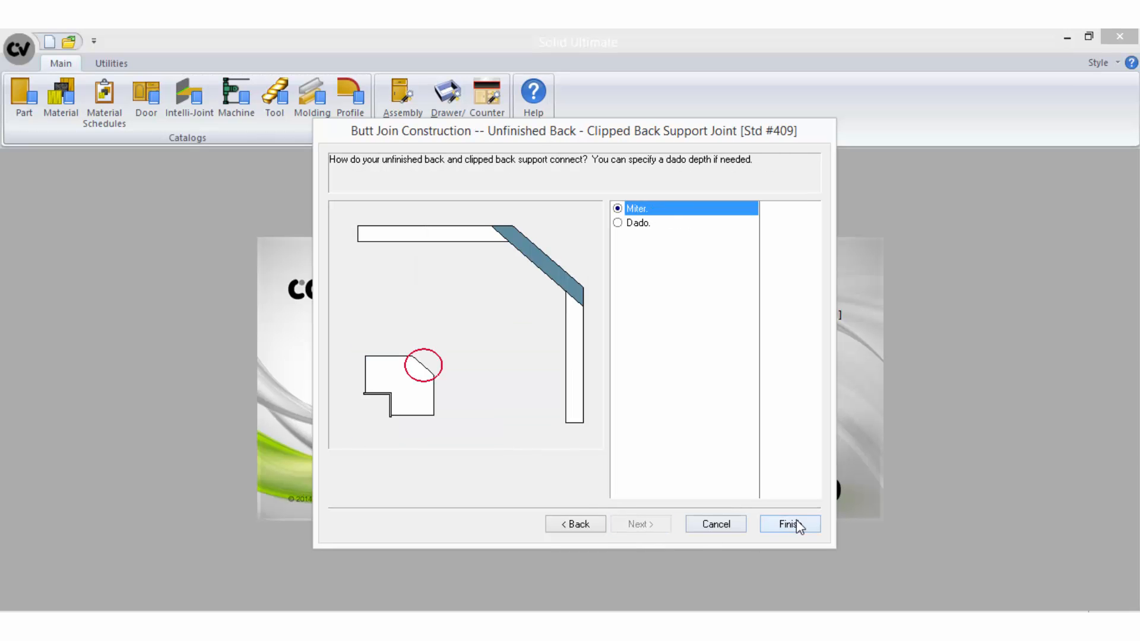
{"action": "left_click", "coordinate": [789, 524]}
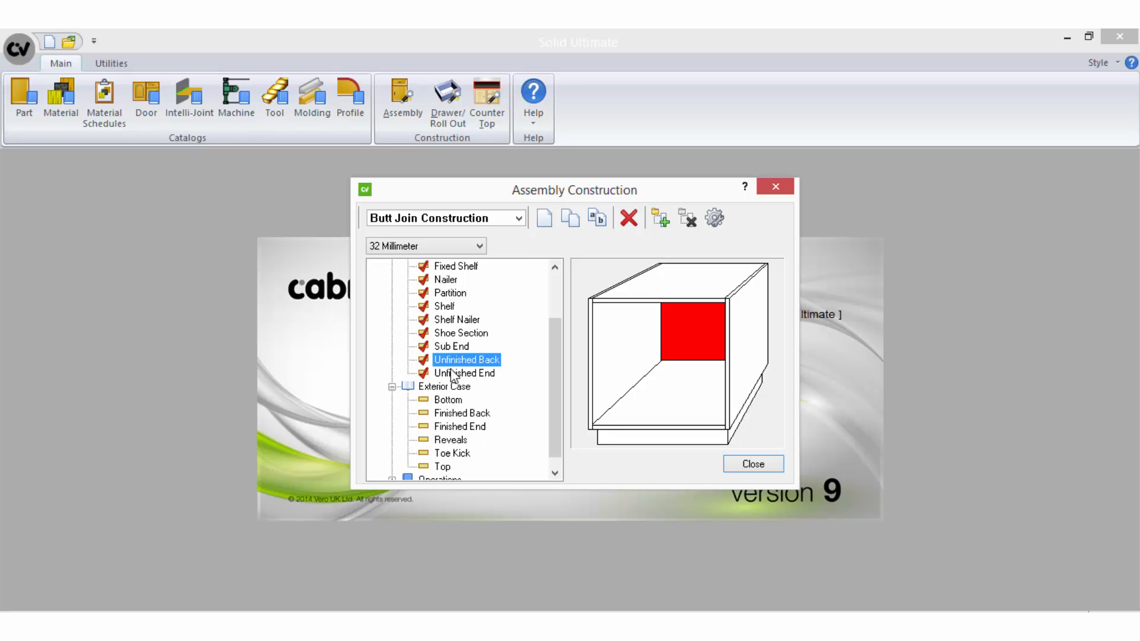
{"action": "mouse_move", "coordinate": [460, 412]}
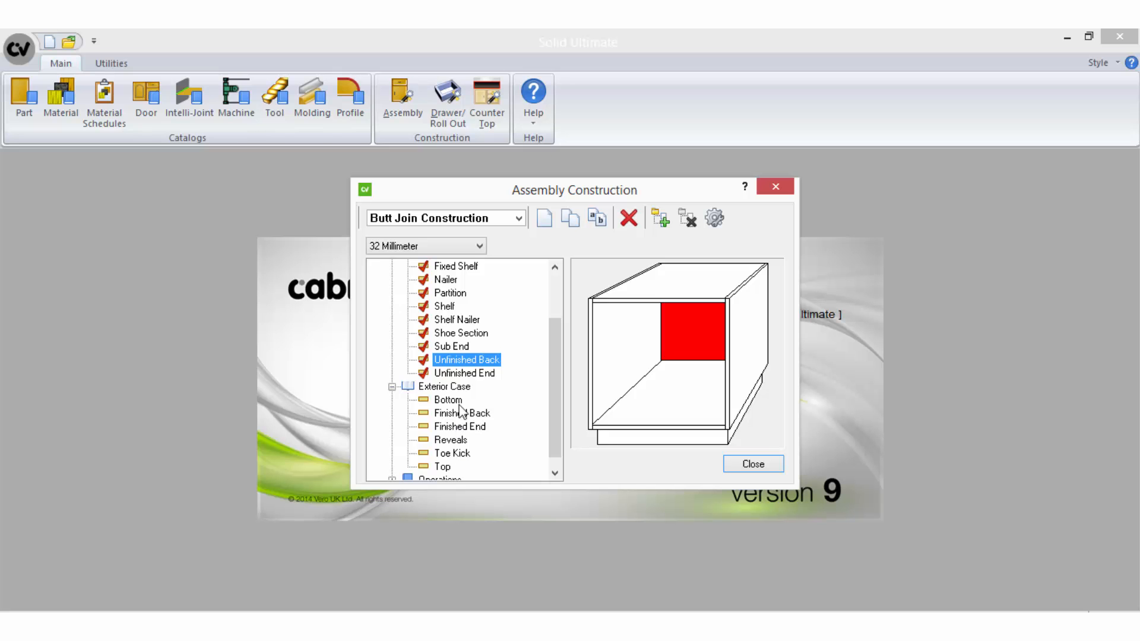
{"action": "mouse_move", "coordinate": [499, 405]}
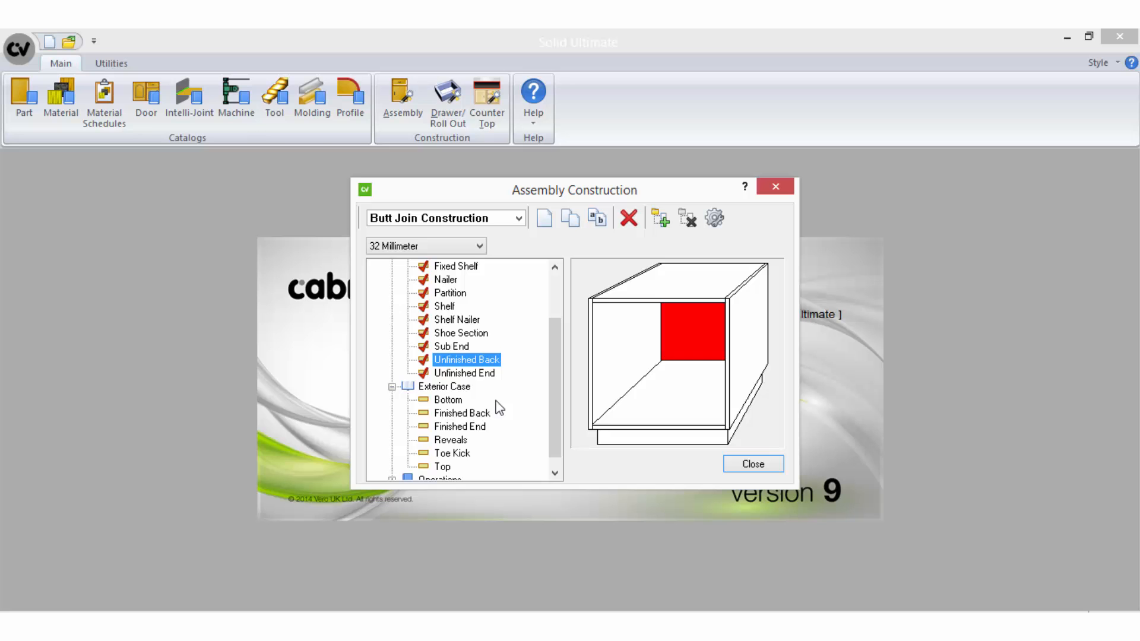
{"action": "mouse_move", "coordinate": [477, 404]}
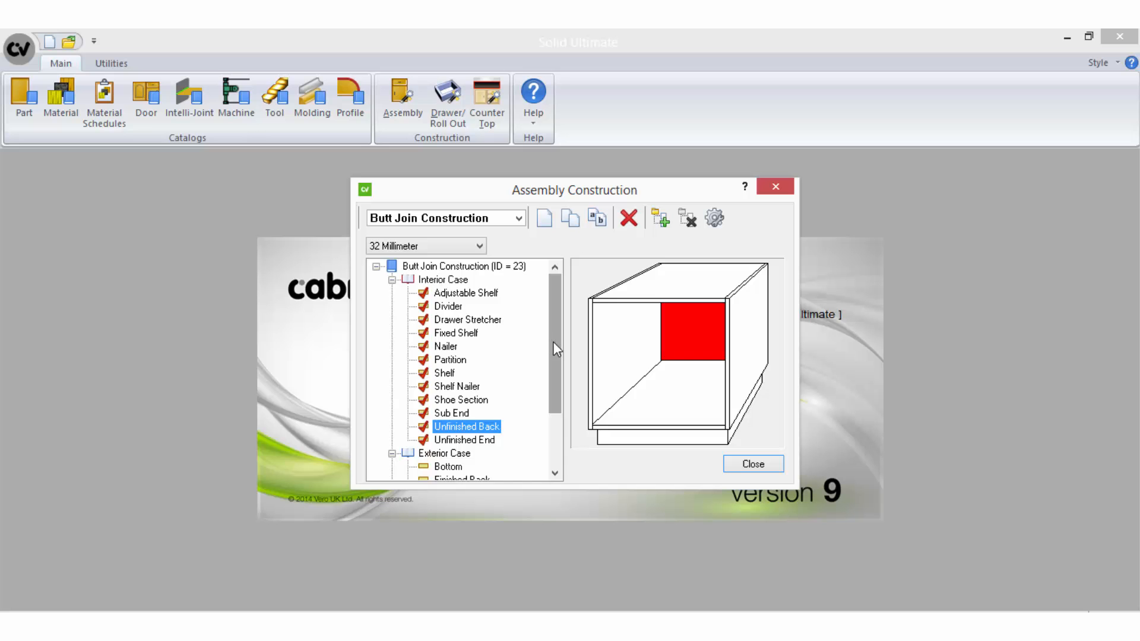
Select Top under Exterior Case to preview the top panel.
{"action": "scroll", "scroll_direction": "down", "scroll_amount": 3}
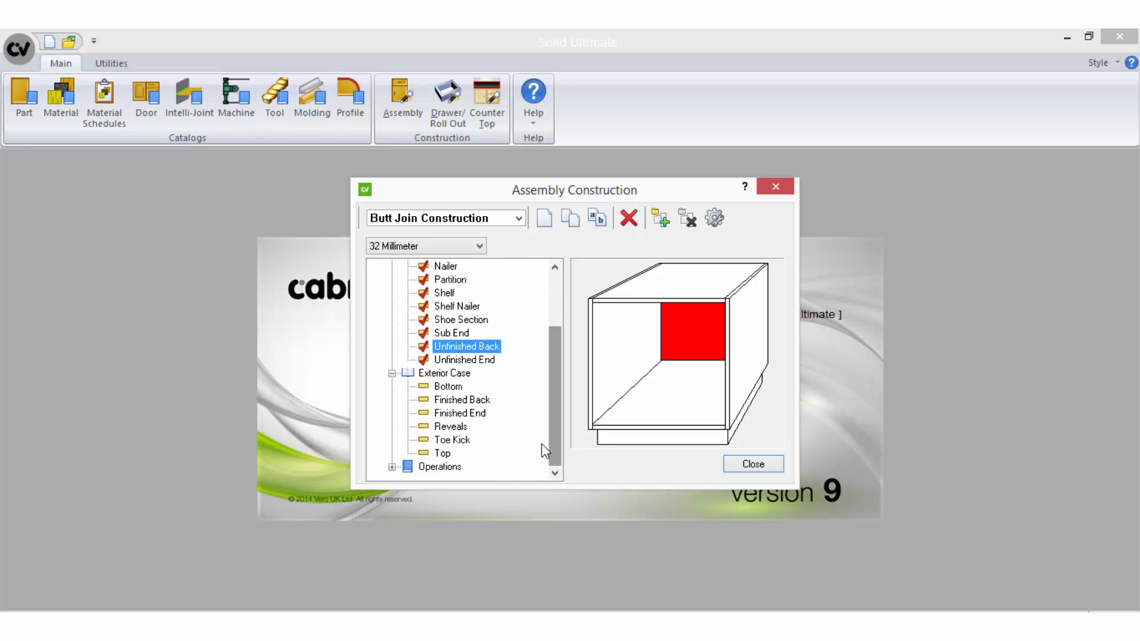
{"action": "left_click", "coordinate": [441, 453]}
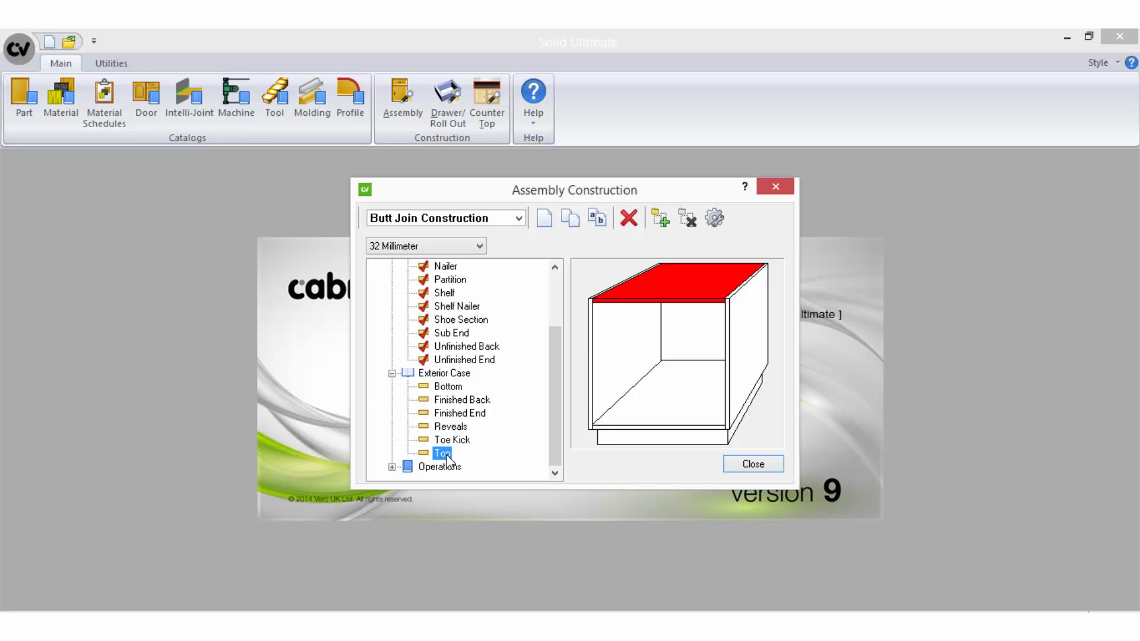
Accept the Top's banding, top stretchers, orientation and 120 mm front stretcher width, then finish.
{"action": "double_click", "coordinate": [442, 453]}
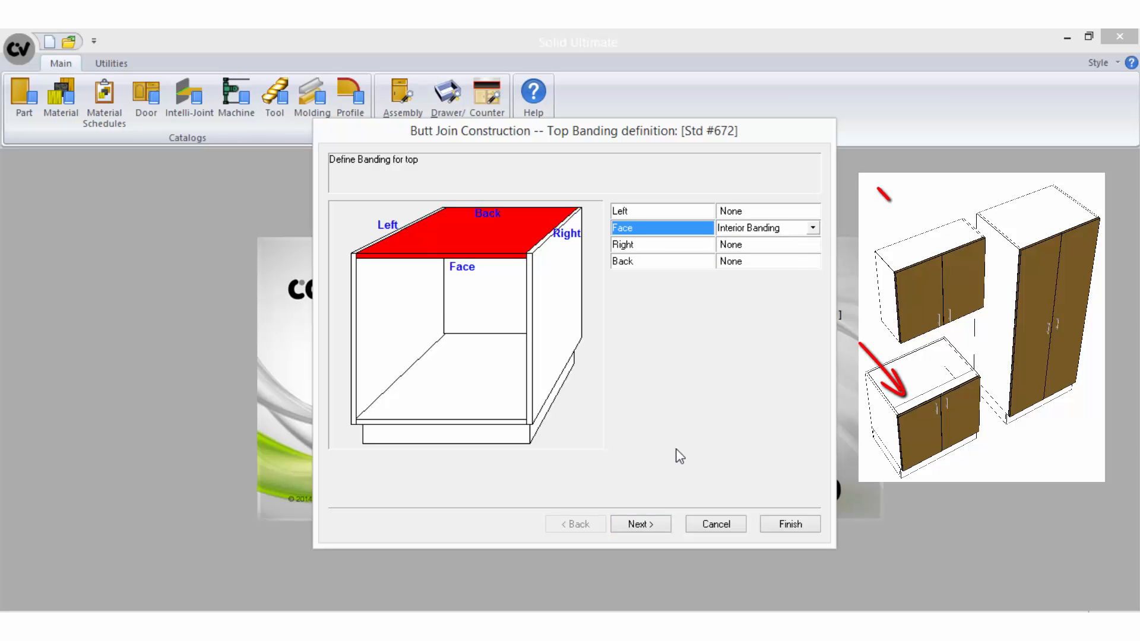
{"action": "left_click", "coordinate": [640, 524]}
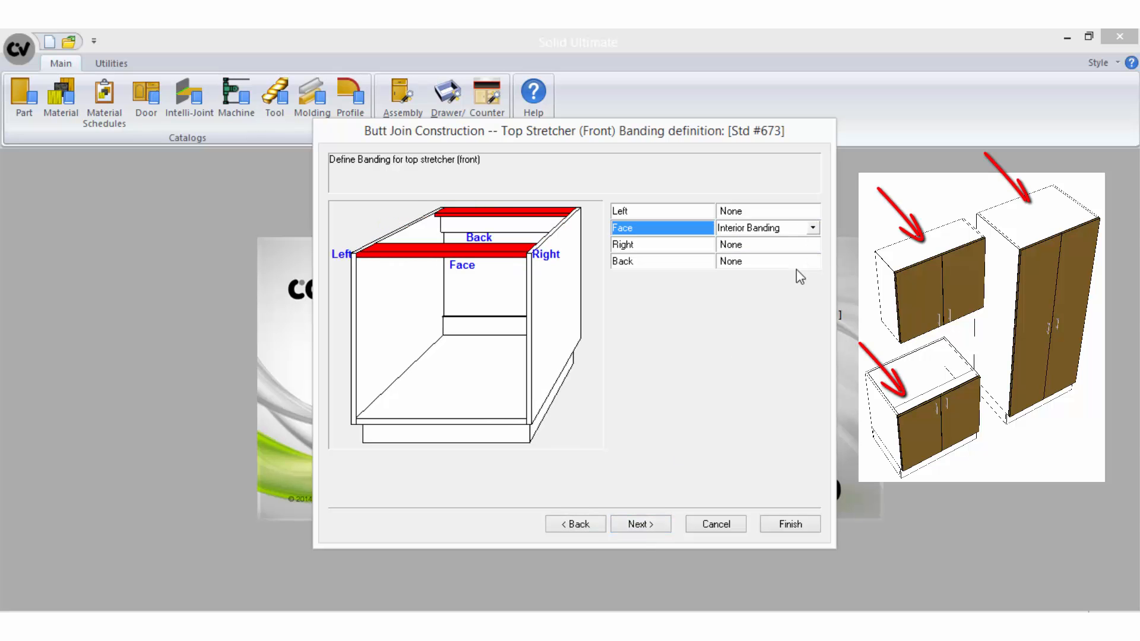
{"action": "left_click", "coordinate": [639, 524]}
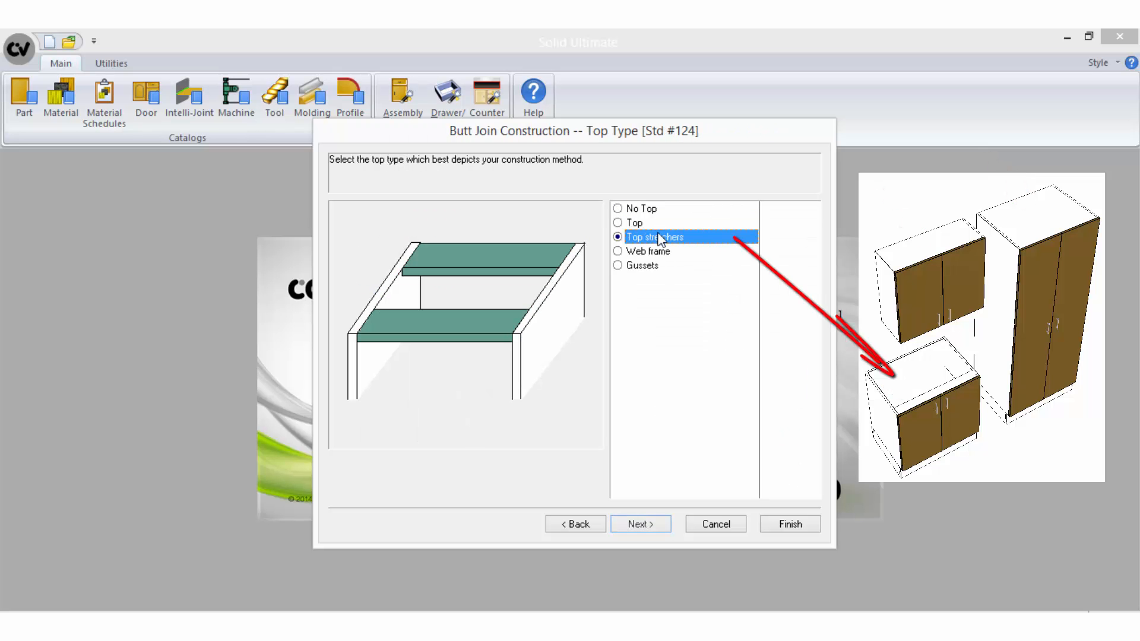
{"action": "left_click", "coordinate": [640, 523]}
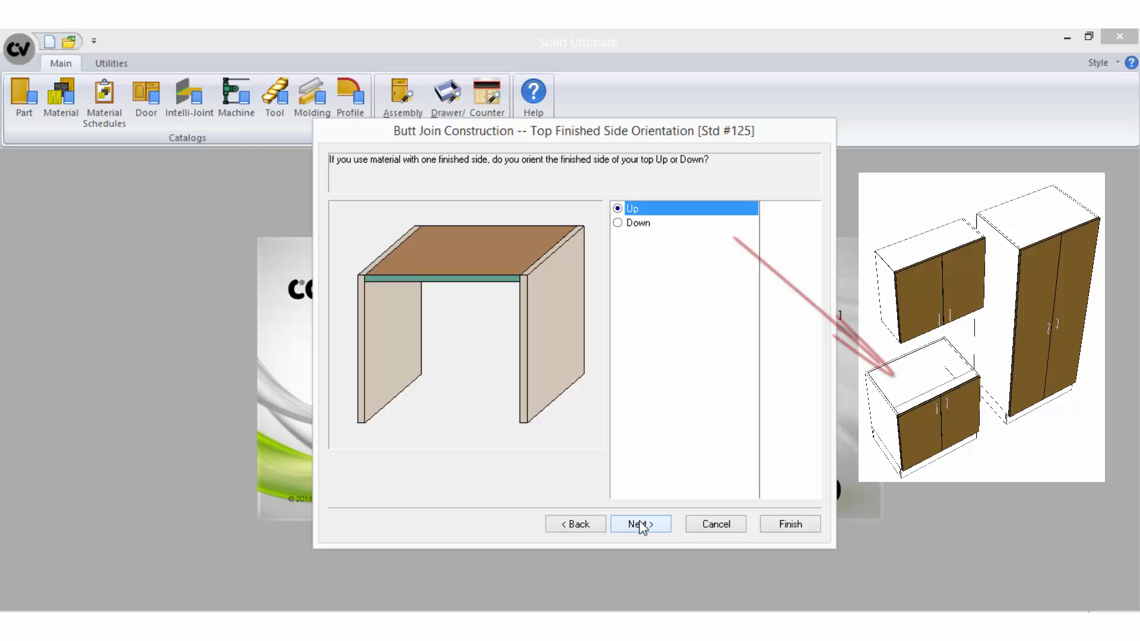
{"action": "left_click", "coordinate": [639, 523]}
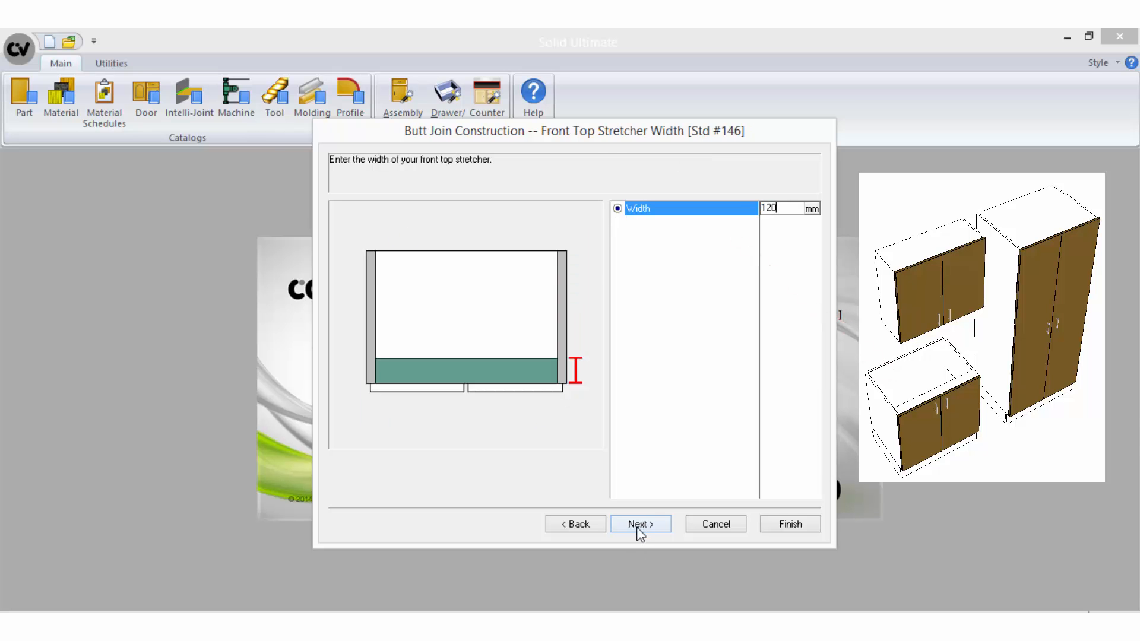
{"action": "left_click", "coordinate": [639, 523]}
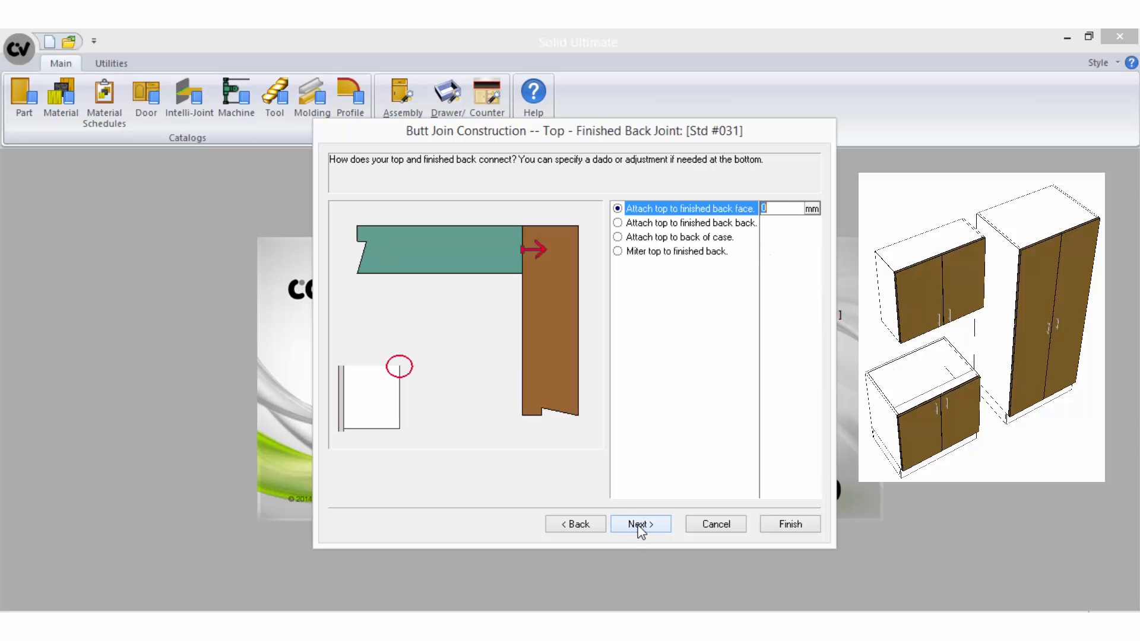
{"action": "left_click", "coordinate": [639, 524]}
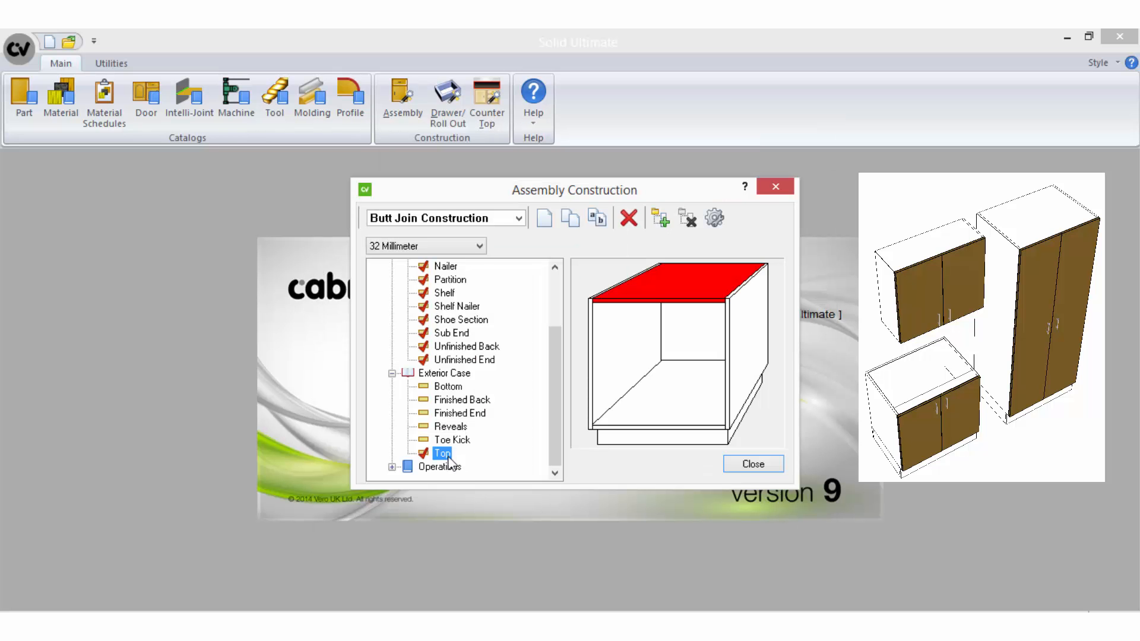
Add an Upper variant beneath the exterior case Top.
{"action": "right_click", "coordinate": [442, 453]}
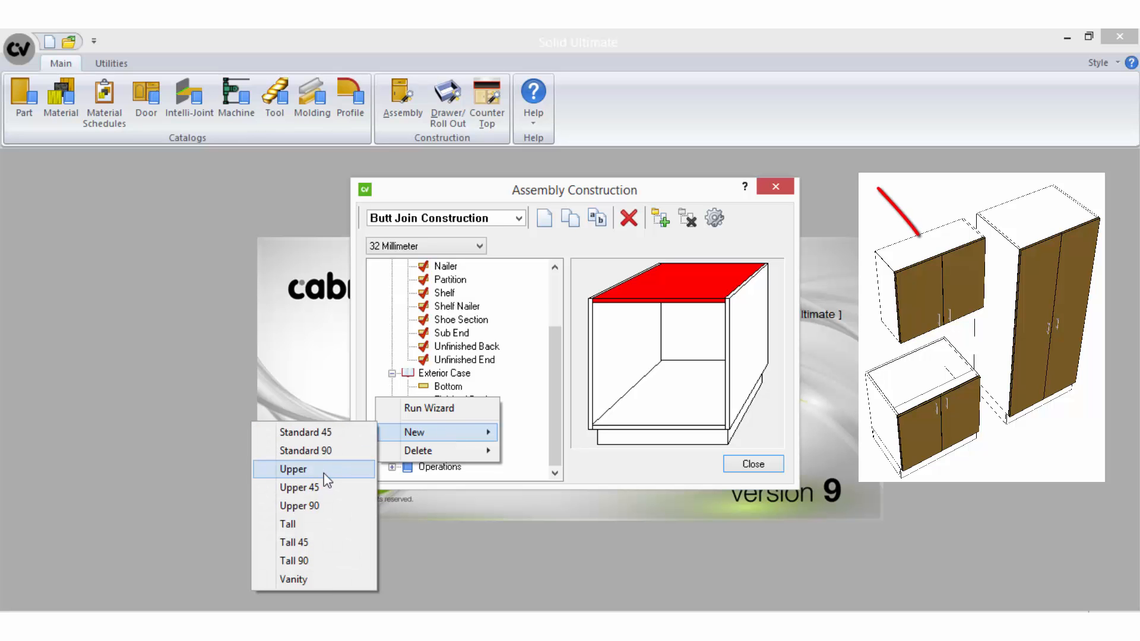
{"action": "left_click", "coordinate": [292, 469]}
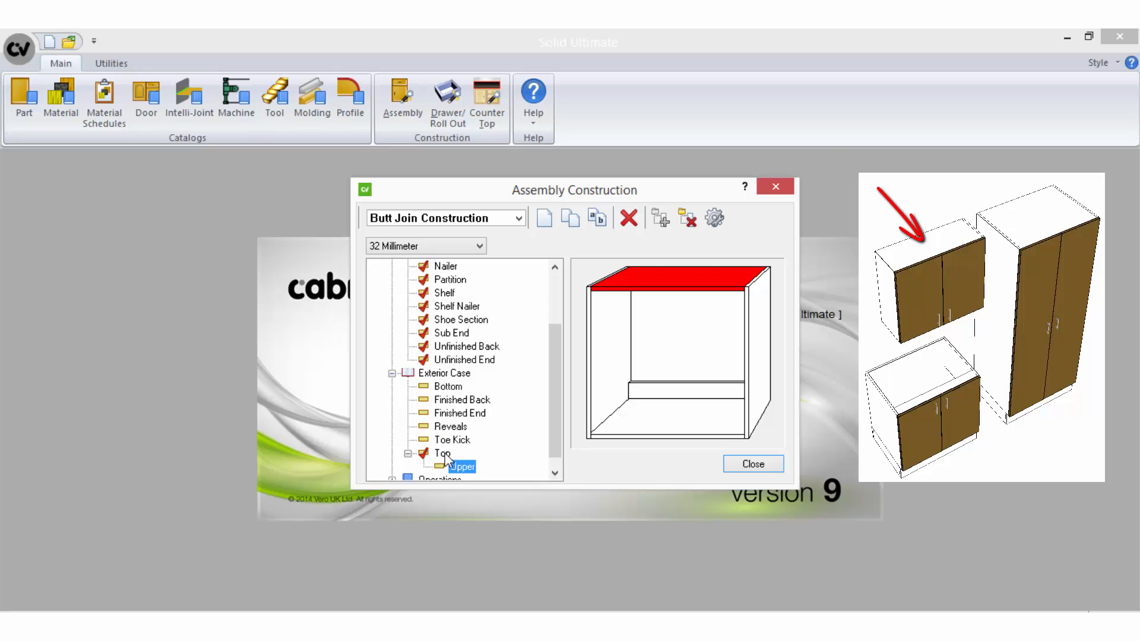
Step through the Upper top's banding and top type pages.
{"action": "double_click", "coordinate": [462, 466]}
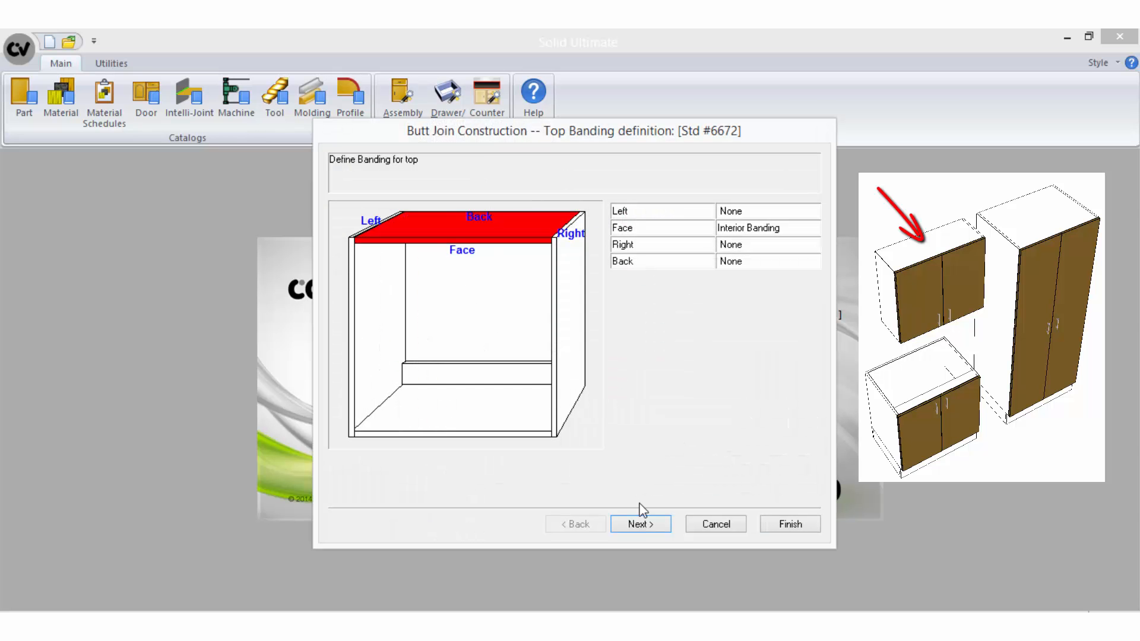
{"action": "left_click", "coordinate": [640, 523]}
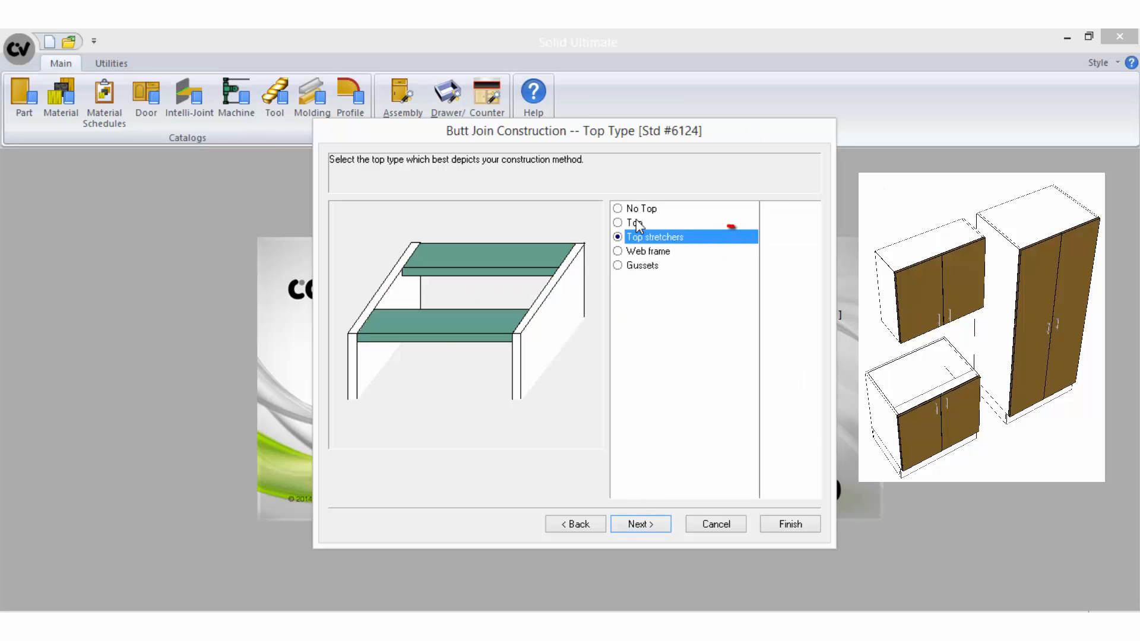
{"action": "left_click", "coordinate": [618, 223]}
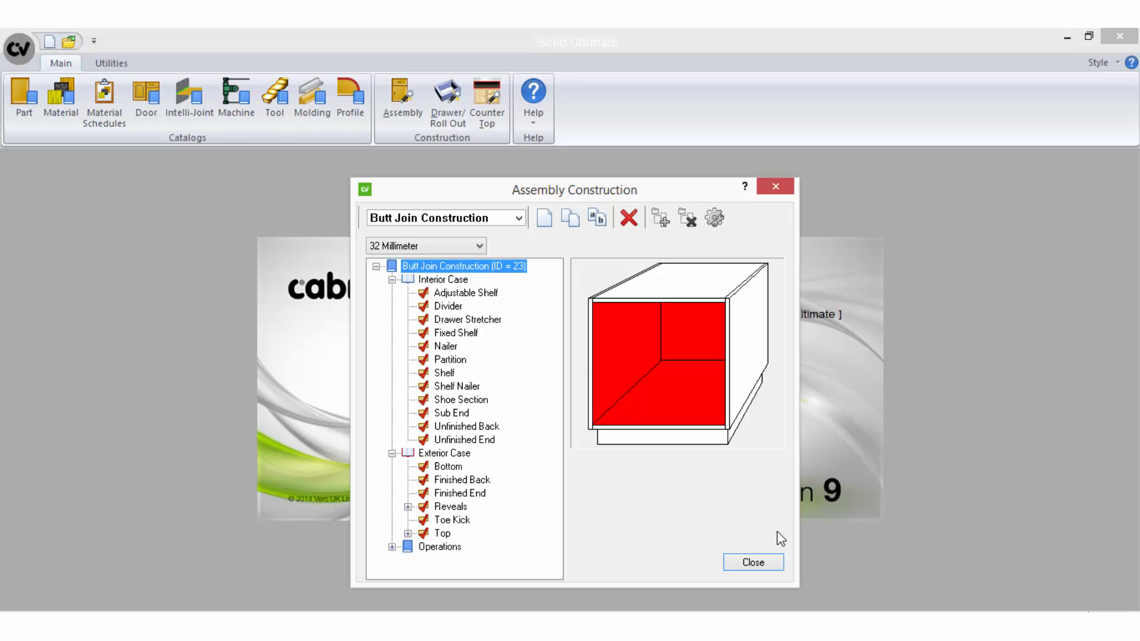
Close Assembly Construction and set Butt Join Construction as the job's cabinet method.
{"action": "left_click", "coordinate": [752, 562]}
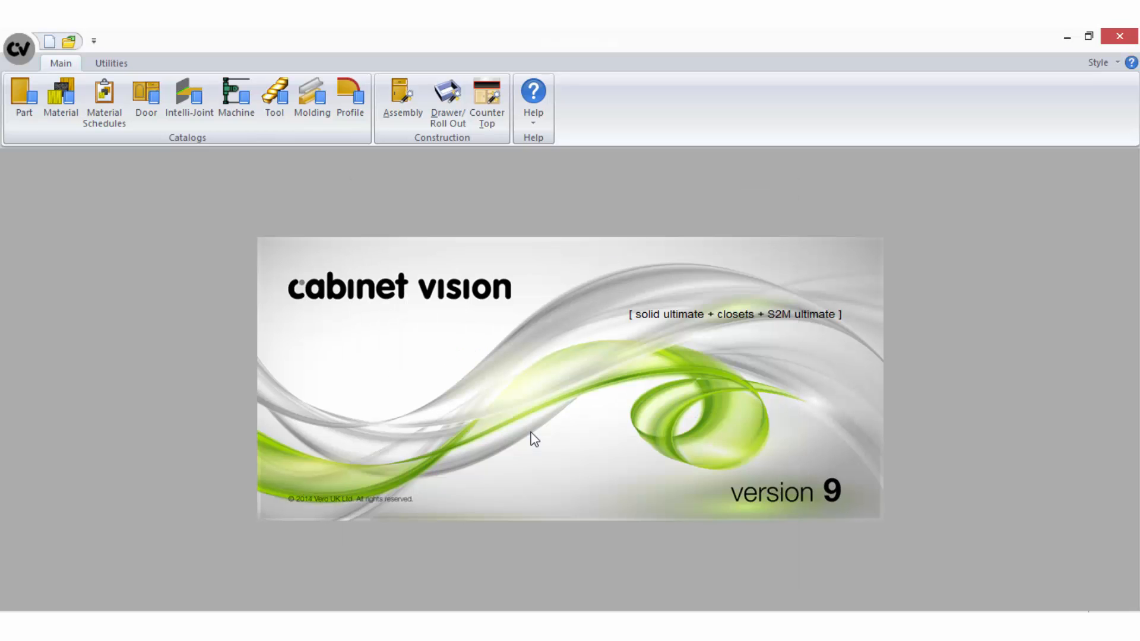
{"action": "left_click", "coordinate": [49, 39]}
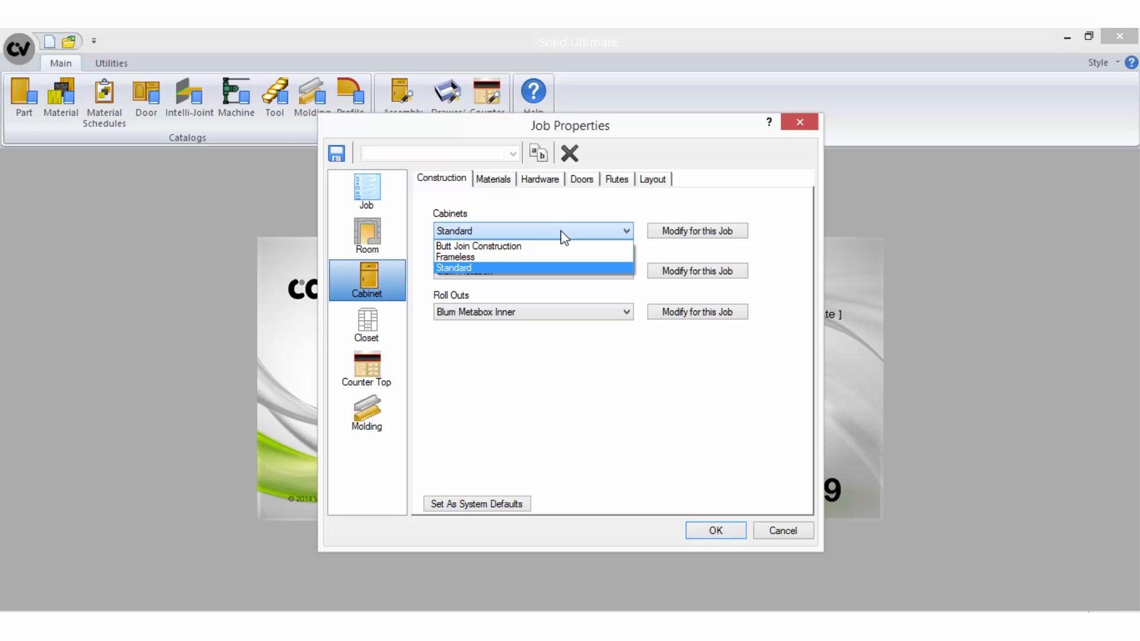
{"action": "left_click", "coordinate": [477, 246]}
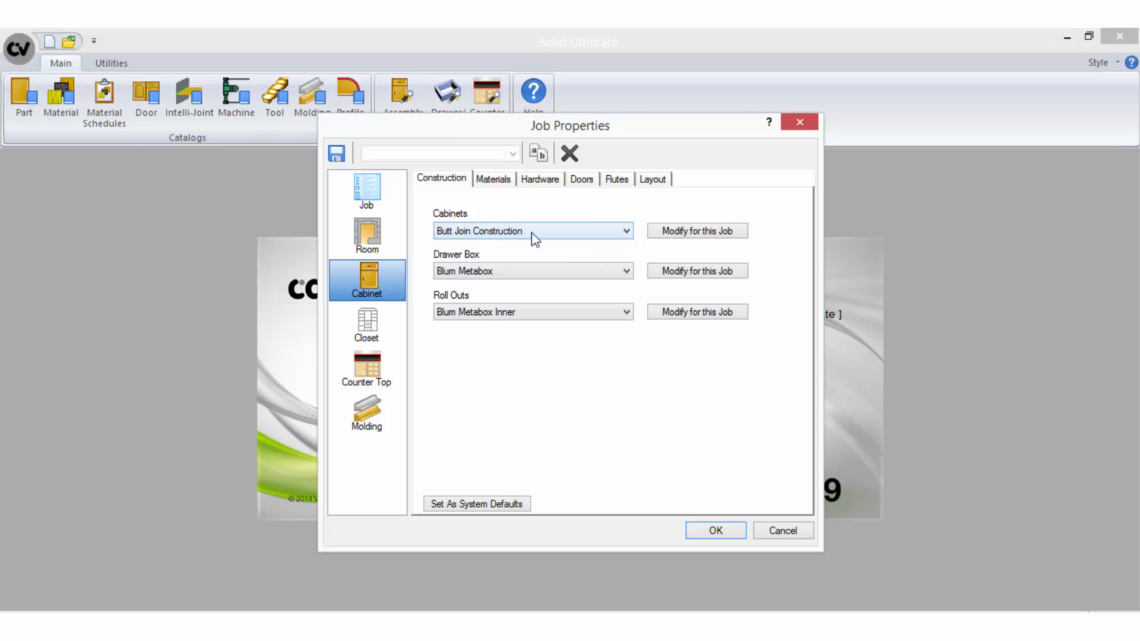
{"action": "left_click", "coordinate": [714, 530]}
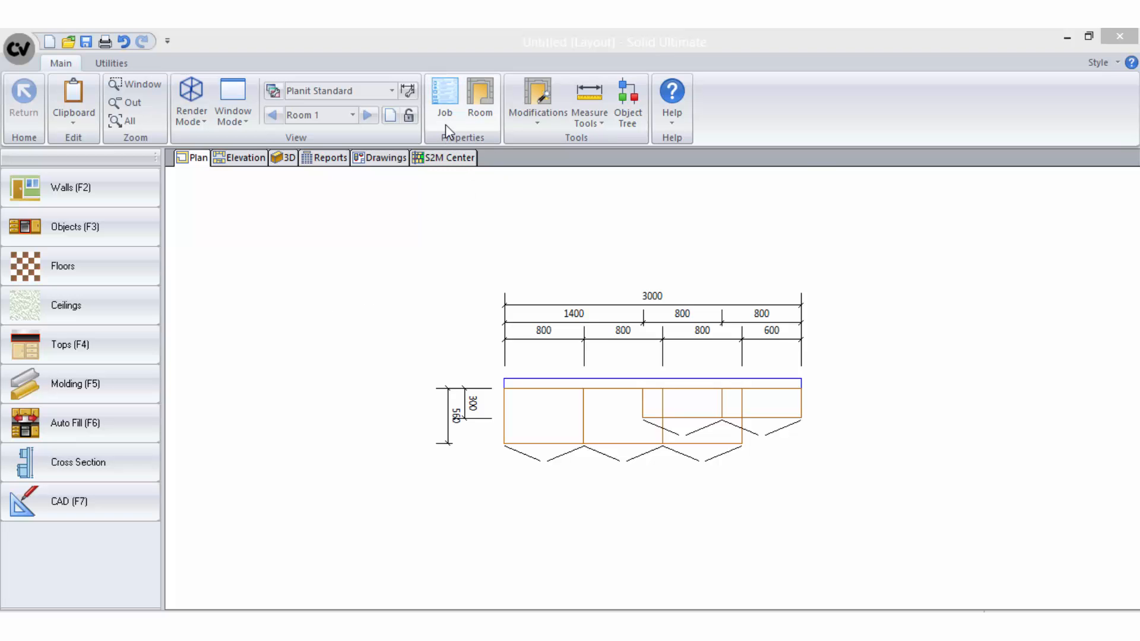
Review the job's cabinet construction setting in Job Properties and close it.
{"action": "left_click", "coordinate": [444, 95]}
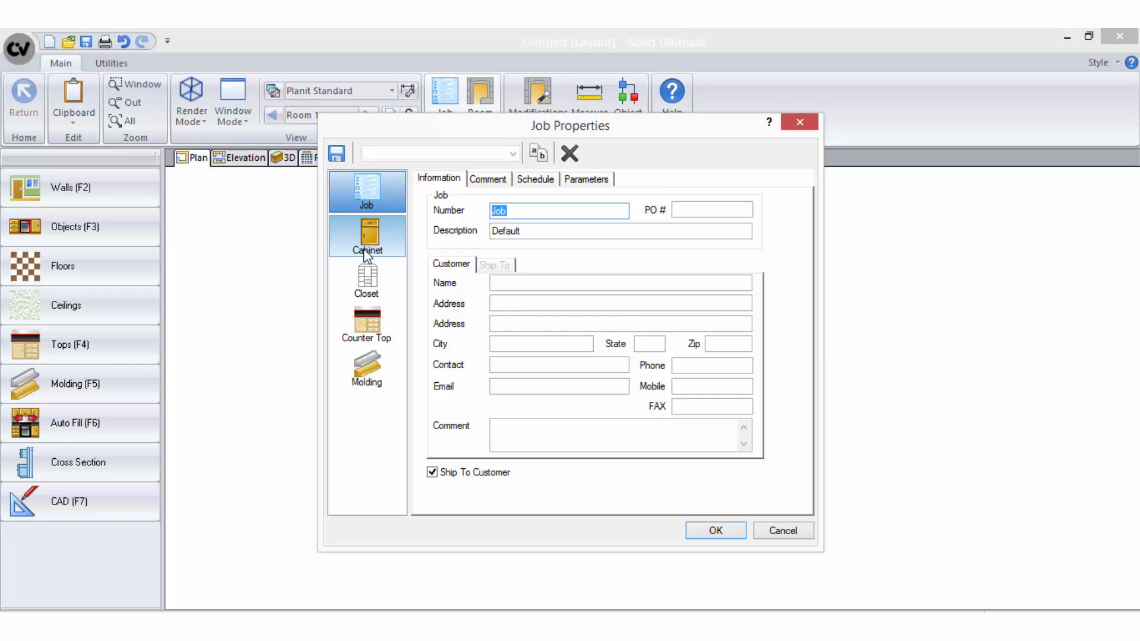
{"action": "left_click", "coordinate": [366, 237]}
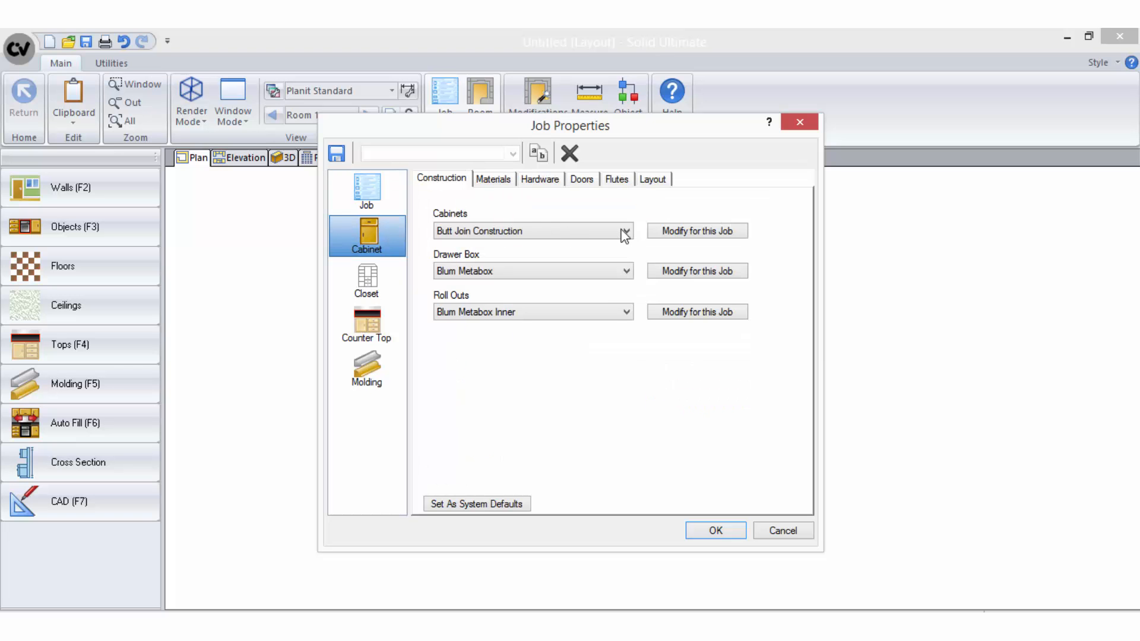
{"action": "left_click", "coordinate": [715, 530]}
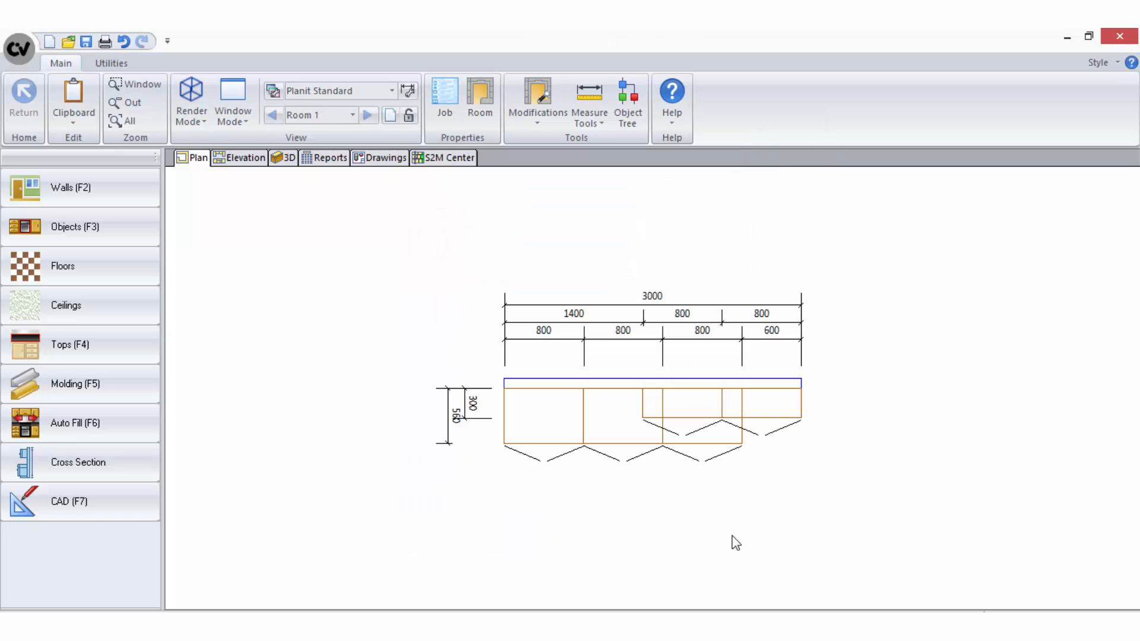
Keep Butt Join Construction for room cabinets, then open the first base cabinet.
{"action": "left_click", "coordinate": [354, 115]}
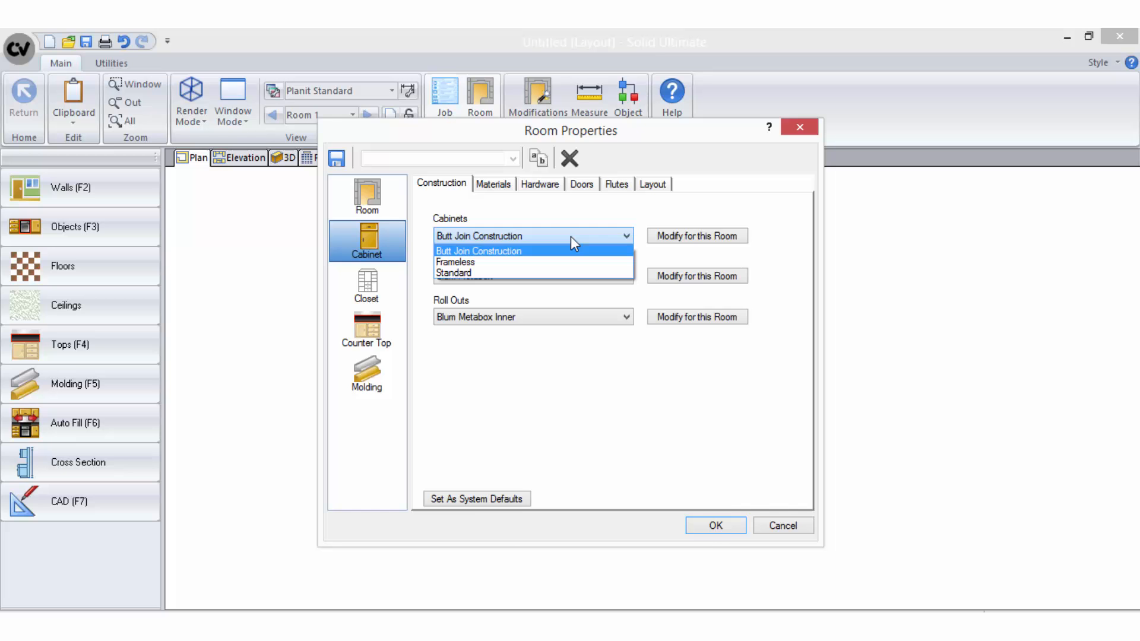
{"action": "left_click", "coordinate": [714, 525]}
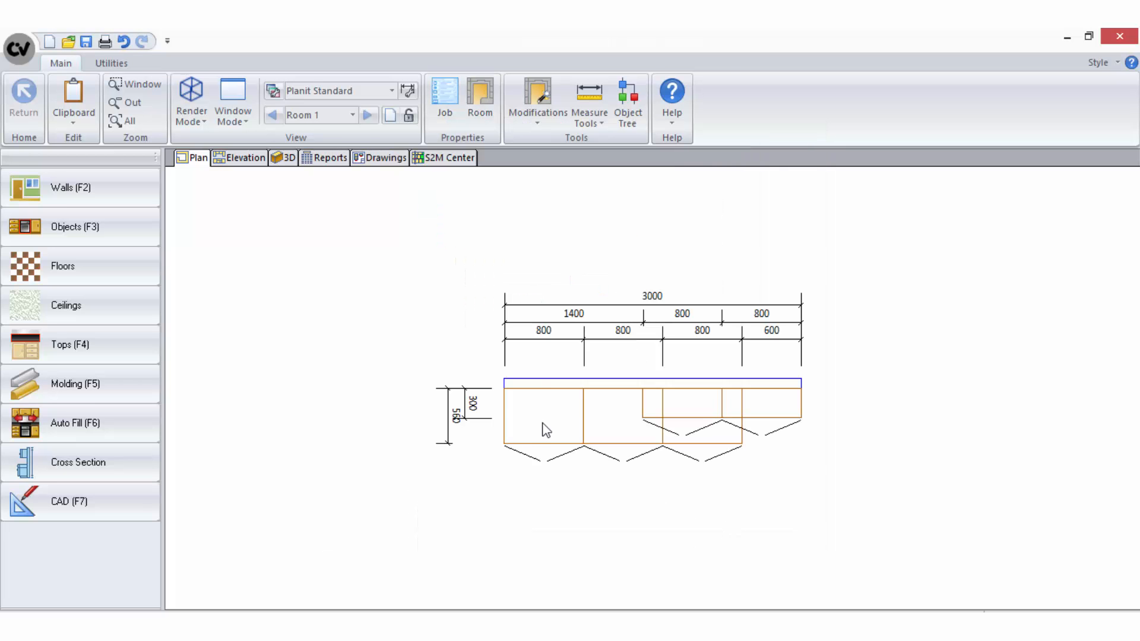
{"action": "left_click", "coordinate": [353, 158]}
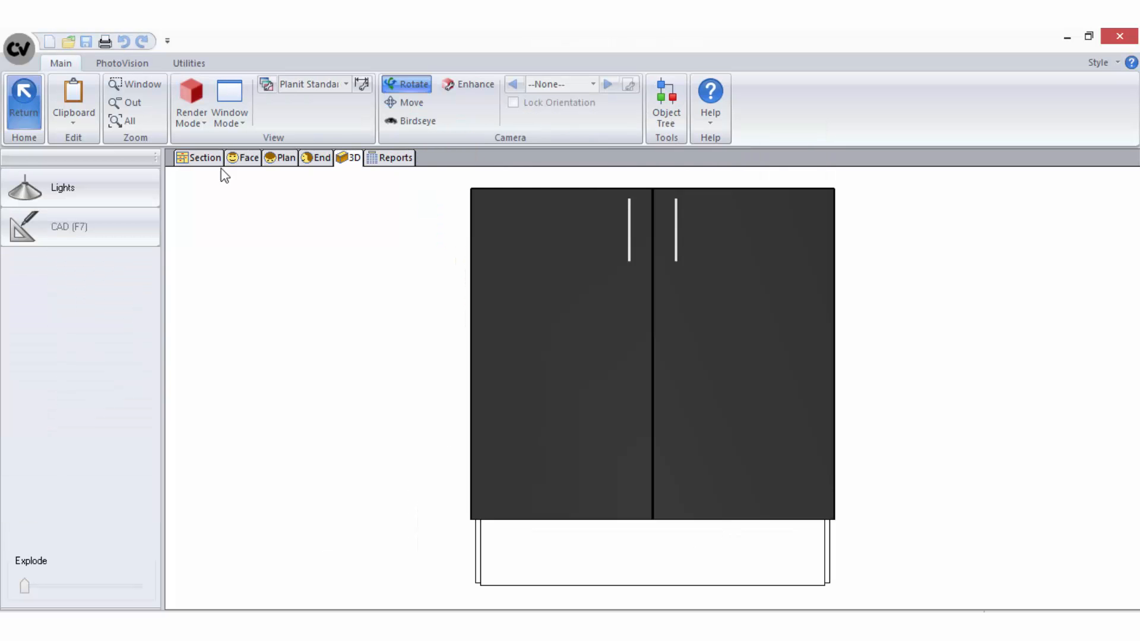
Verify the base cabinet's own construction is Butt Join, then return to the room layout plan.
{"action": "left_click", "coordinate": [204, 158]}
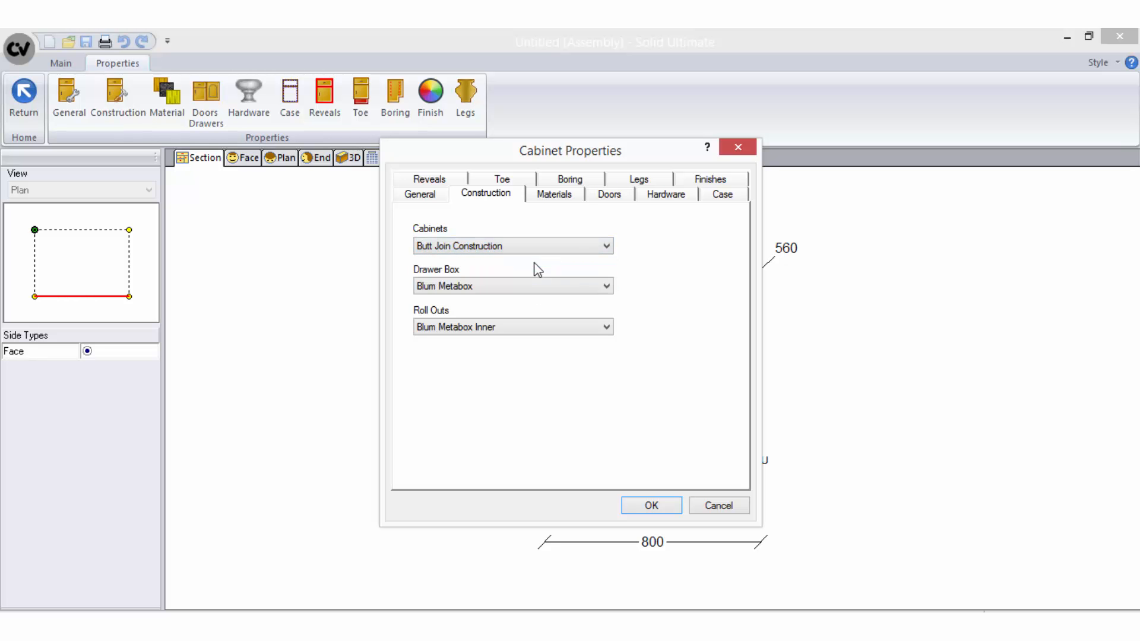
{"action": "left_click", "coordinate": [651, 506]}
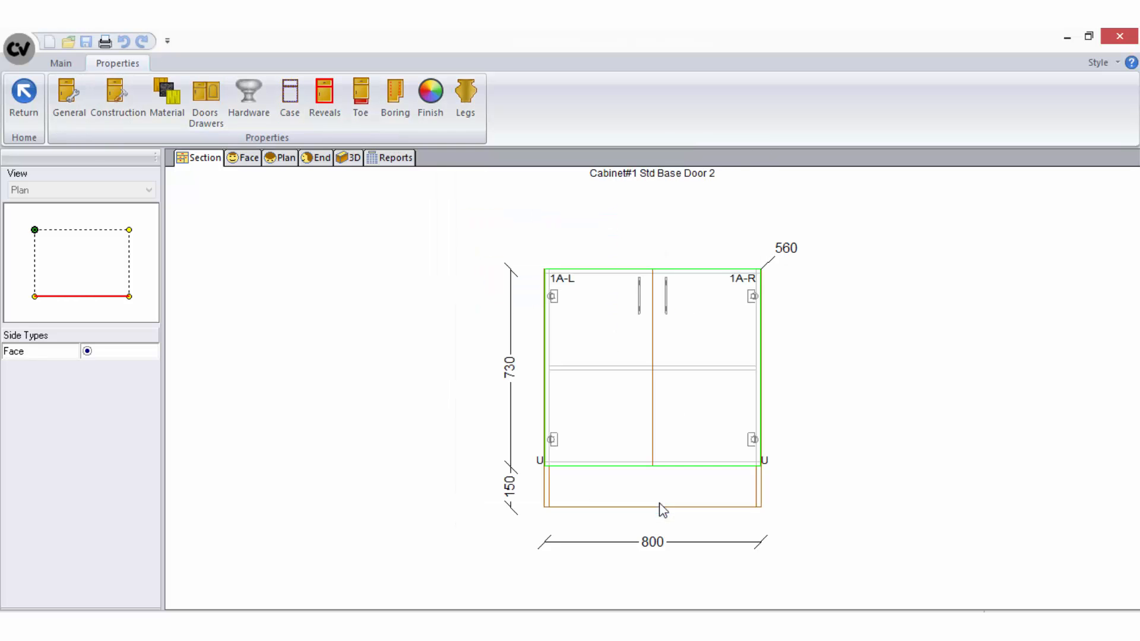
{"action": "left_click", "coordinate": [68, 98]}
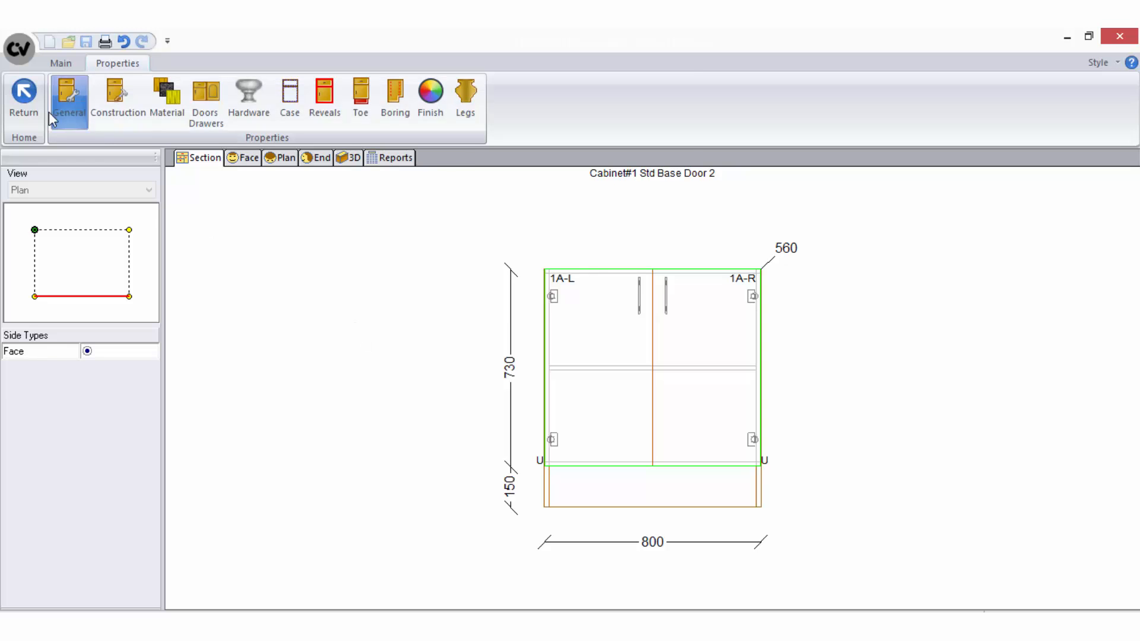
{"action": "left_click", "coordinate": [23, 98]}
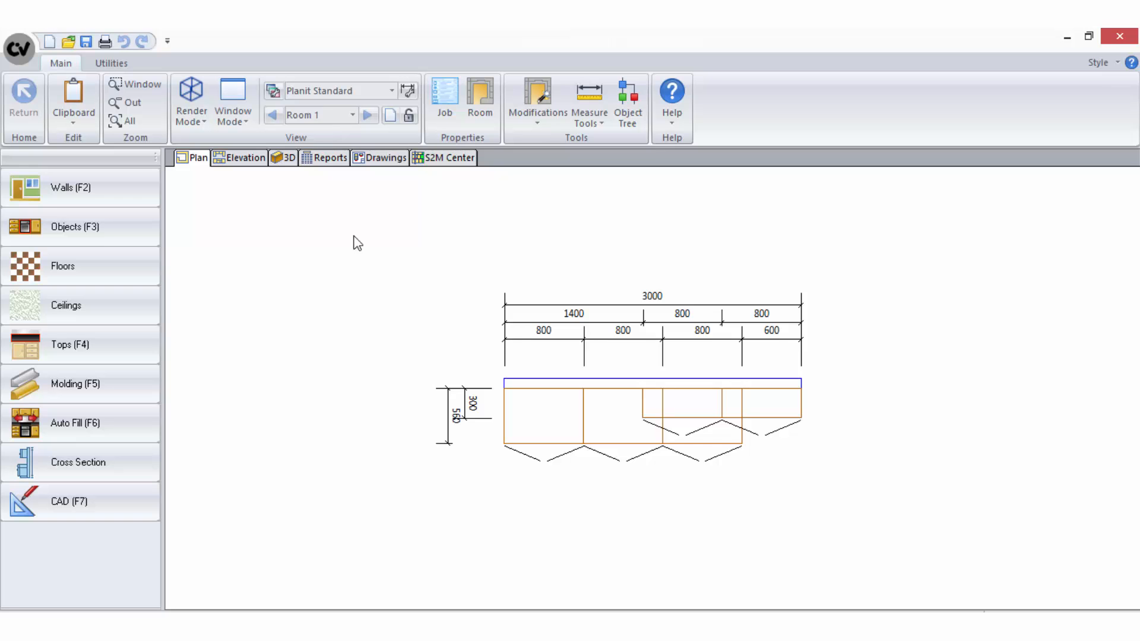
{"action": "mouse_move", "coordinate": [466, 181]}
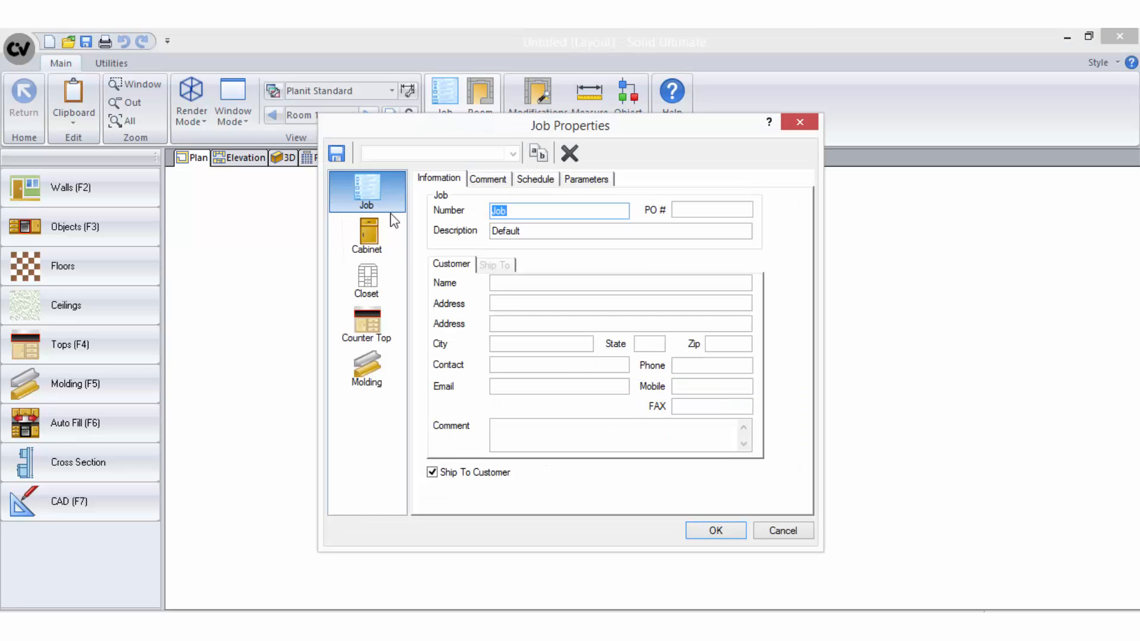
Customize the job's Butt Join Construction, reviewing Interior Case and exterior Top parts, and confirm.
{"action": "left_click", "coordinate": [366, 236]}
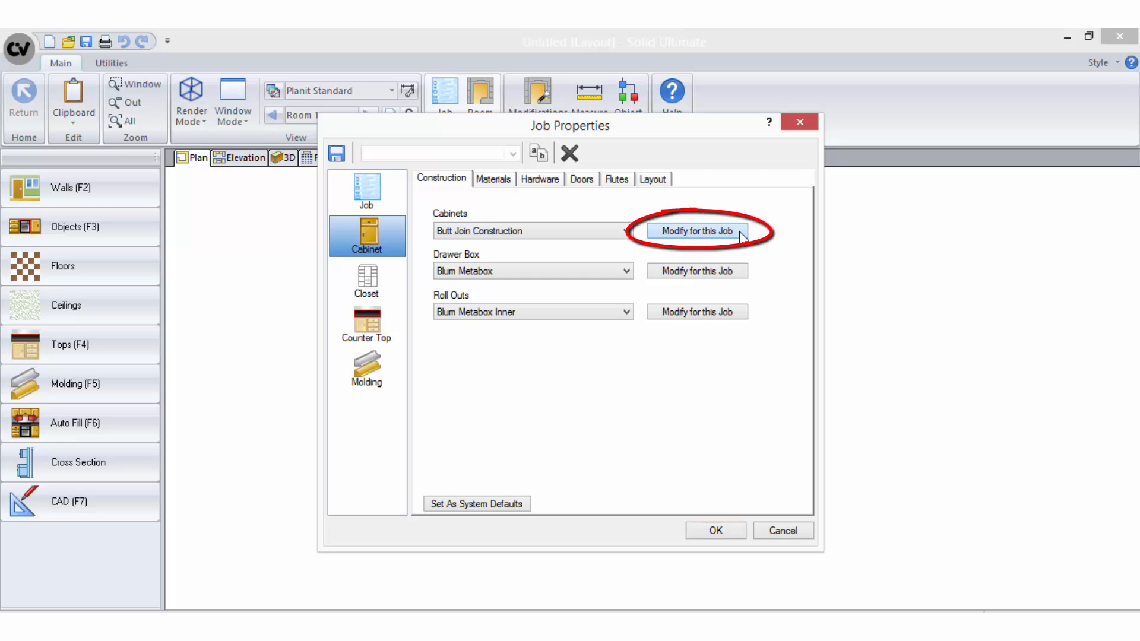
{"action": "left_click", "coordinate": [695, 231]}
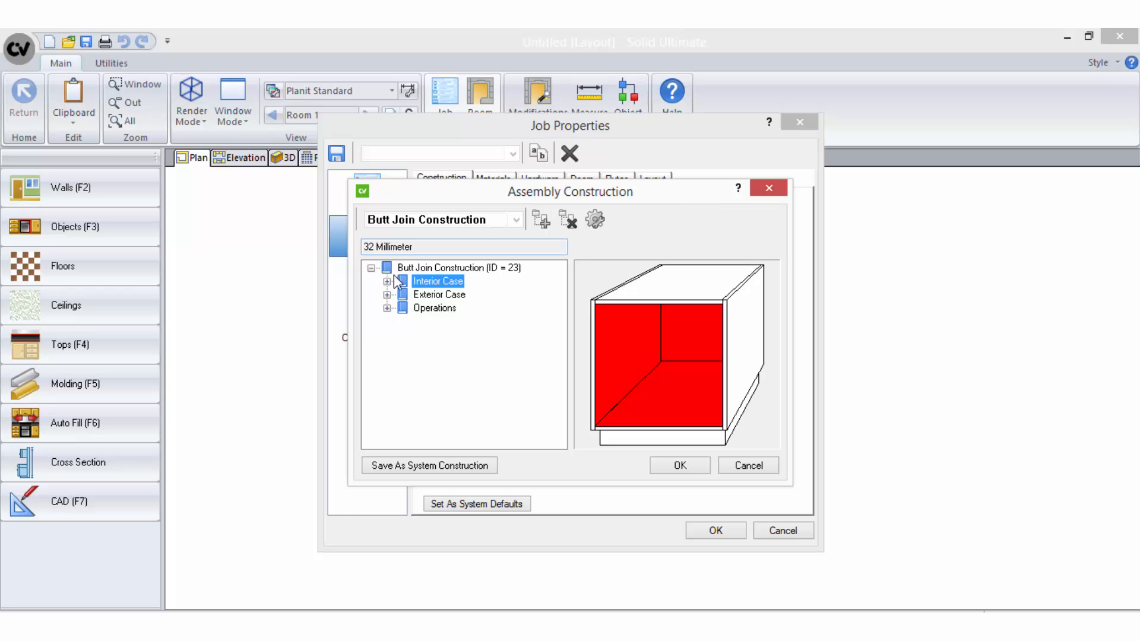
{"action": "left_click", "coordinate": [388, 281]}
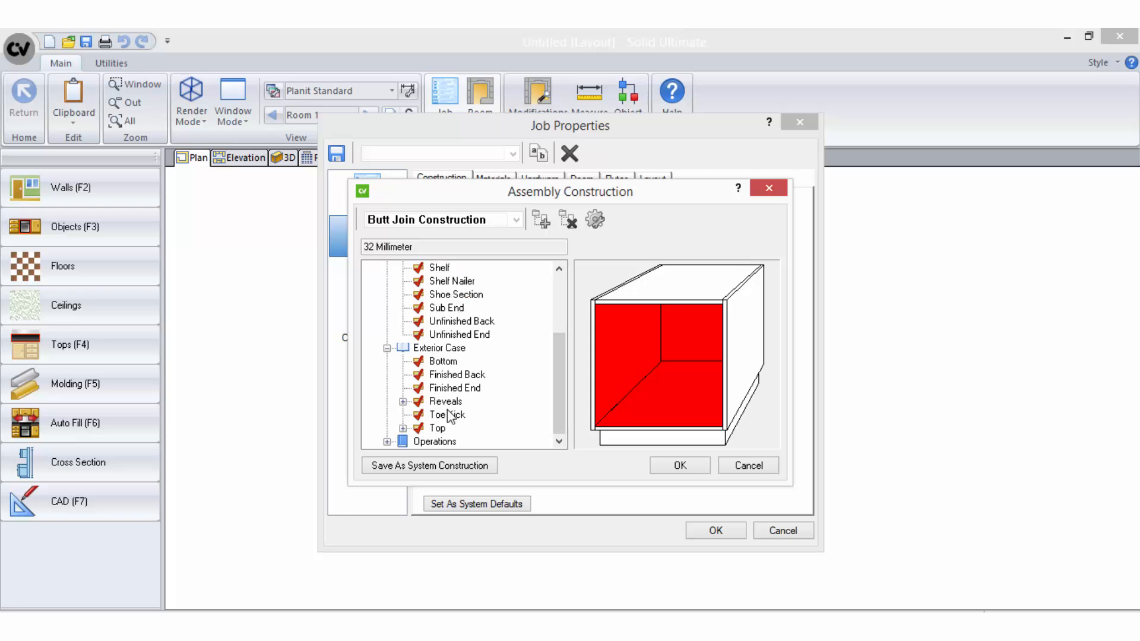
{"action": "left_click", "coordinate": [446, 415]}
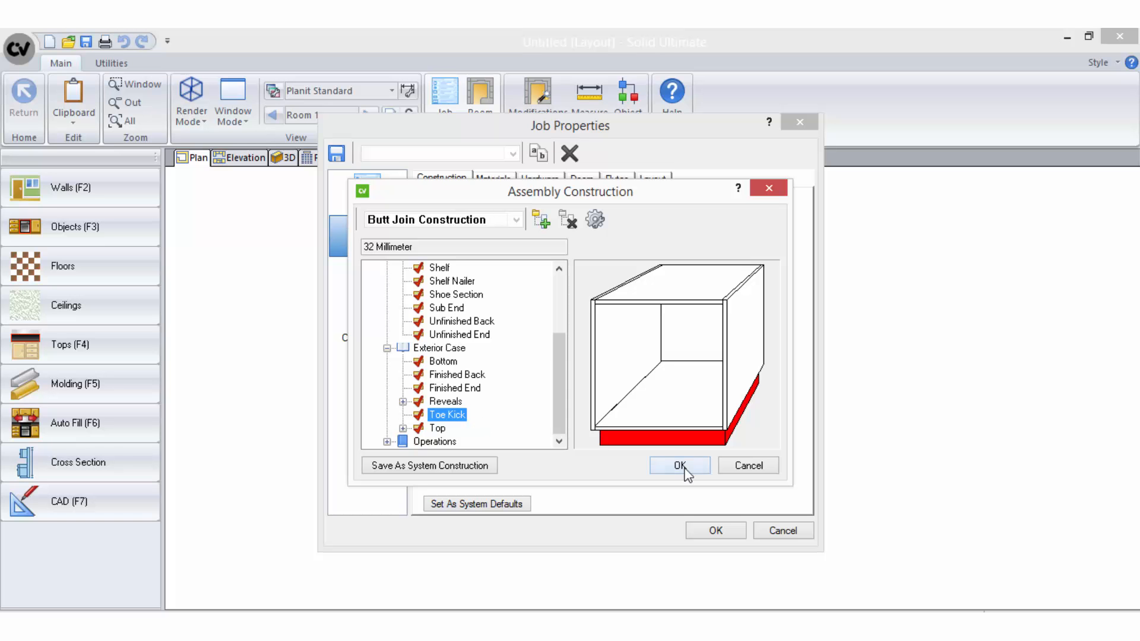
{"action": "left_click", "coordinate": [679, 466]}
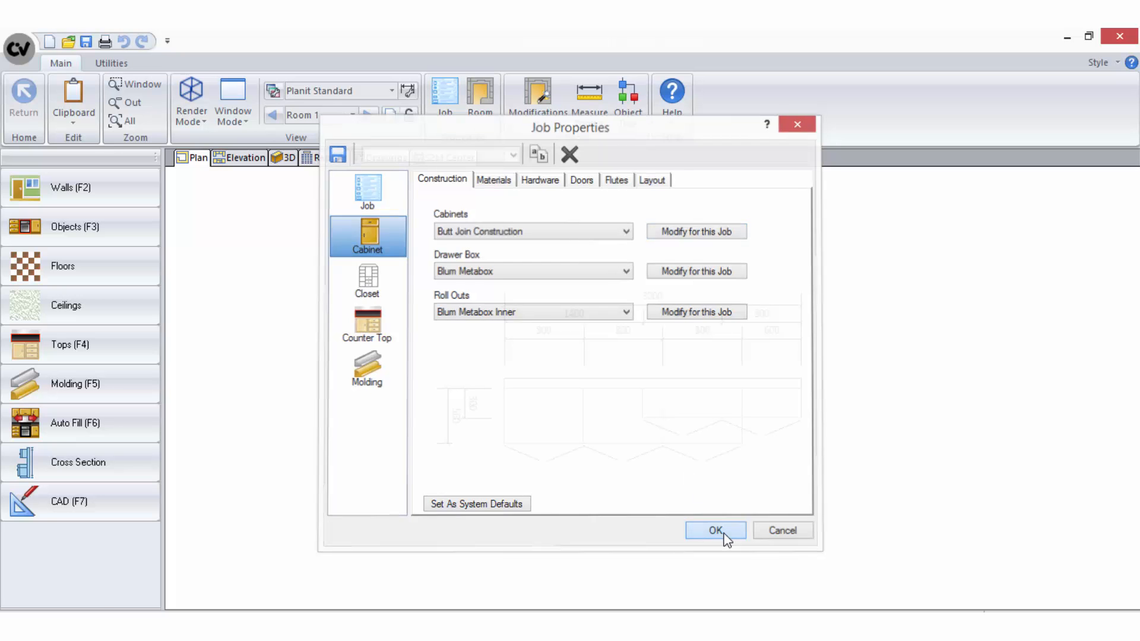
{"action": "left_click", "coordinate": [713, 530]}
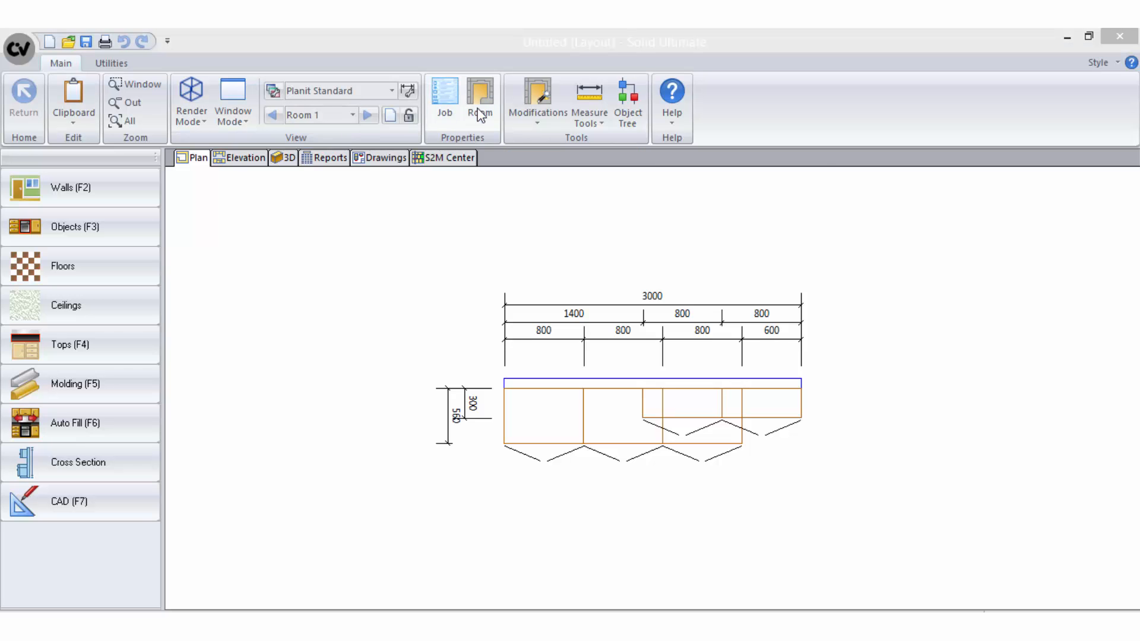
{"action": "left_click", "coordinate": [479, 97]}
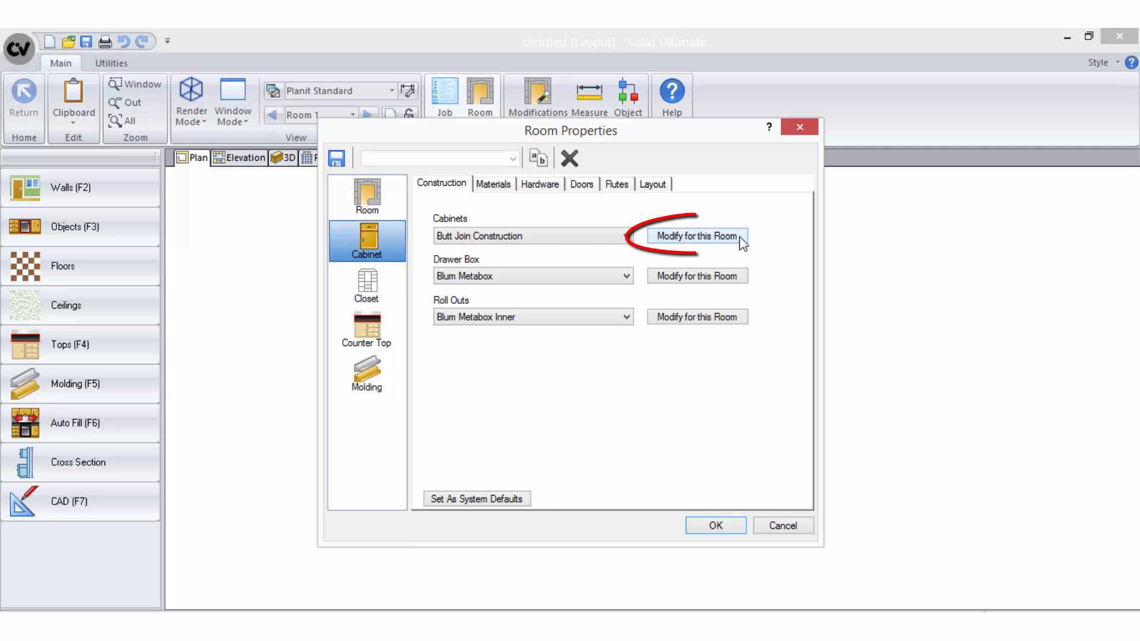
{"action": "left_click", "coordinate": [696, 236]}
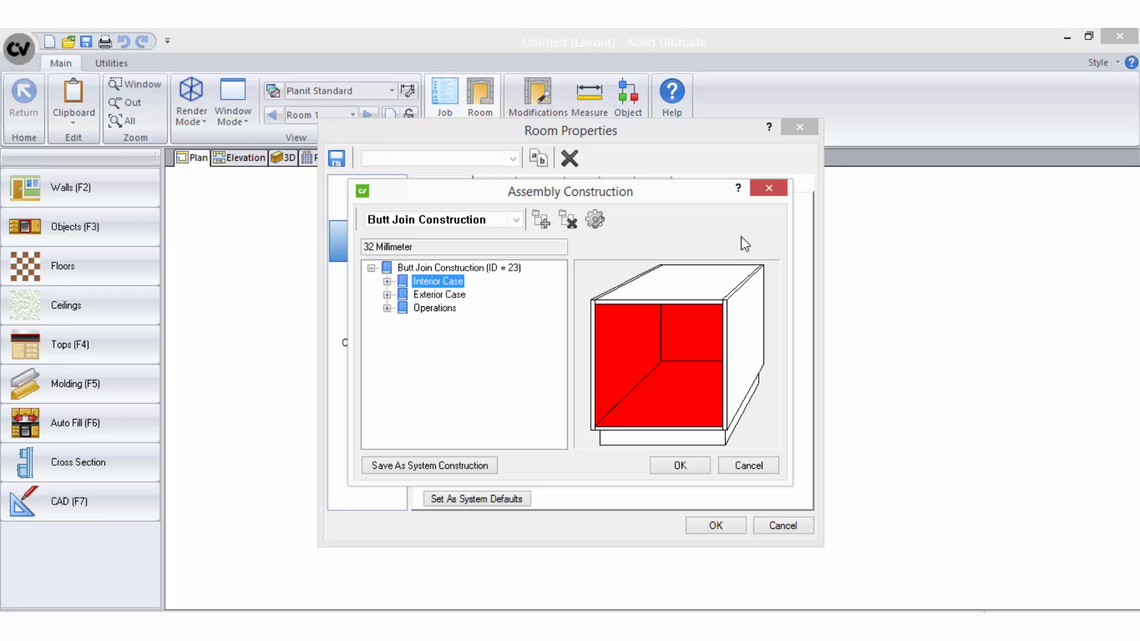
{"action": "left_click", "coordinate": [388, 282]}
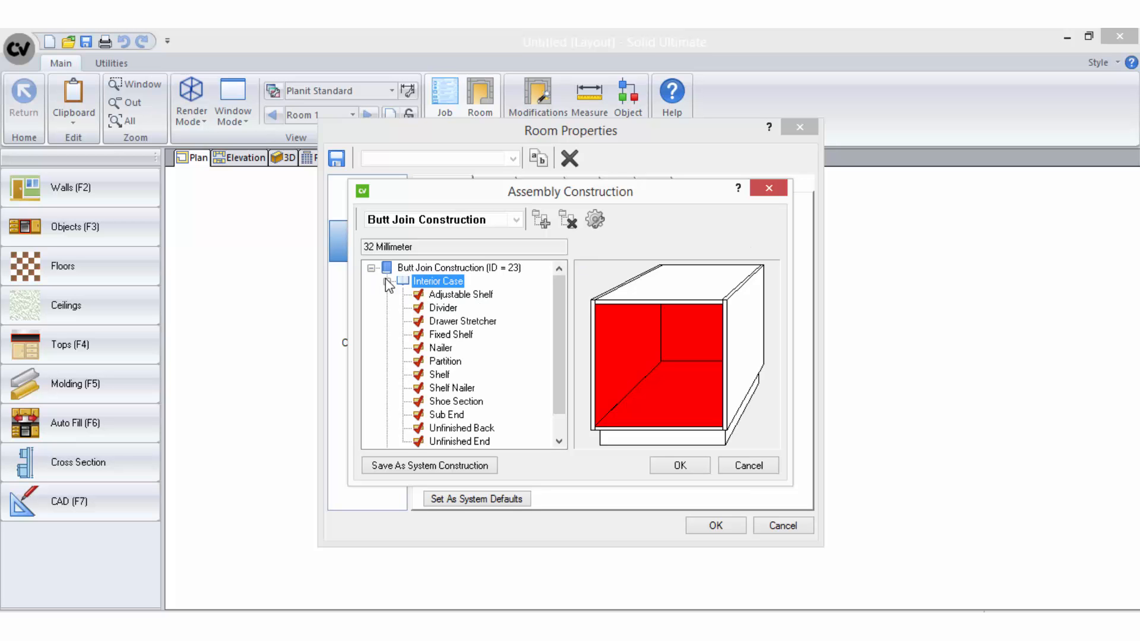
{"action": "scroll", "scroll_direction": "down", "scroll_amount": 3}
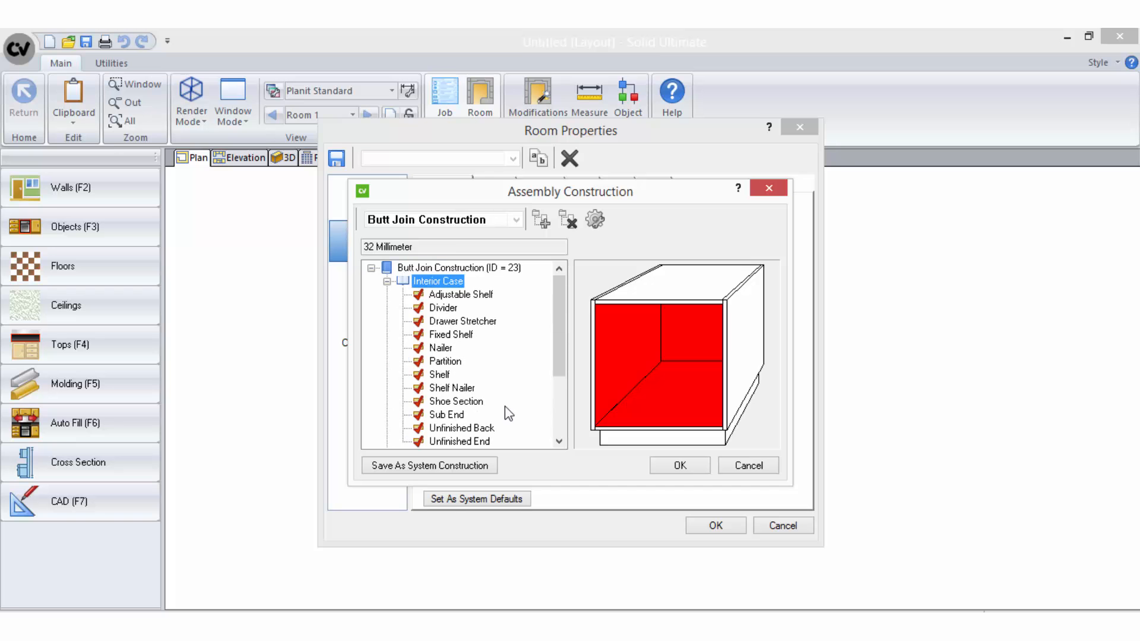
{"action": "left_click", "coordinate": [461, 295]}
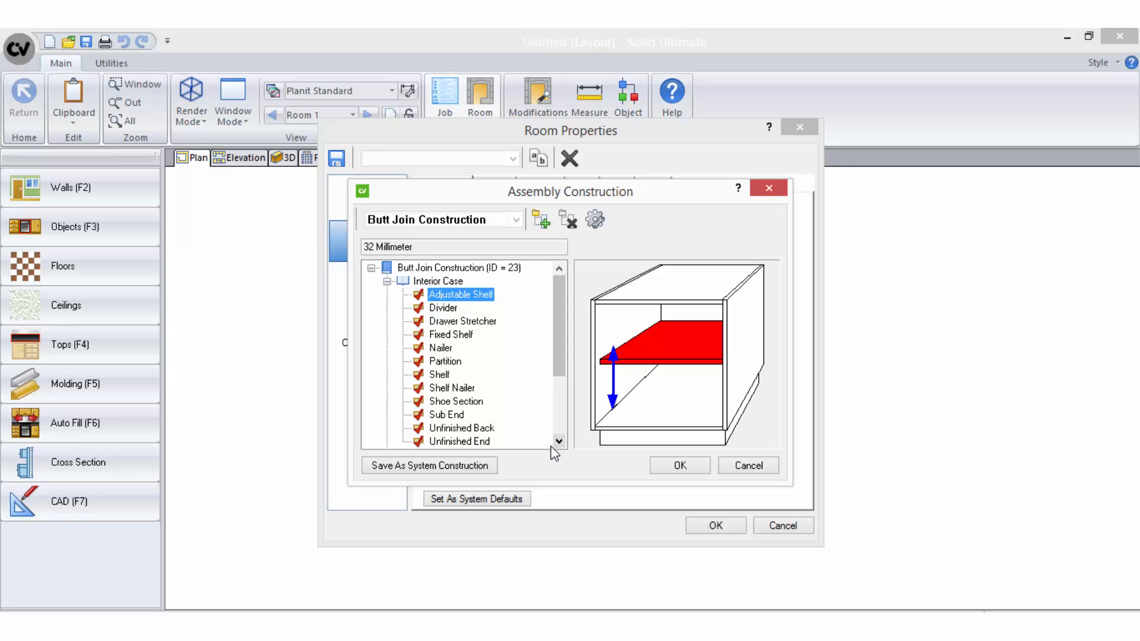
{"action": "mouse_move", "coordinate": [549, 453]}
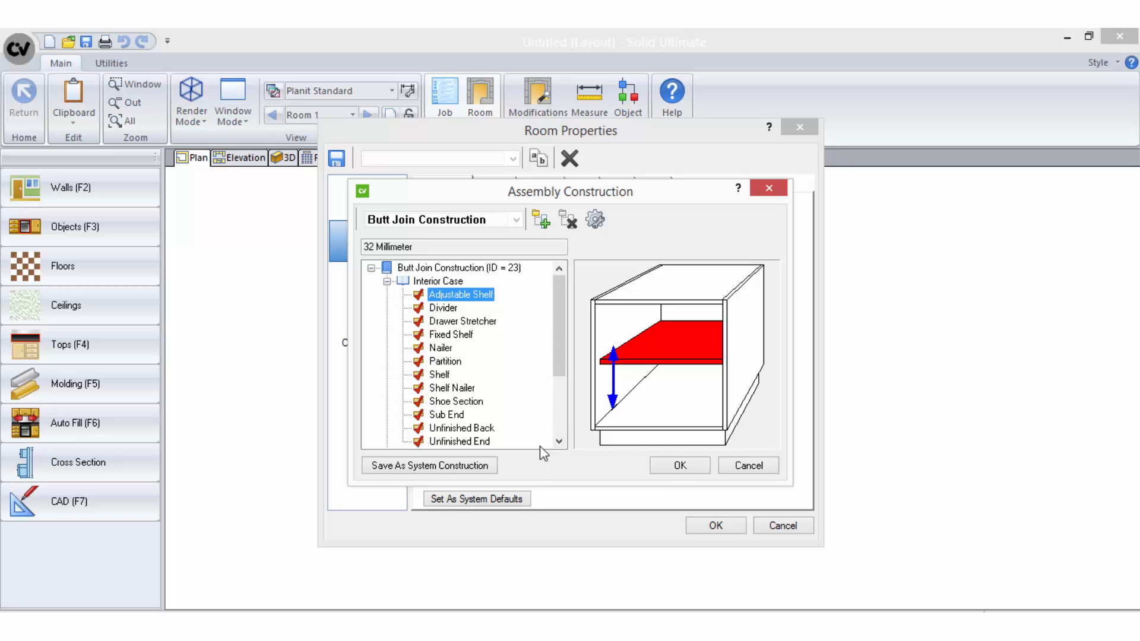
{"action": "left_click", "coordinate": [678, 464]}
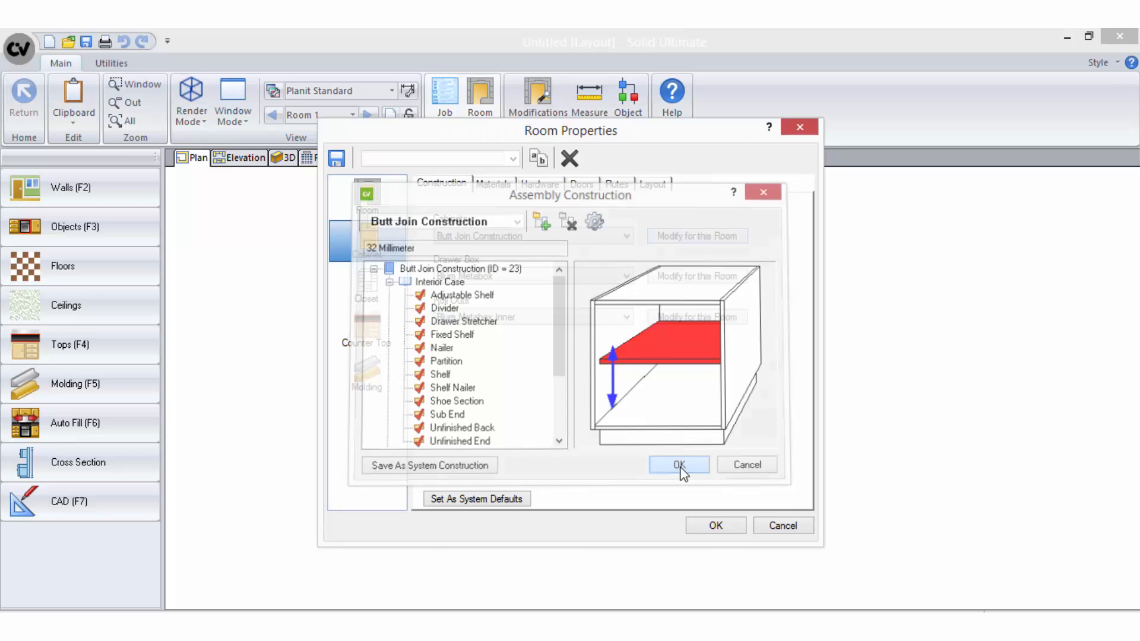
{"action": "left_click", "coordinate": [678, 464]}
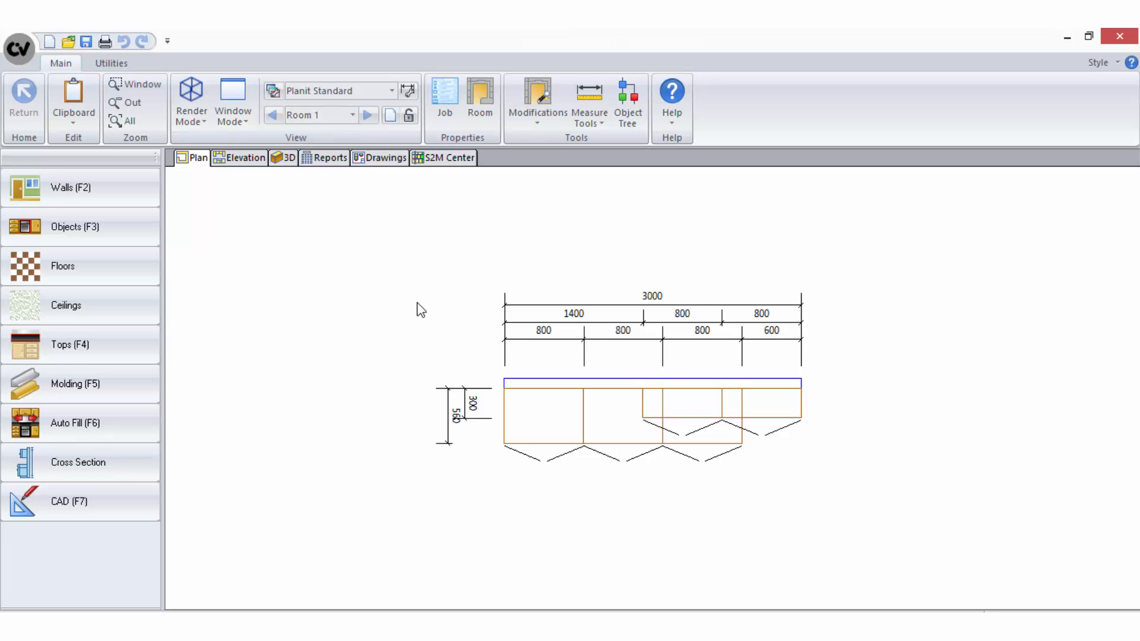
{"action": "left_click", "coordinate": [543, 418]}
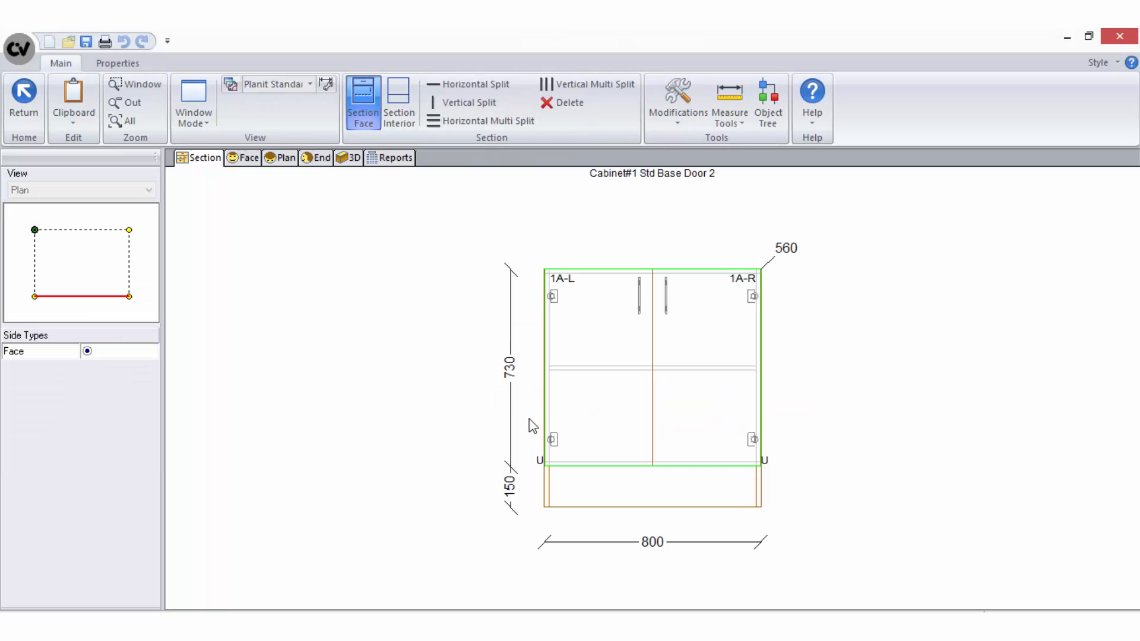
{"action": "mouse_move", "coordinate": [118, 63]}
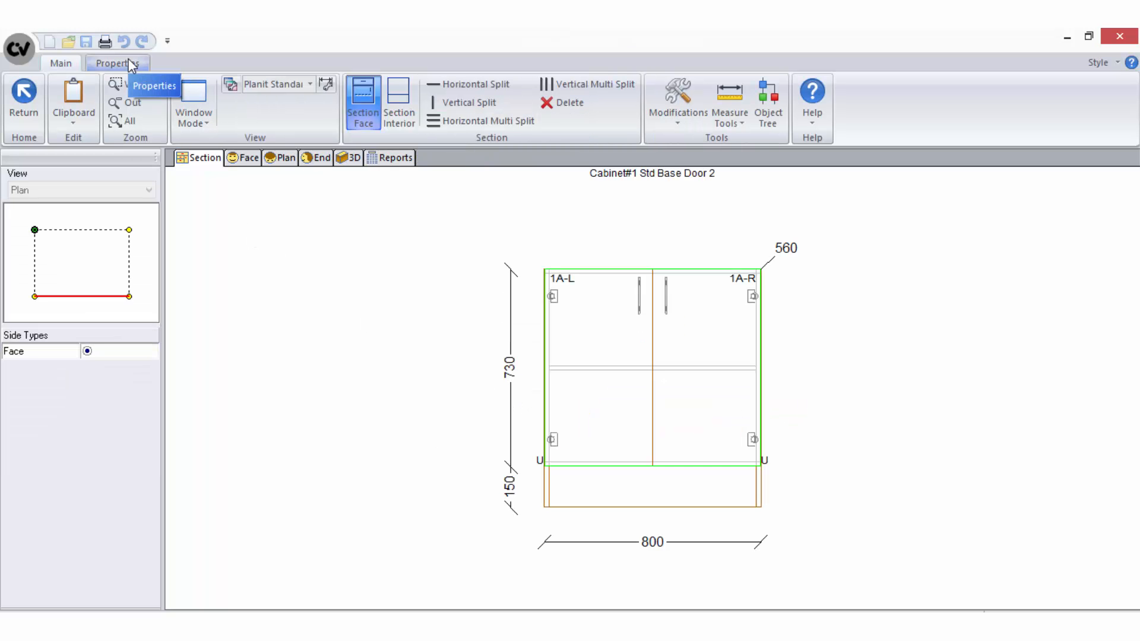
Open Cabinet#1's construction settings and view its 150 mm toe kick.
{"action": "left_click", "coordinate": [116, 64]}
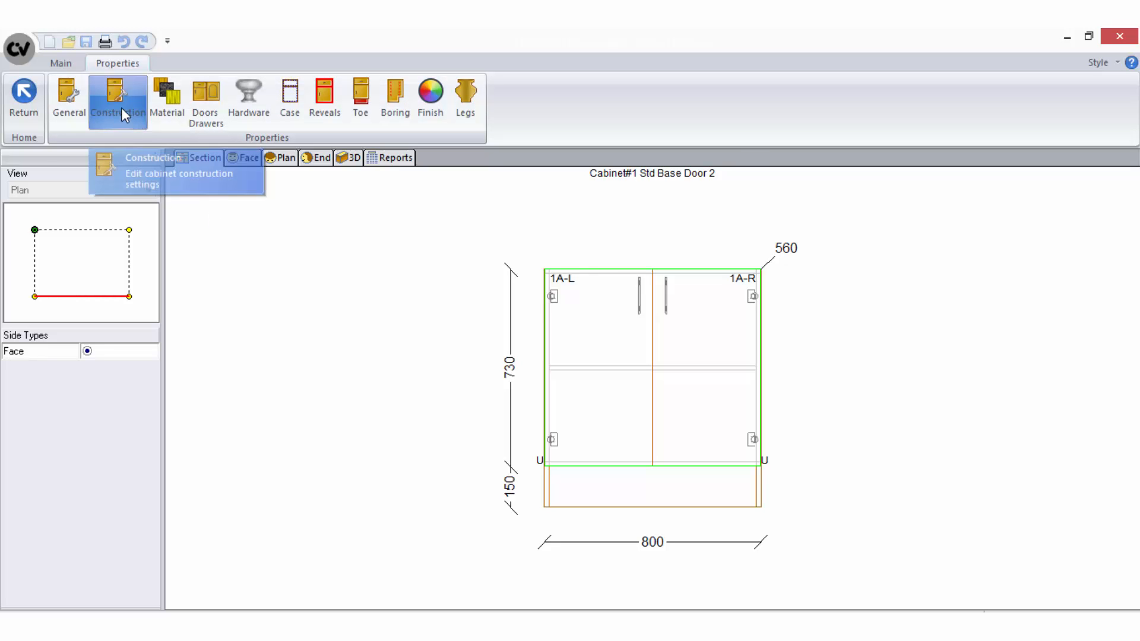
{"action": "left_click", "coordinate": [118, 98]}
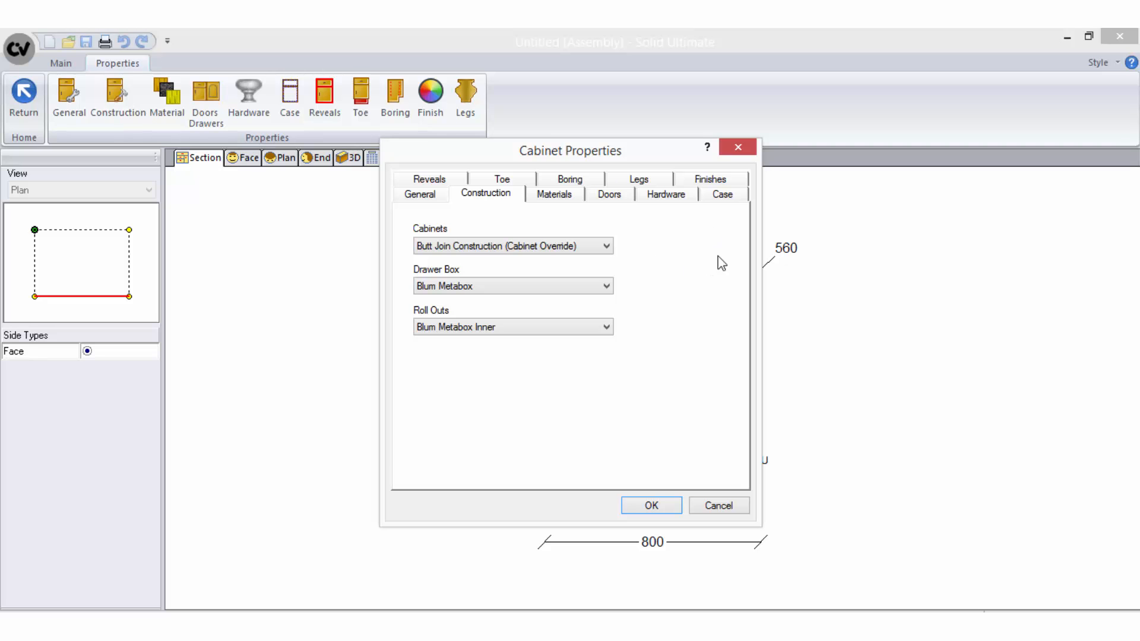
{"action": "mouse_move", "coordinate": [709, 260]}
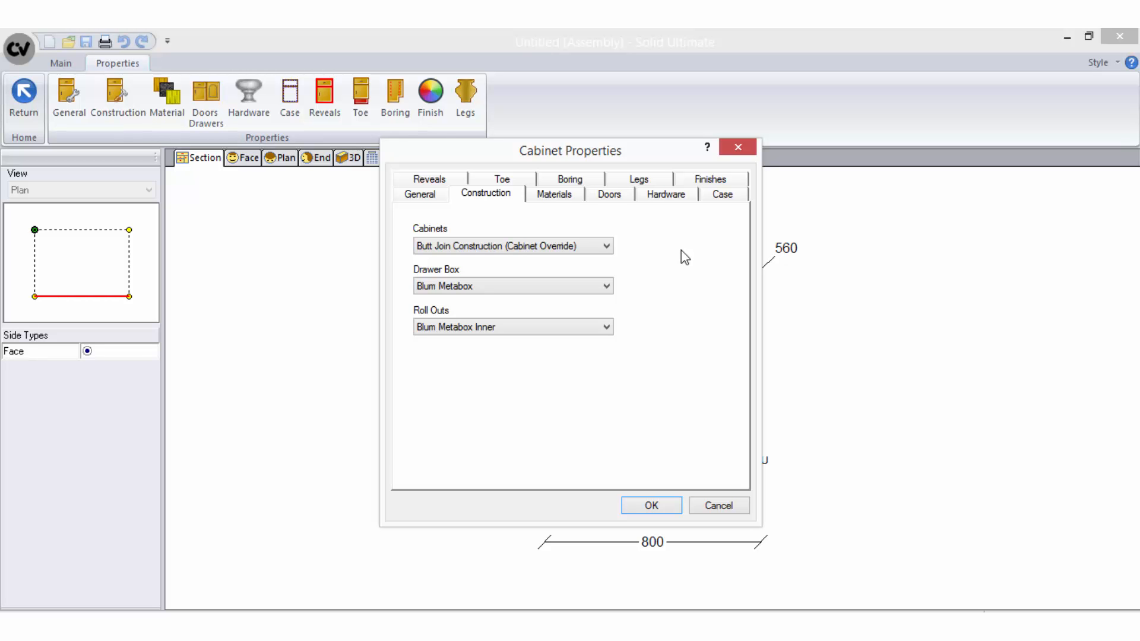
{"action": "mouse_move", "coordinate": [522, 185]}
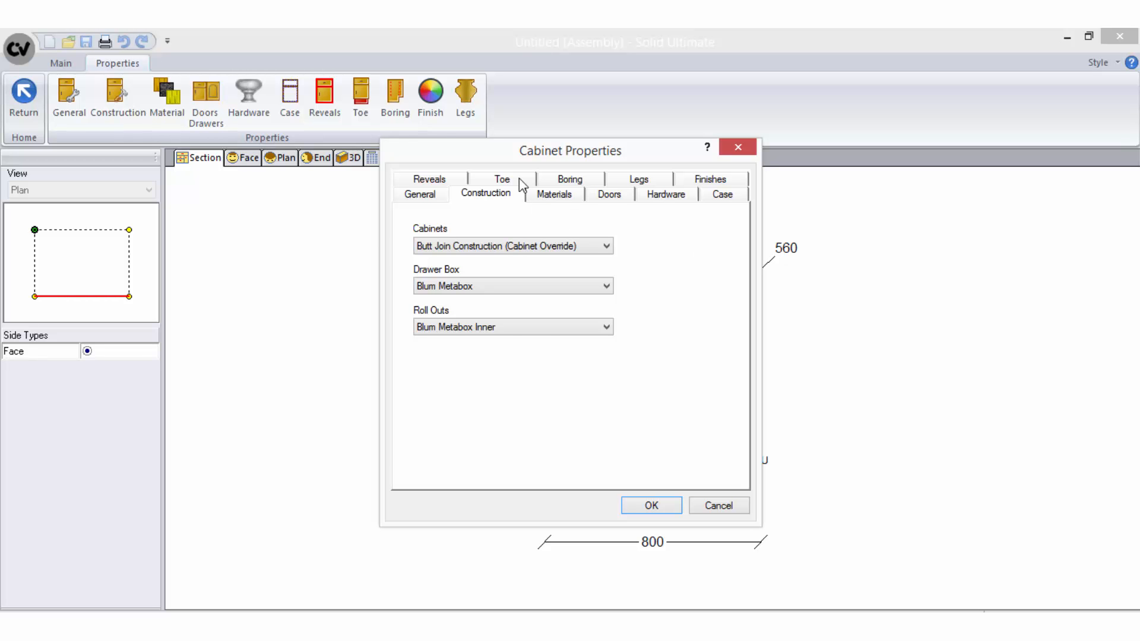
{"action": "left_click", "coordinate": [502, 179]}
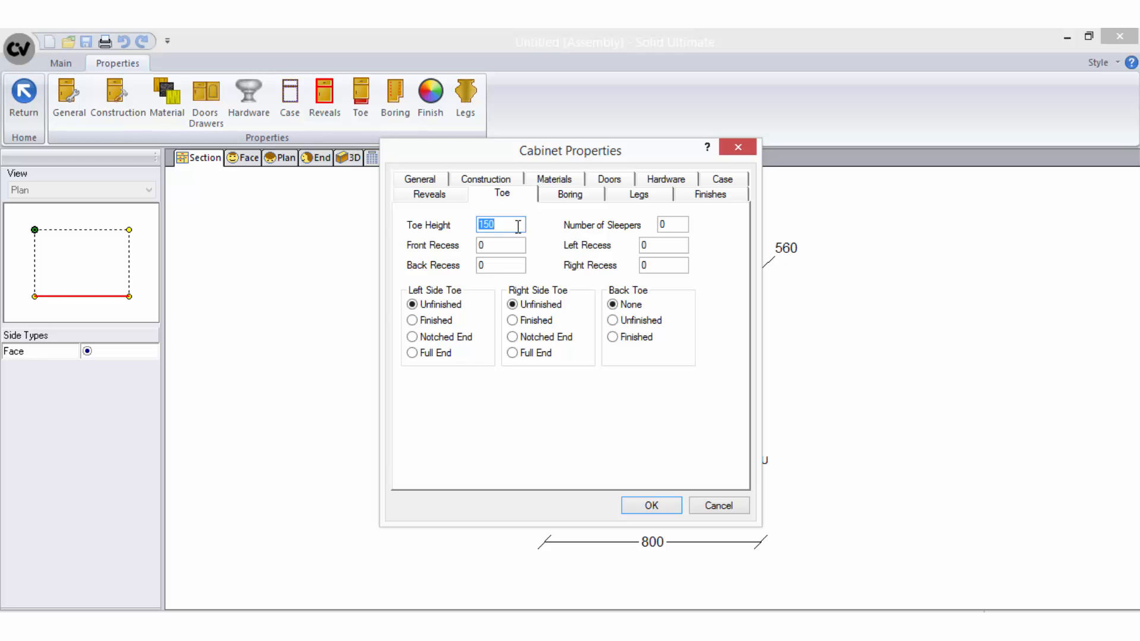
{"action": "mouse_move", "coordinate": [705, 222]}
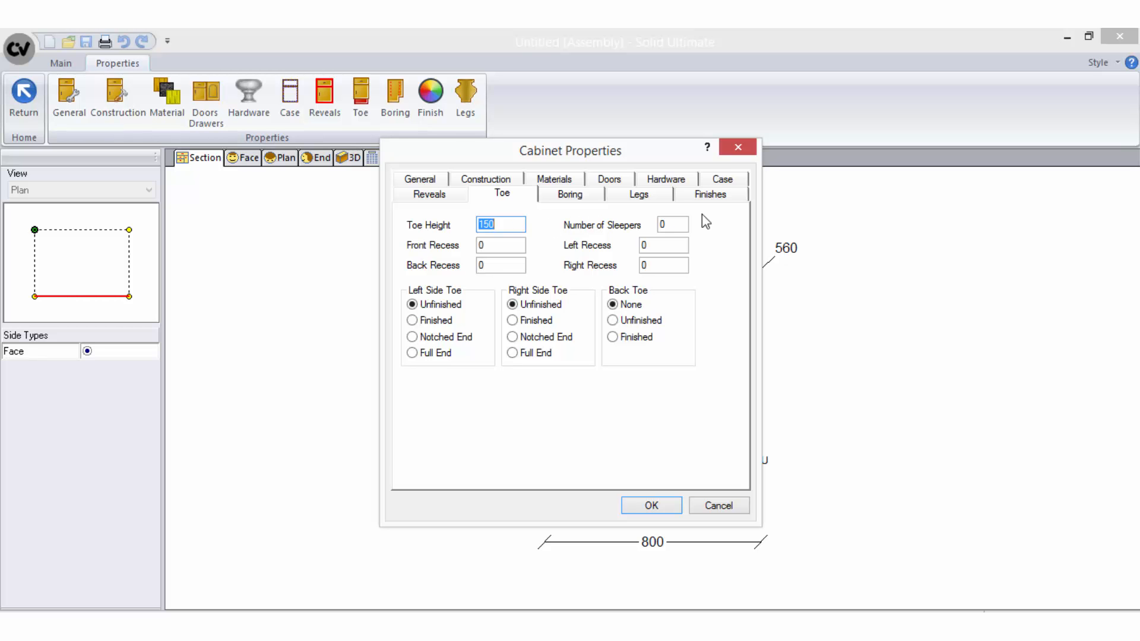
{"action": "left_click", "coordinate": [722, 179]}
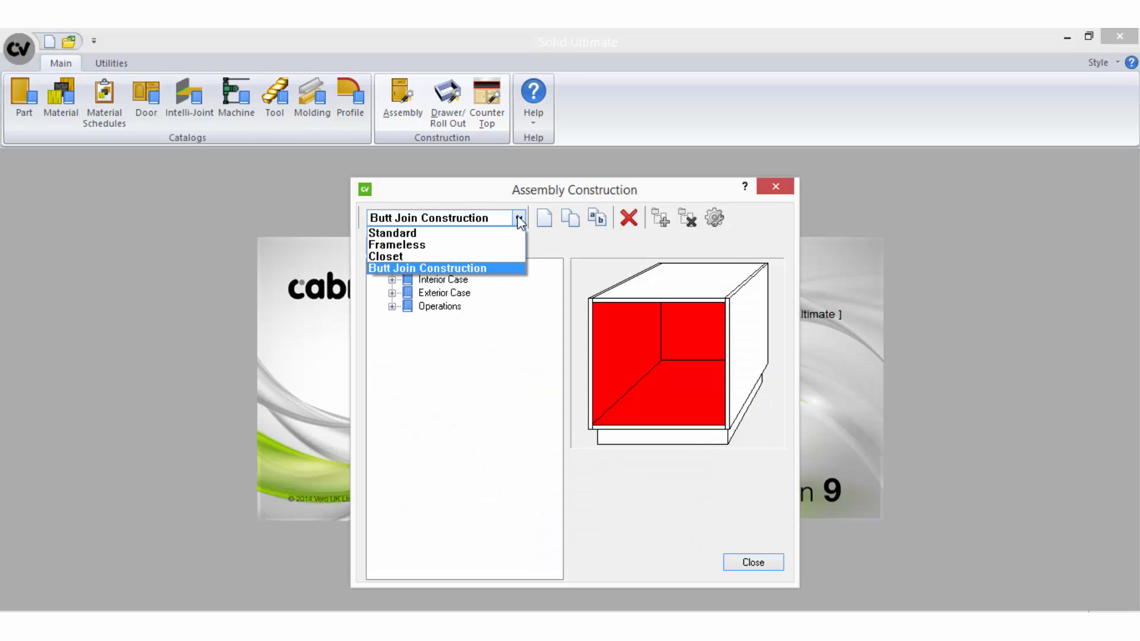
{"action": "mouse_move", "coordinate": [497, 250]}
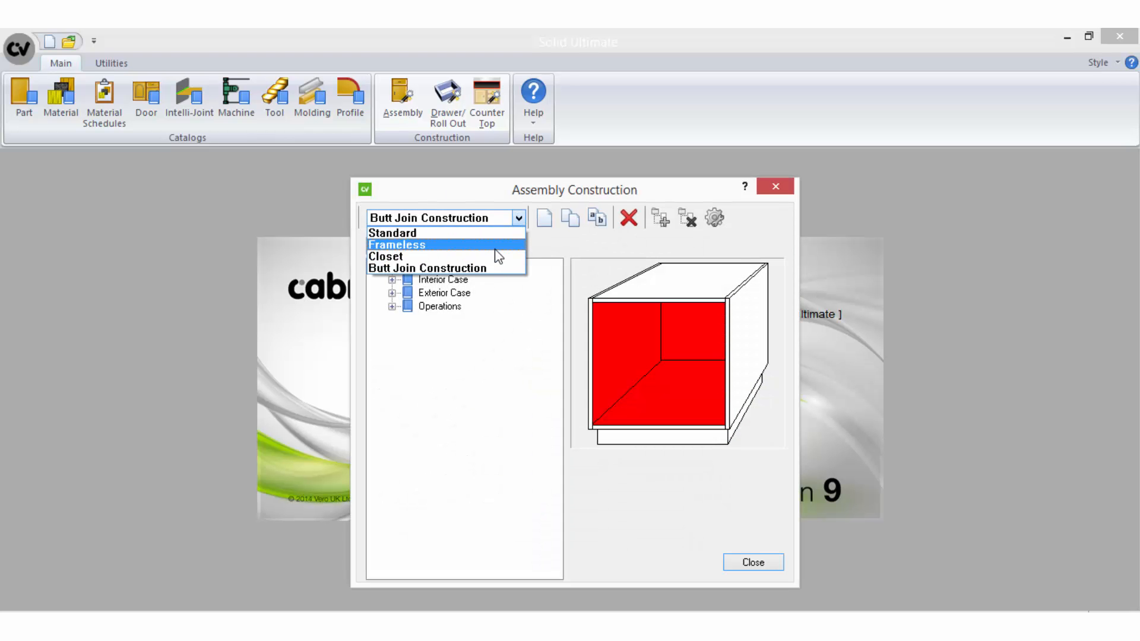
List the construction methods, reselect Butt Join Construction, and close the catalogue.
{"action": "left_click", "coordinate": [441, 269]}
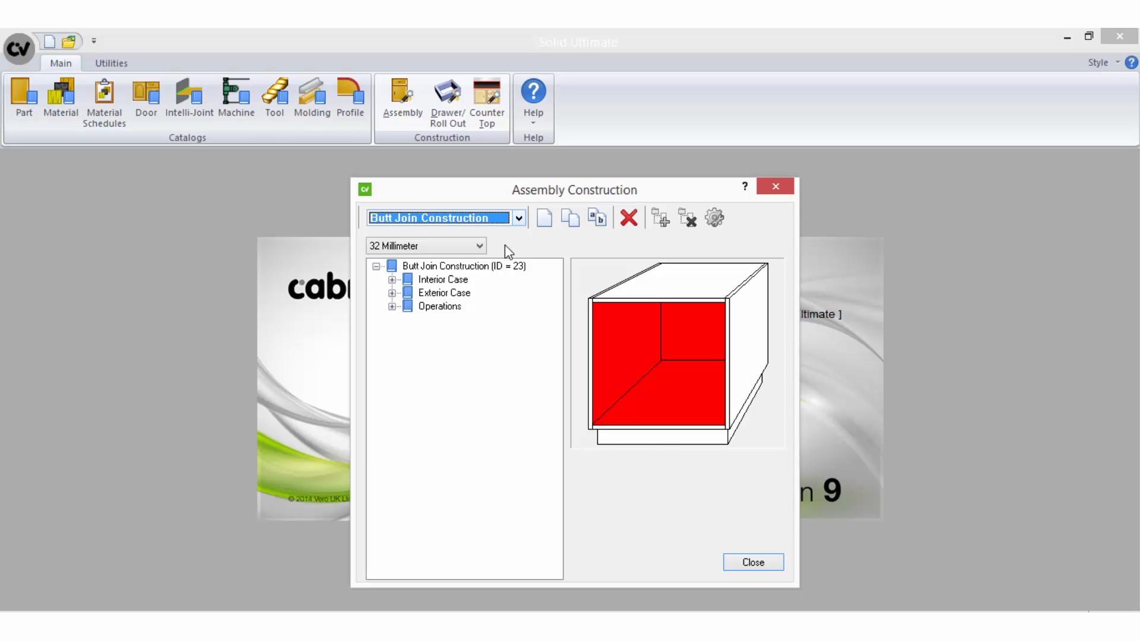
{"action": "left_click", "coordinate": [517, 217]}
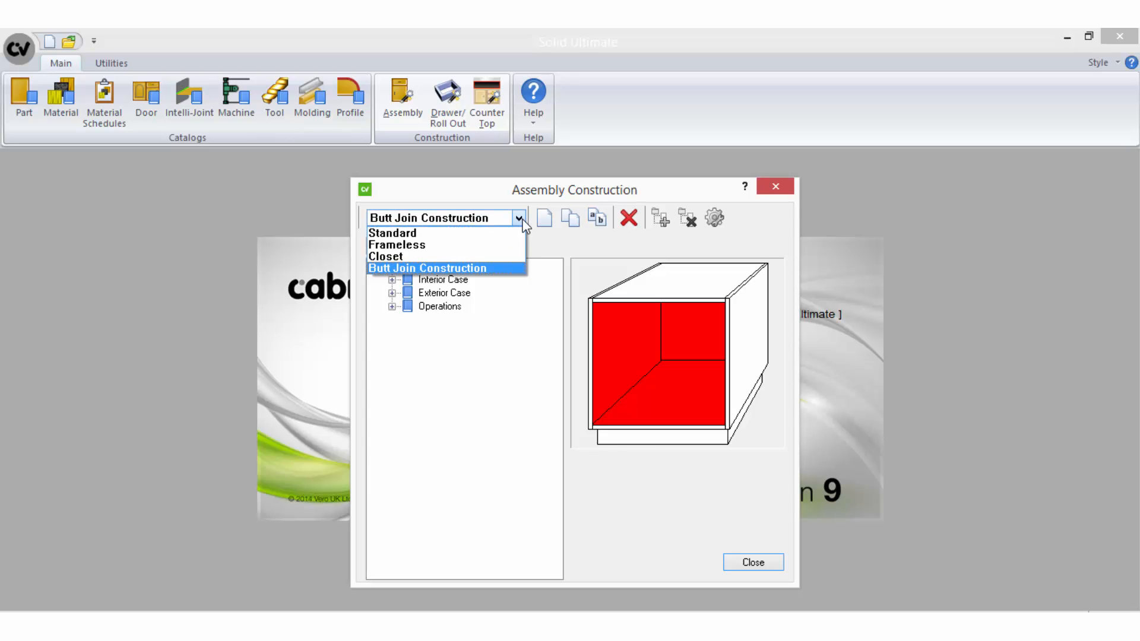
{"action": "left_click", "coordinate": [446, 269]}
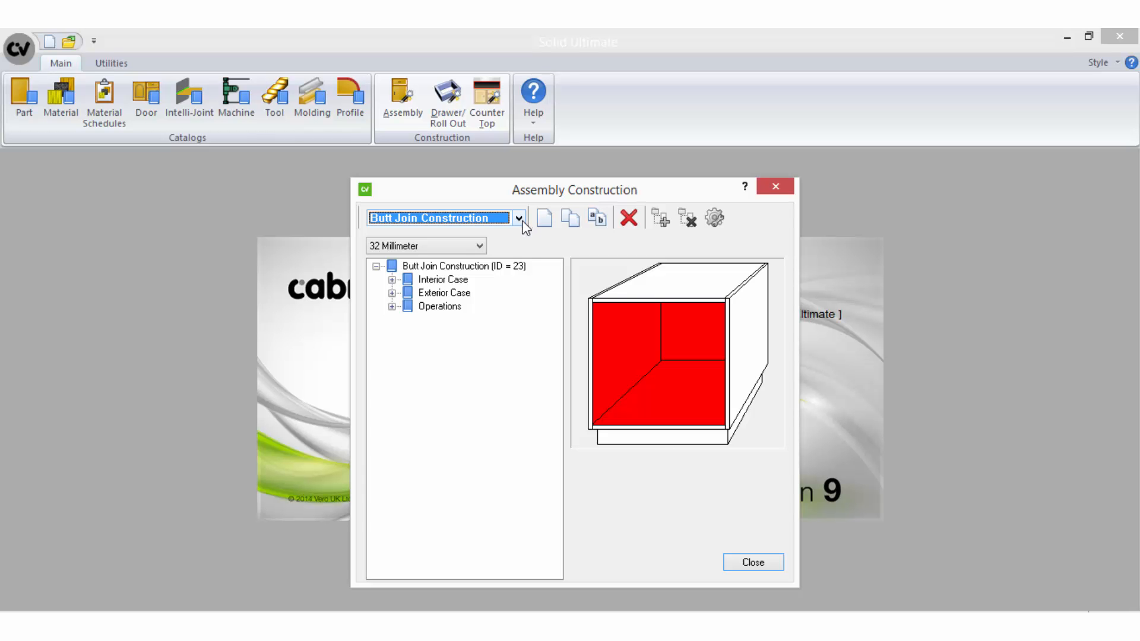
{"action": "left_click", "coordinate": [753, 563]}
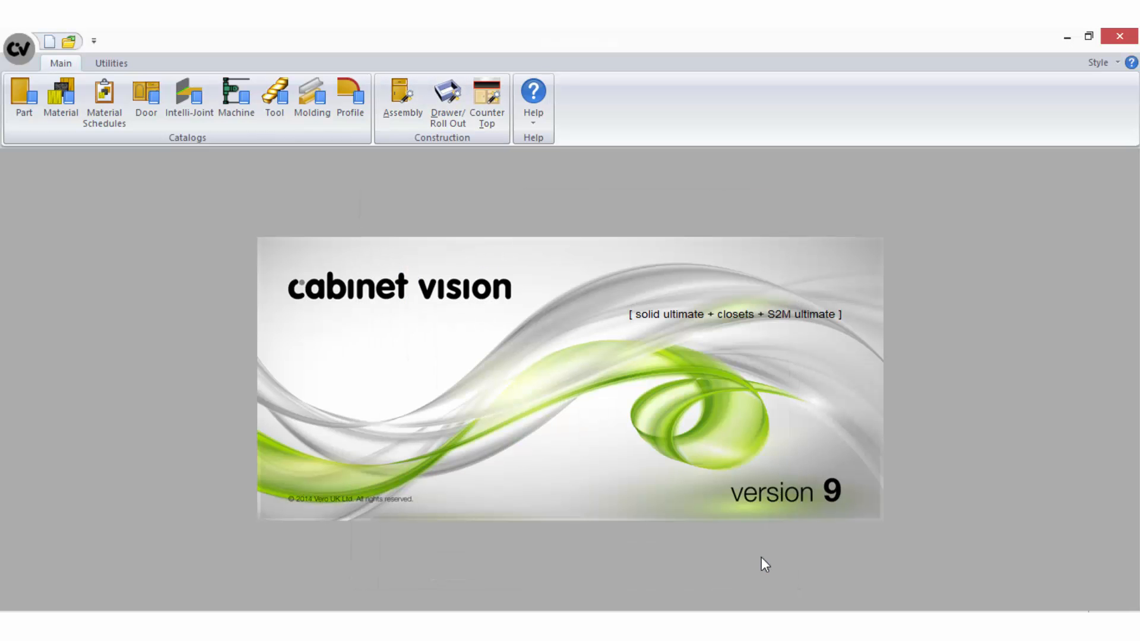
{"action": "mouse_move", "coordinate": [646, 175]}
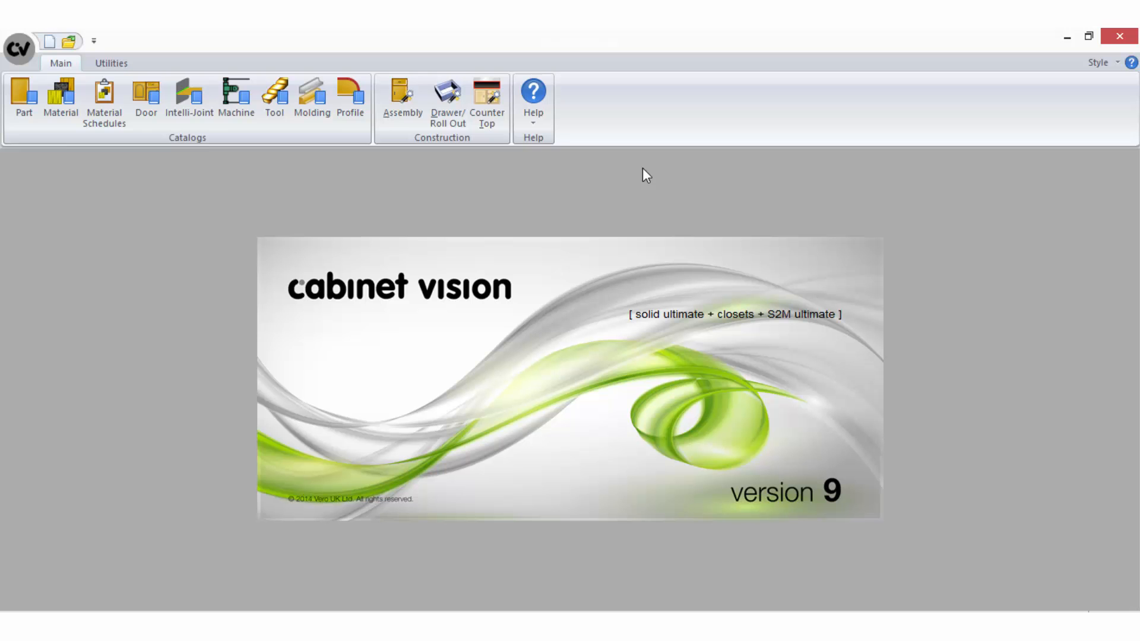